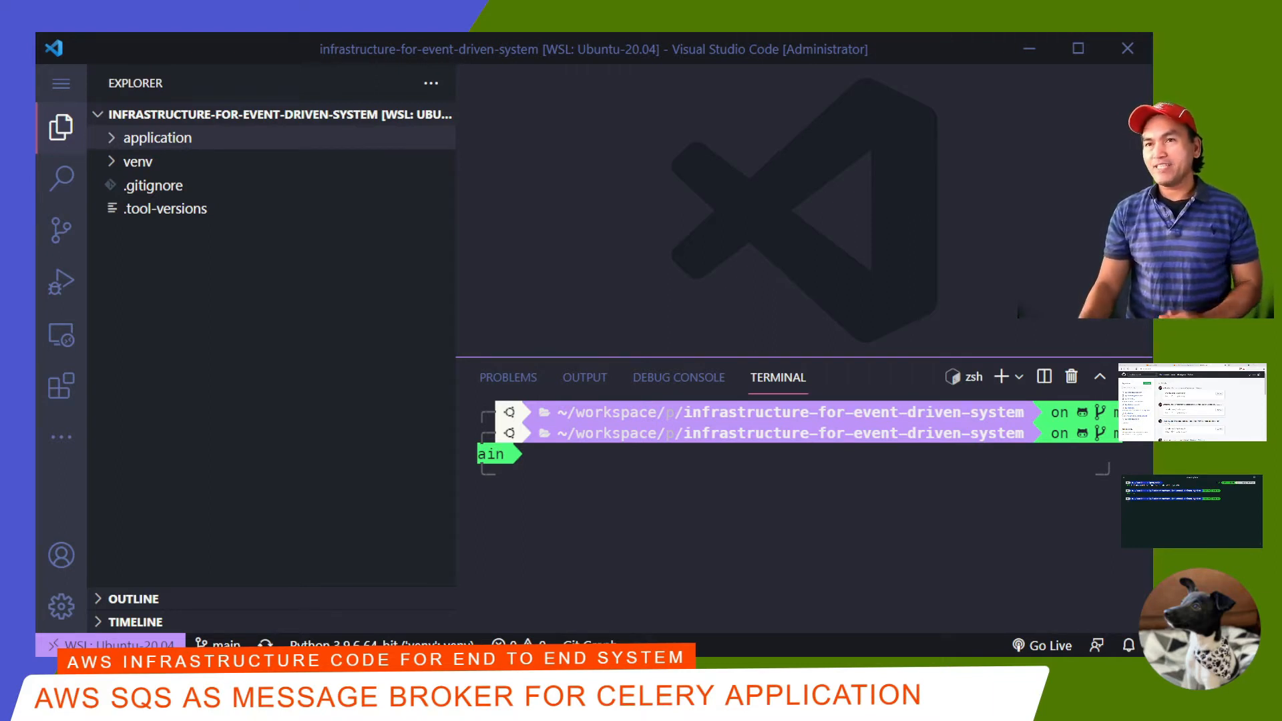
mouse_move(62, 127)
type("git pull")
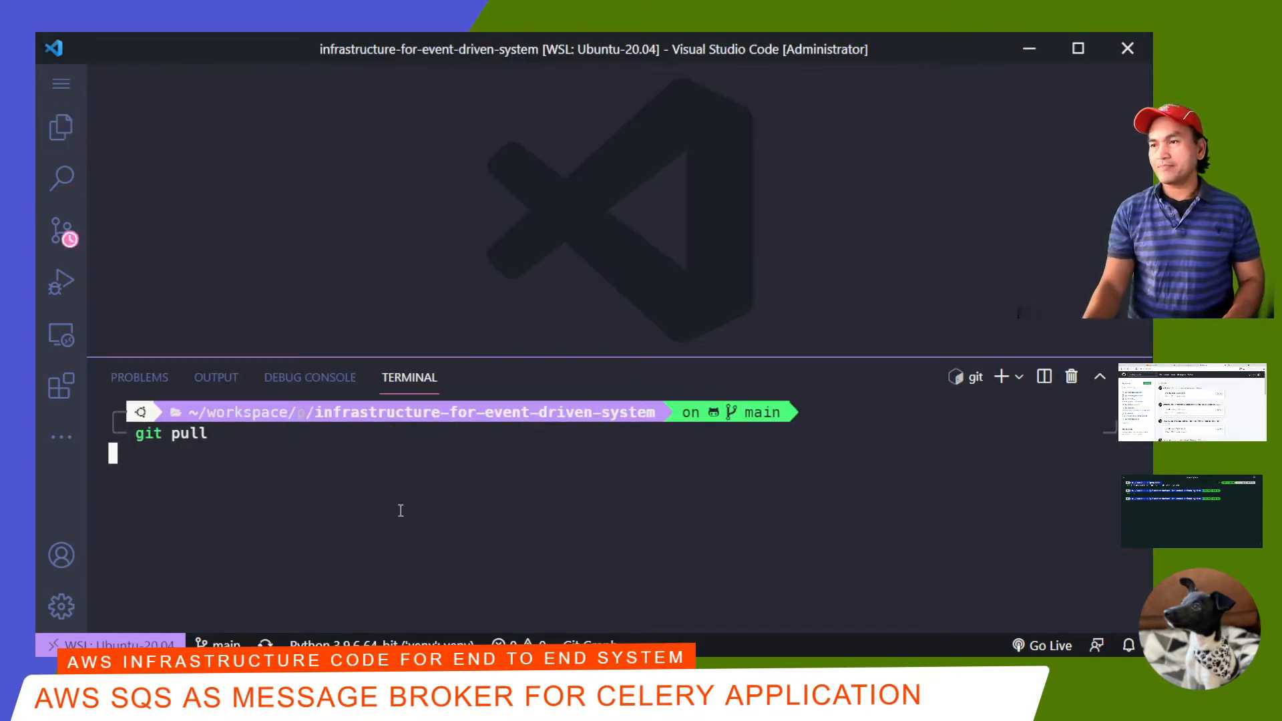
Step: Pull main and create branch task/change-messagebroker-to-sqs with gcb
key("Enter")
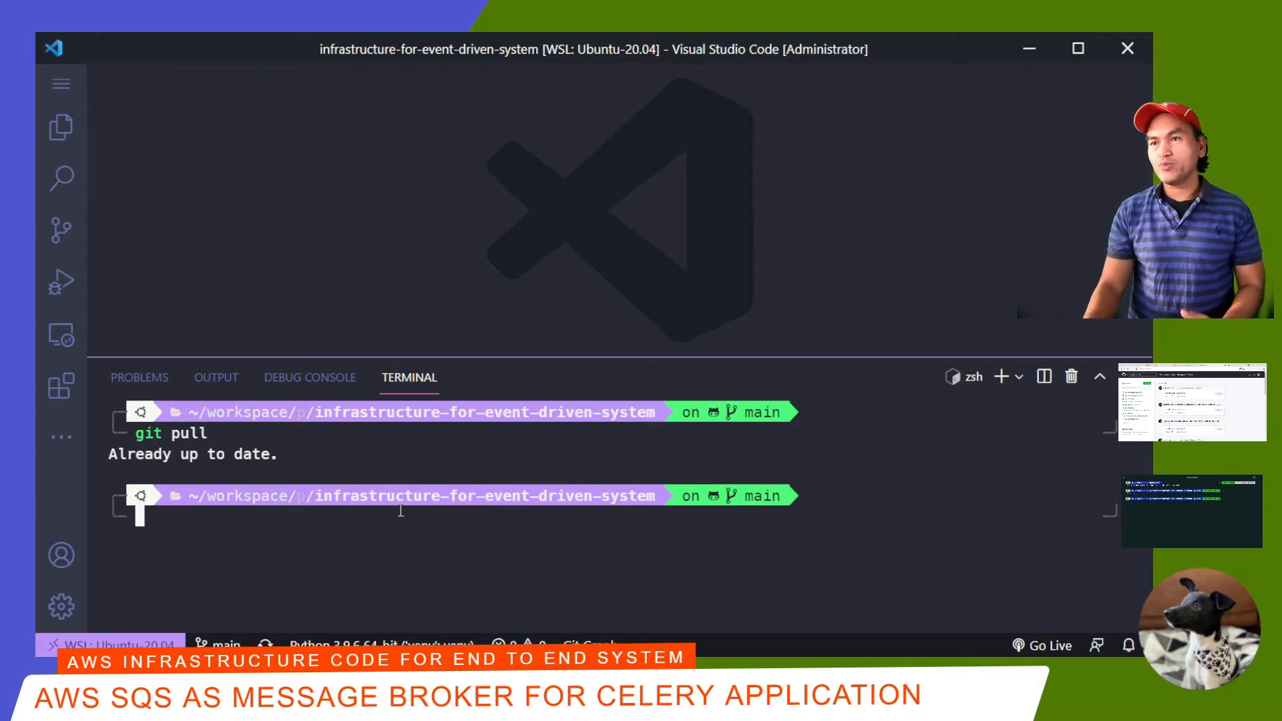
type("gcb task/change-messagebroker-to-sqs")
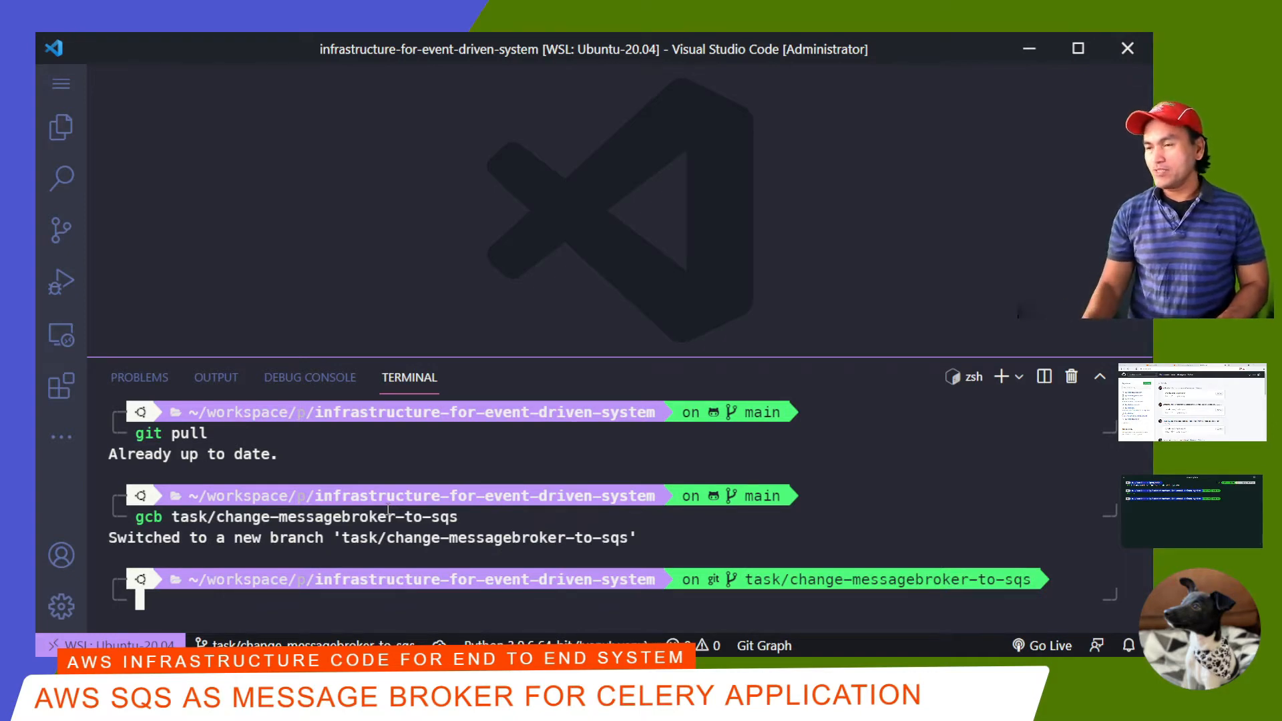
Step: Open tests/test_celery_config.py, then run pytest from the application folder with venv active
left_click(61, 127)
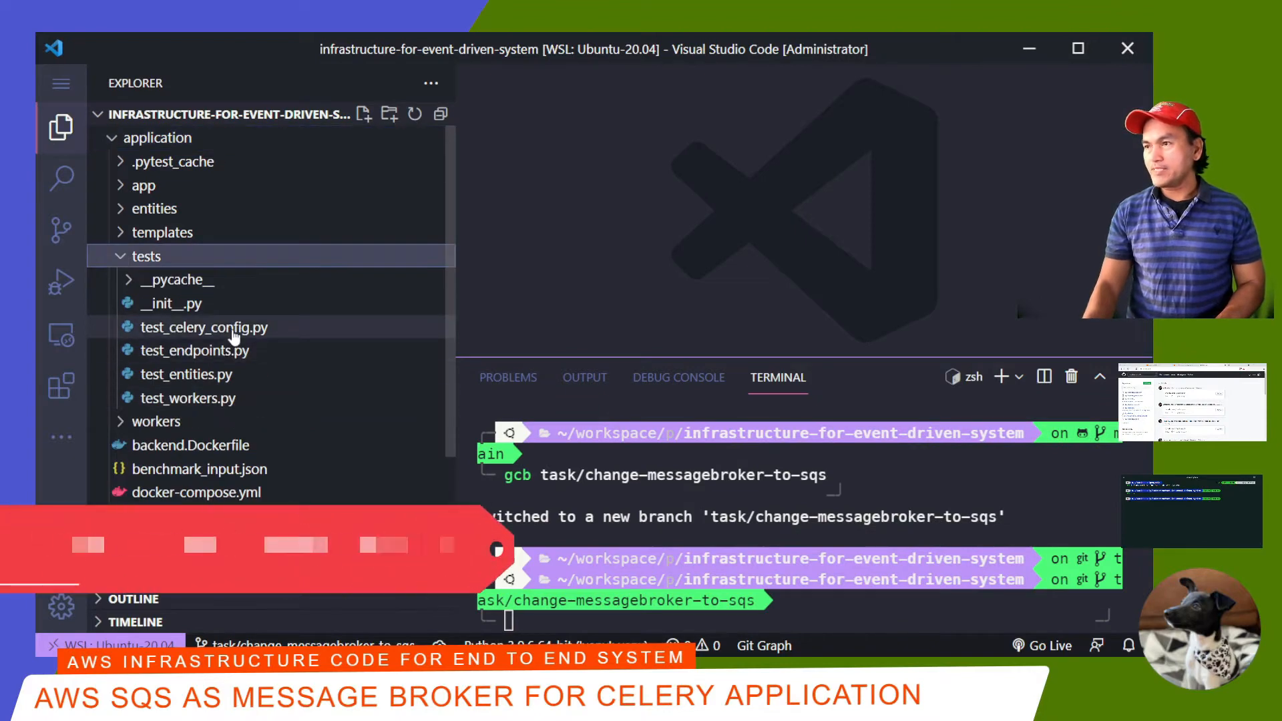
double_click(203, 327)
type("c")
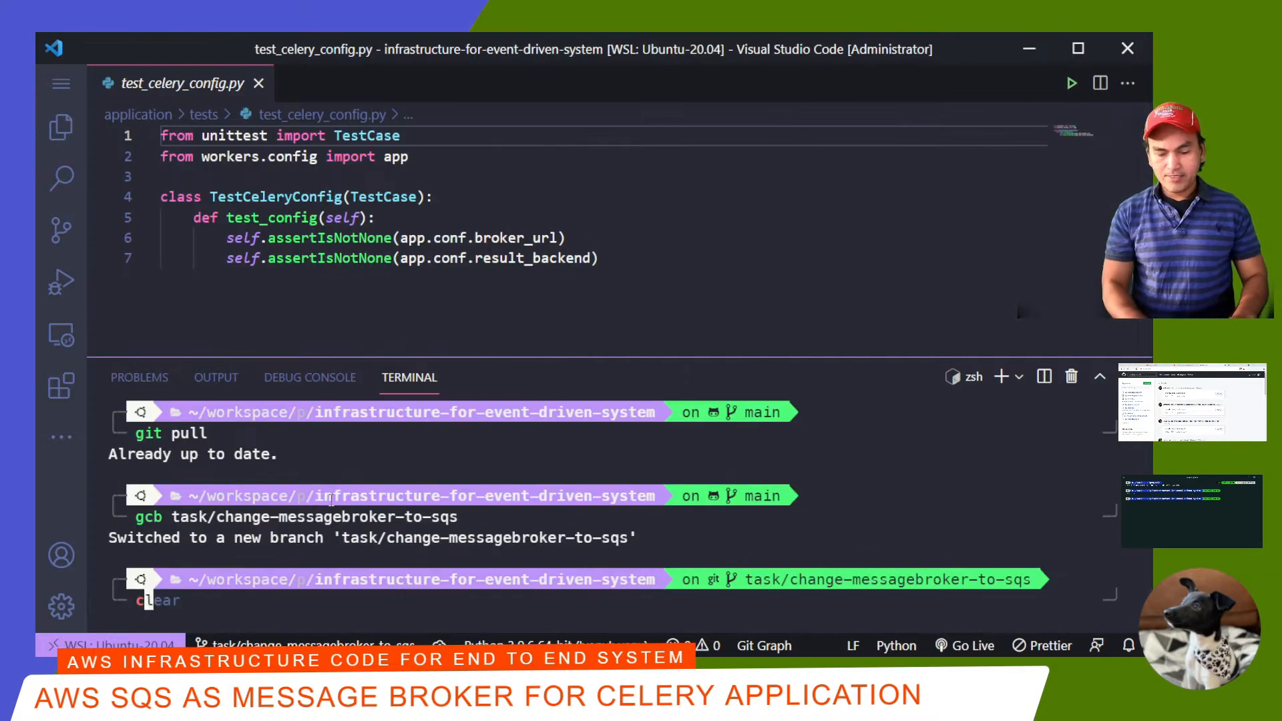
key("Enter")
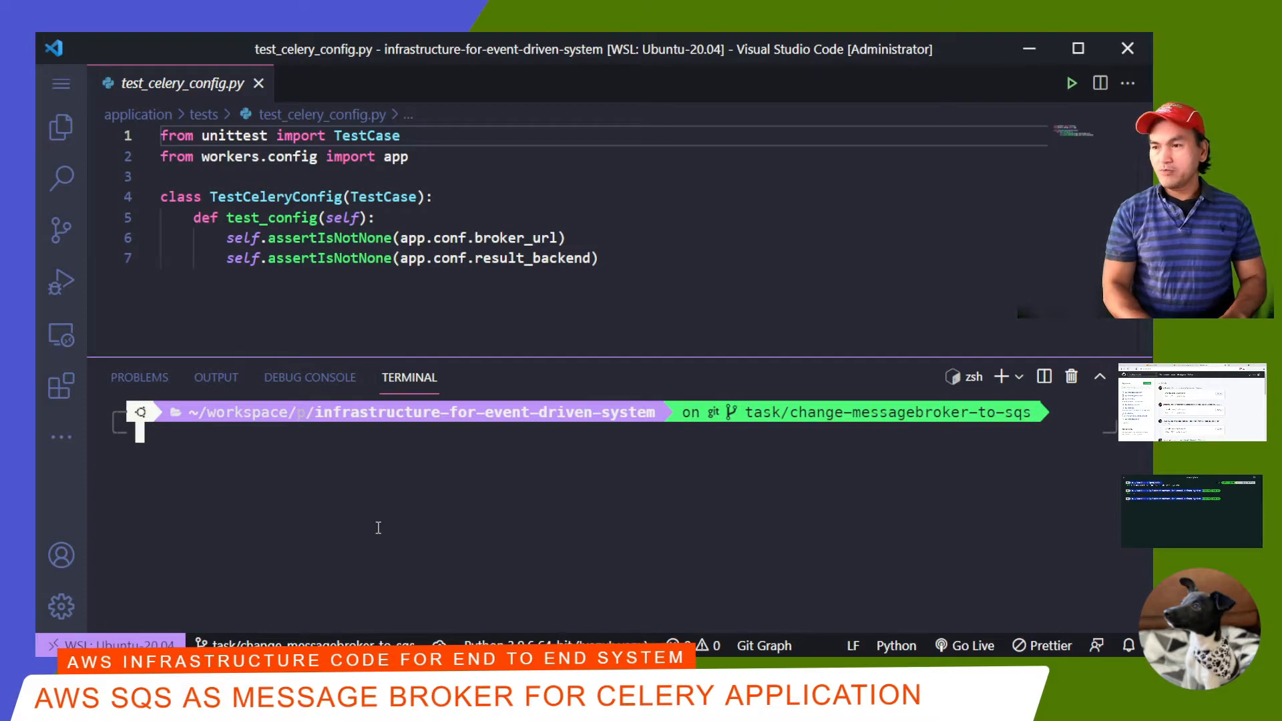
type("cd application")
type("py")
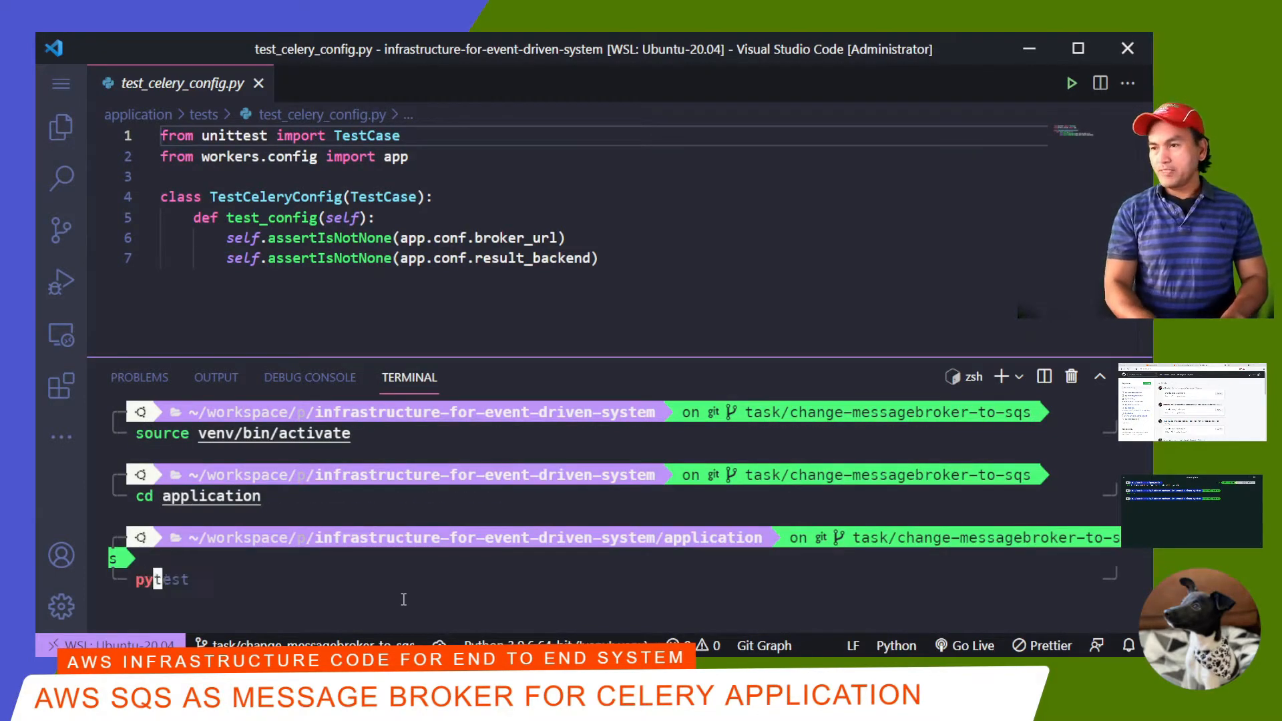
key("Enter")
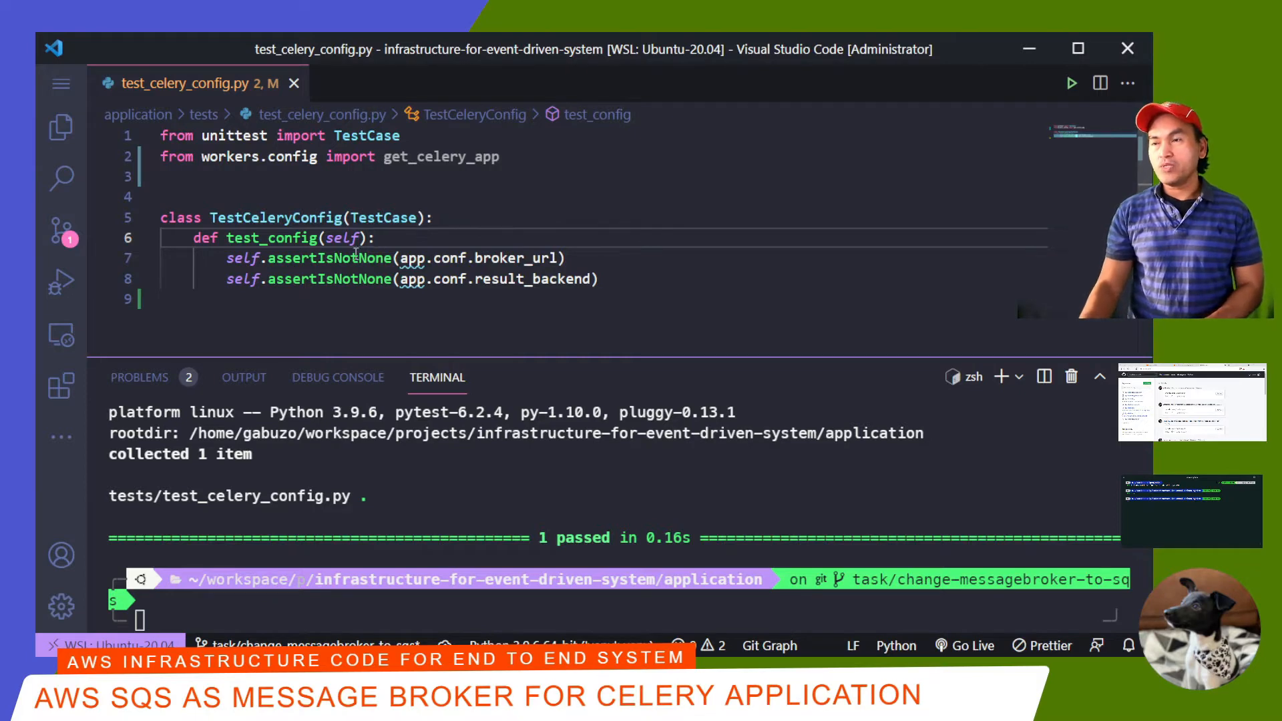
Step: Set default = get_celery_app() and assert 'amqp' is in default.conf.broker_url
type("default")
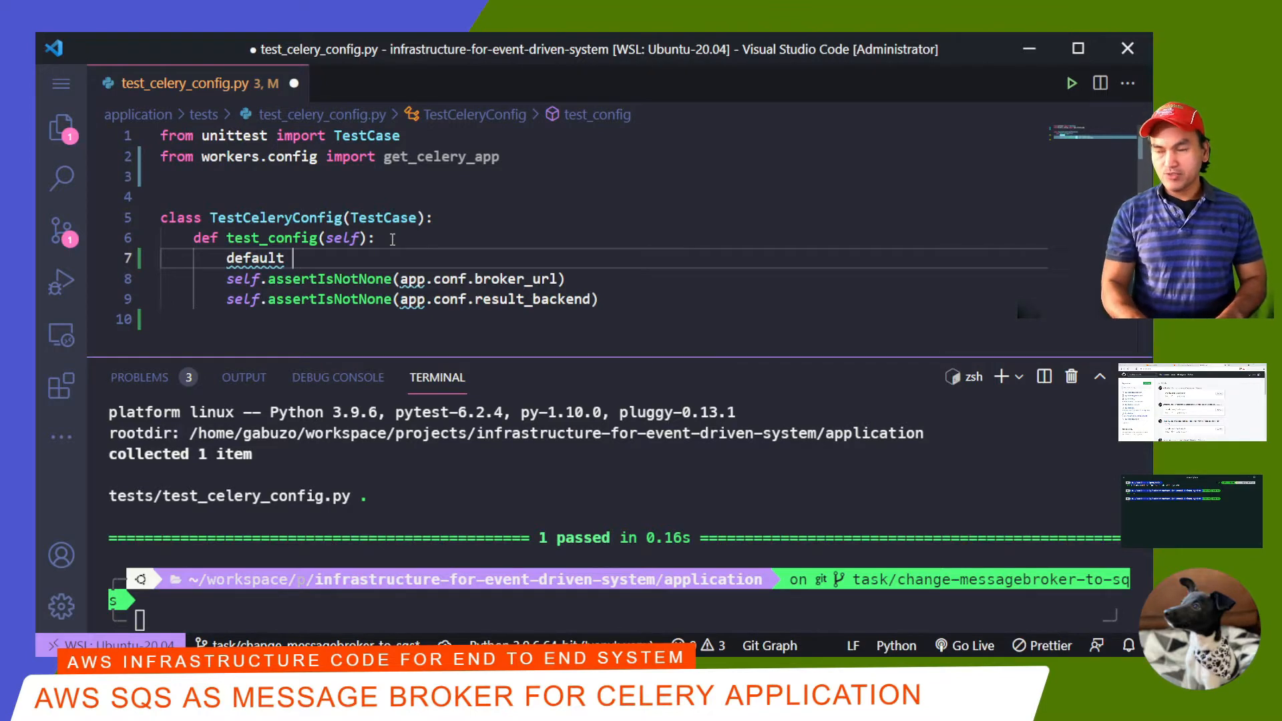
type("= get_celery_app()")
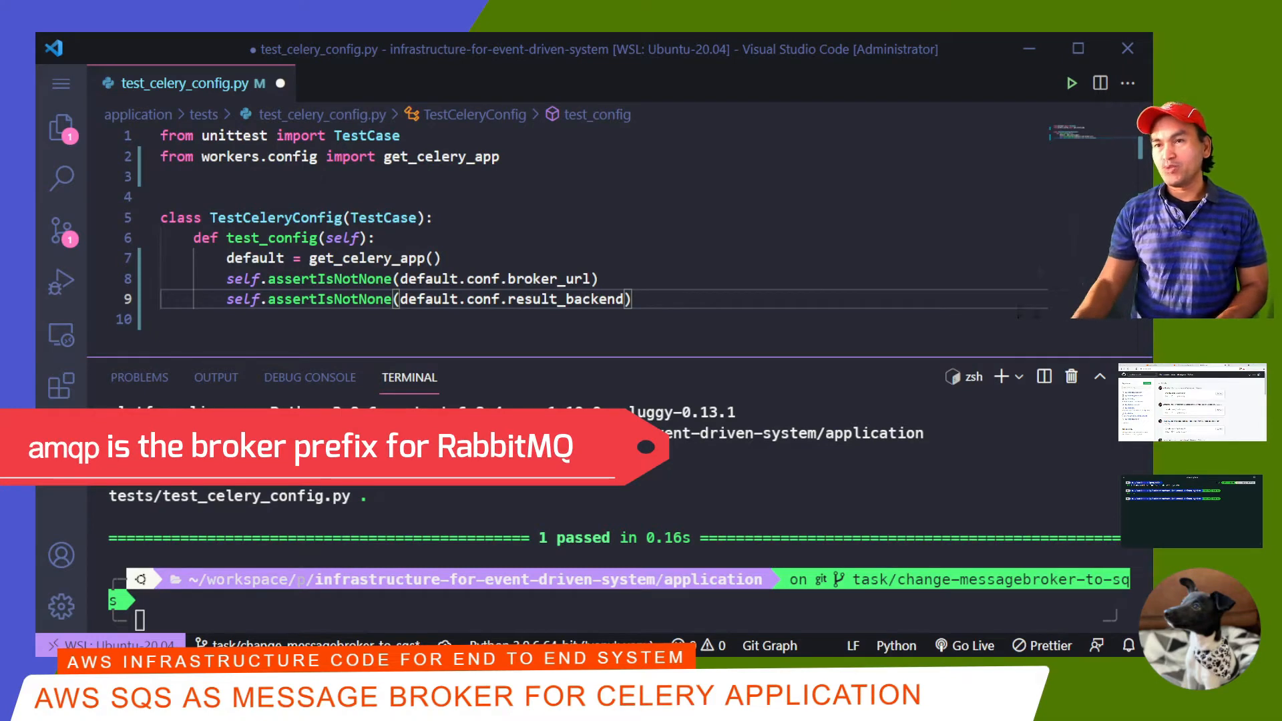
type("self.assertTrue('amqp' in default.conf.broker_url)")
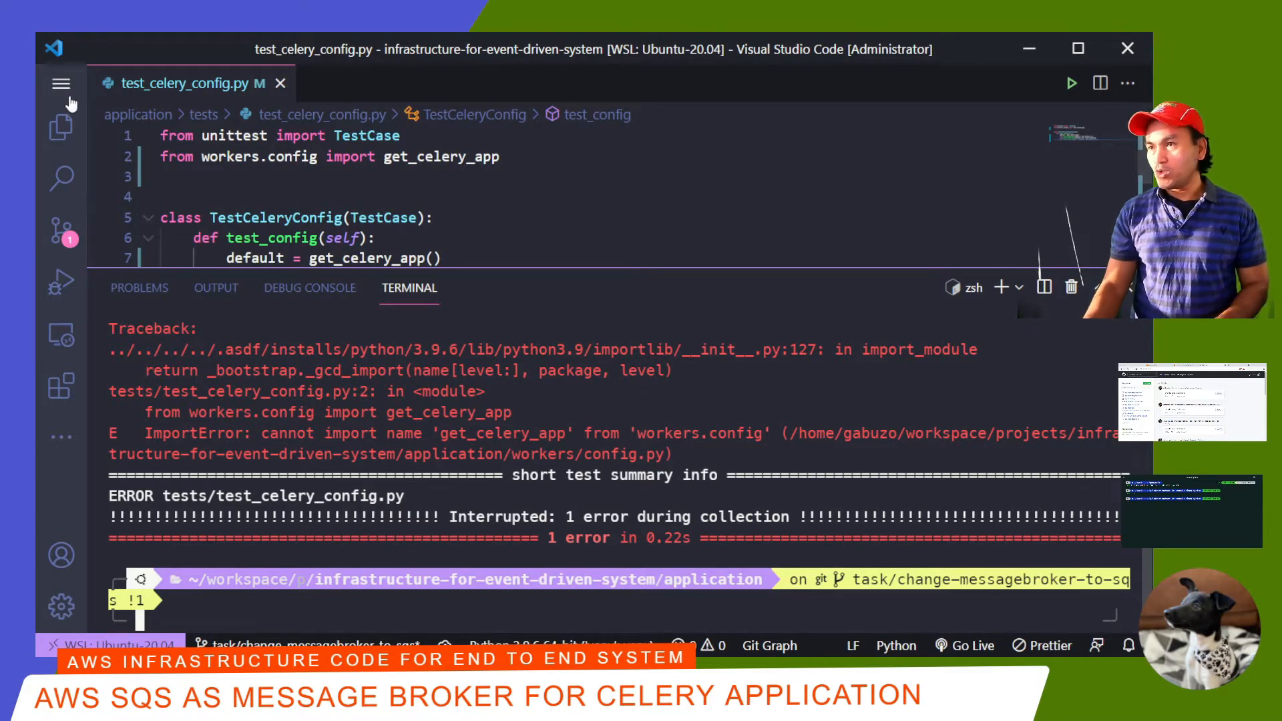
Step: In workers/config.py add get_celery_app() and class CeleryDefaultConfig with a get_config method
left_click(61, 128)
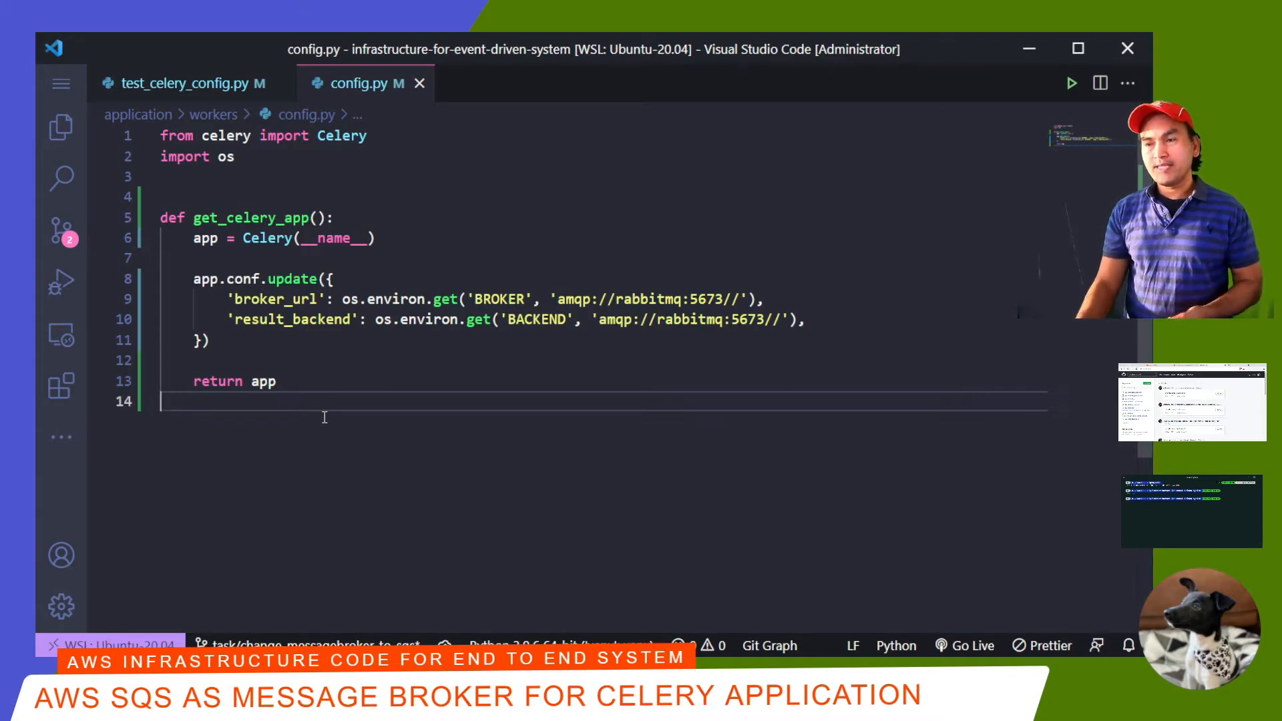
type("class CeleryDefaultConfig:")
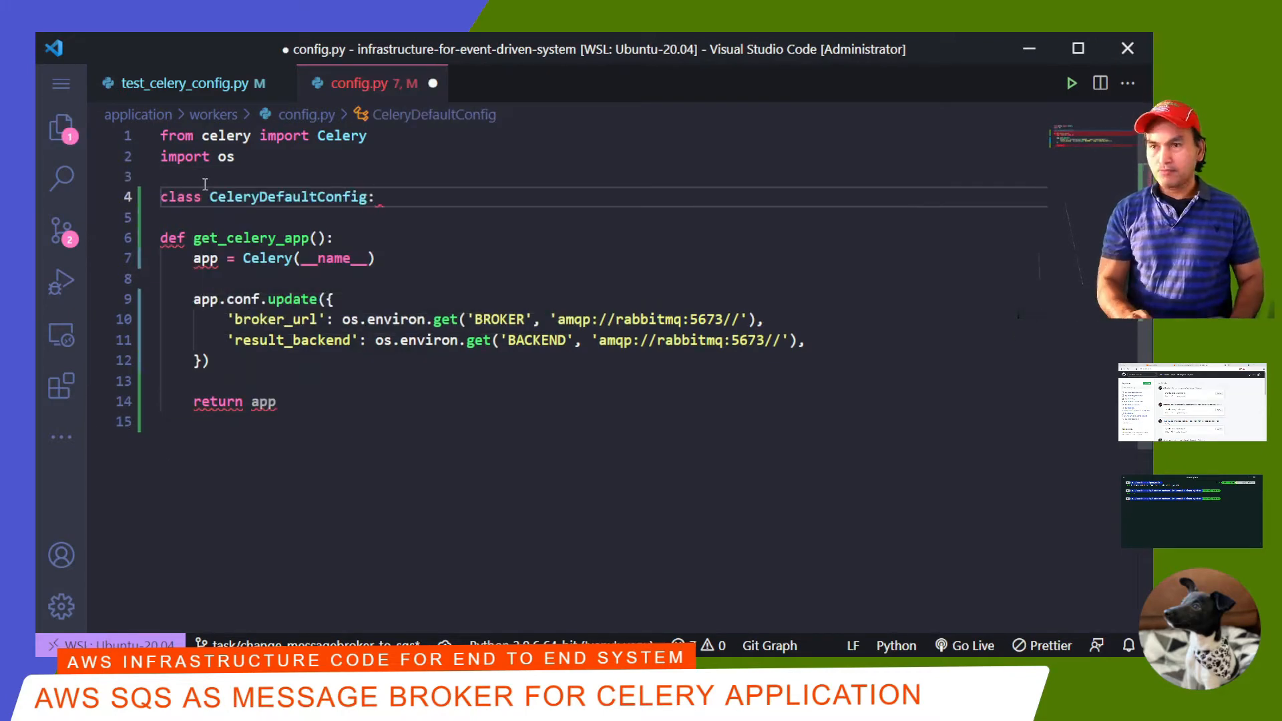
type("pass")
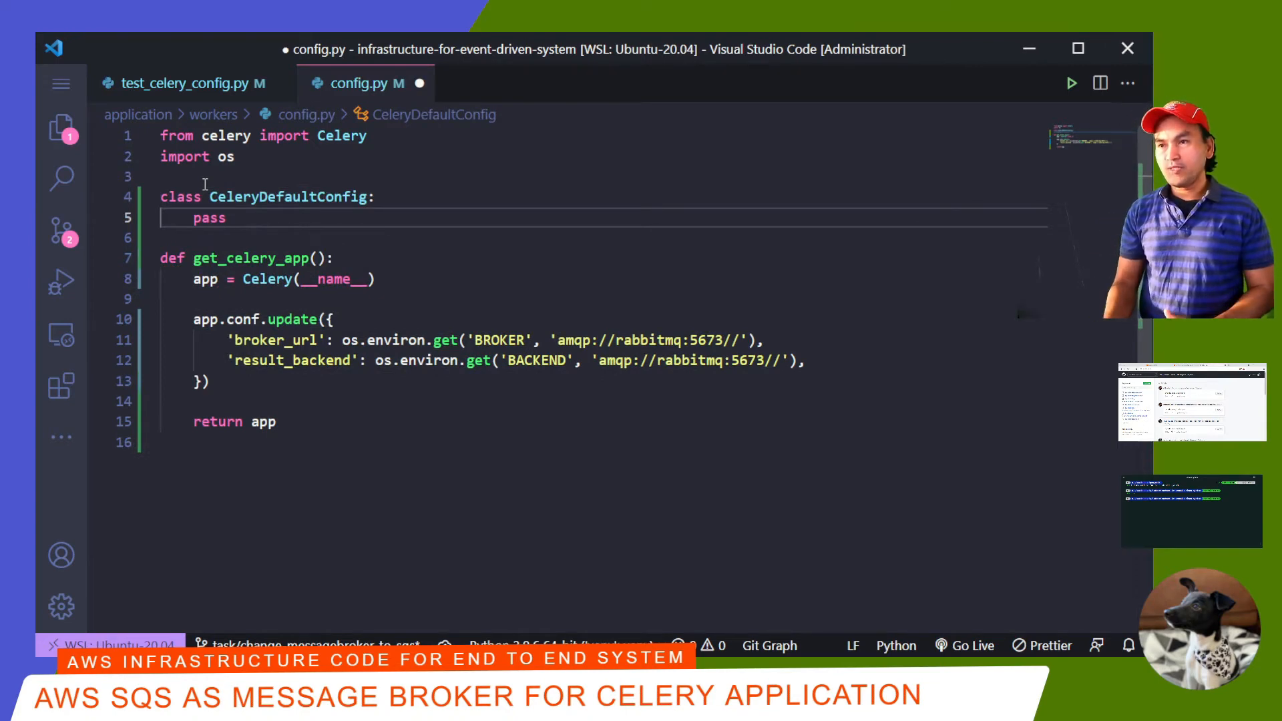
left_click(208, 218)
type("def get_config():")
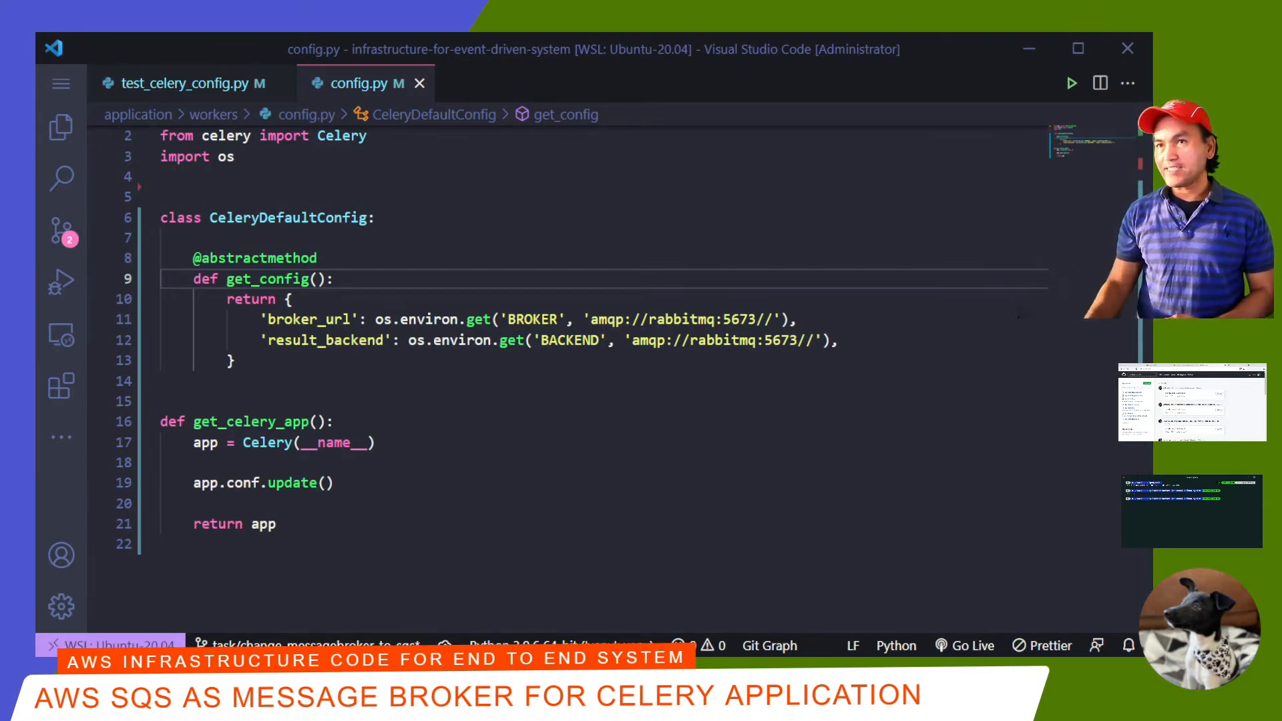
Step: Pick config_class via config_class_list.get(broker_type, CeleryDefaultConfig)() with broker_type 'default', and save
type("config_class_list =")
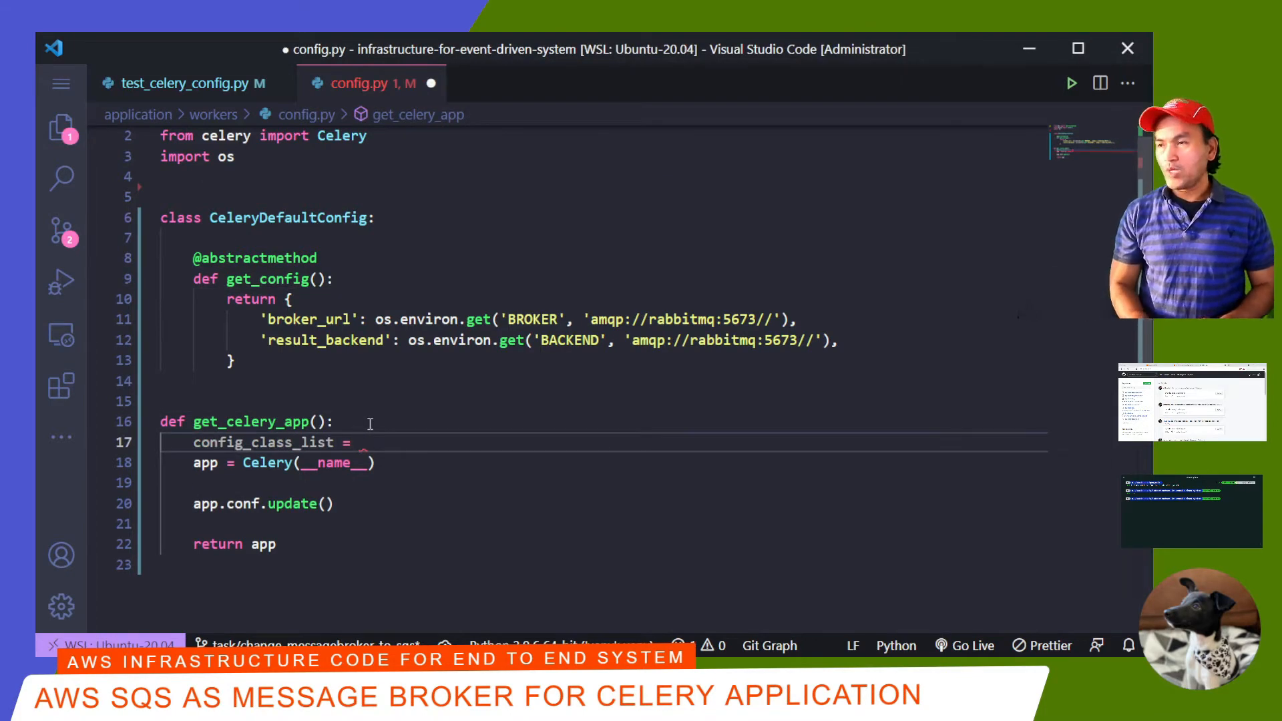
type("{}")
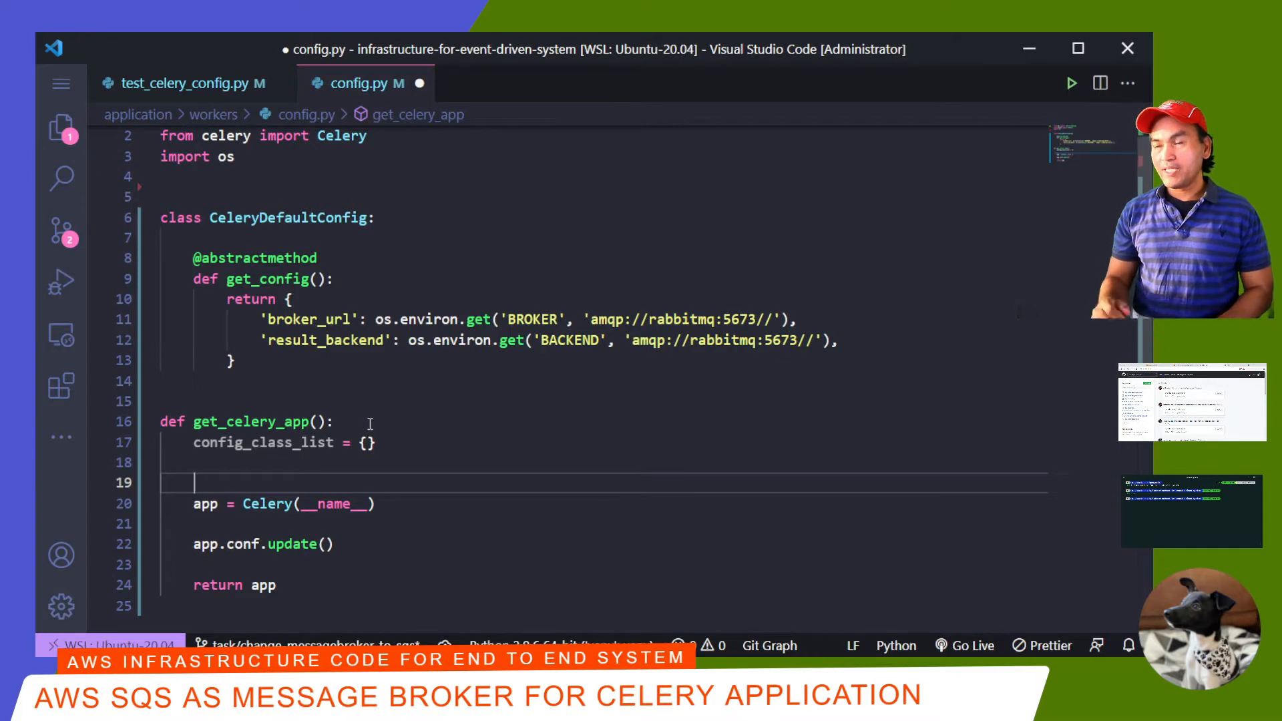
type("broker_type = 'default'")
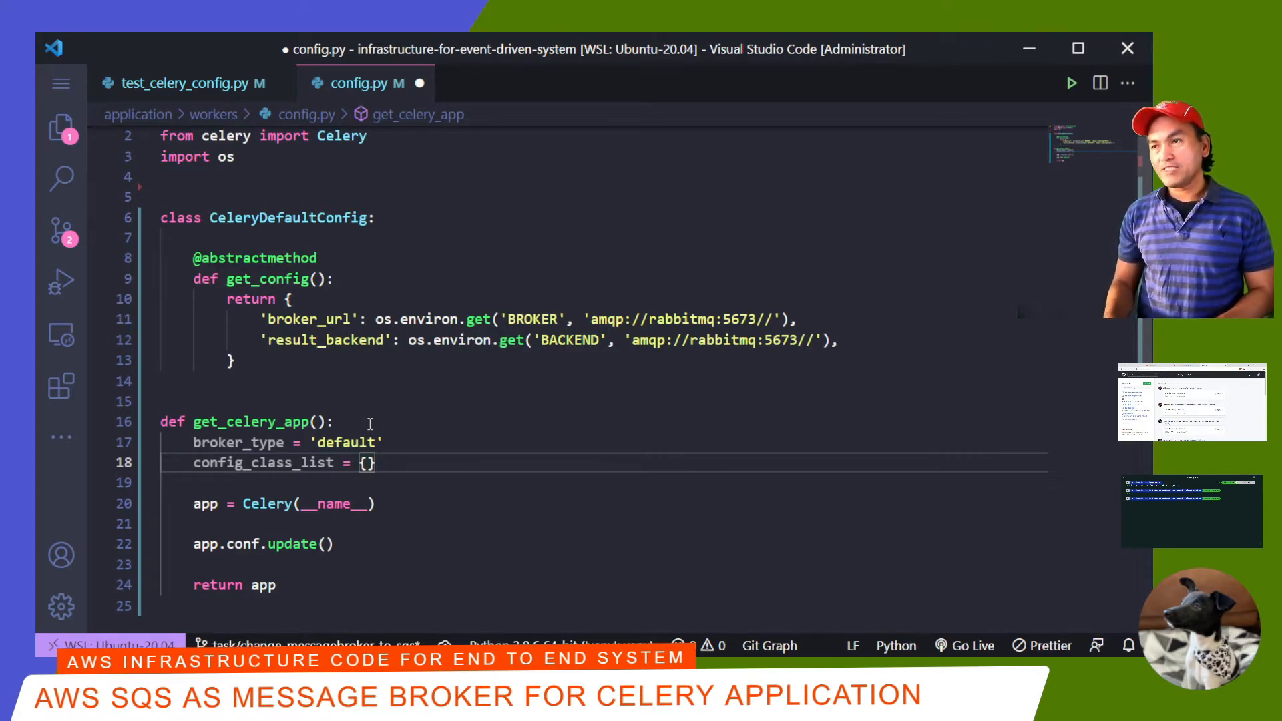
type("config_class = config_class_list.get(broker_type")
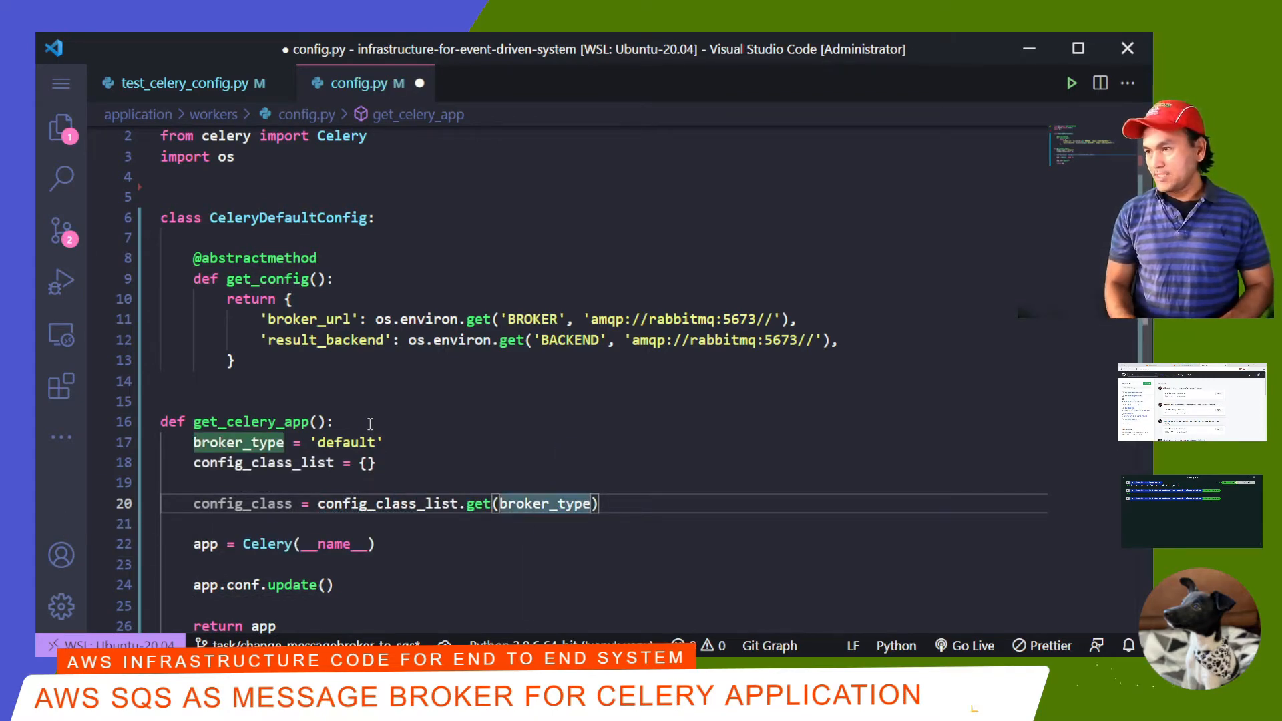
type(", CeleryDefaultConfig")
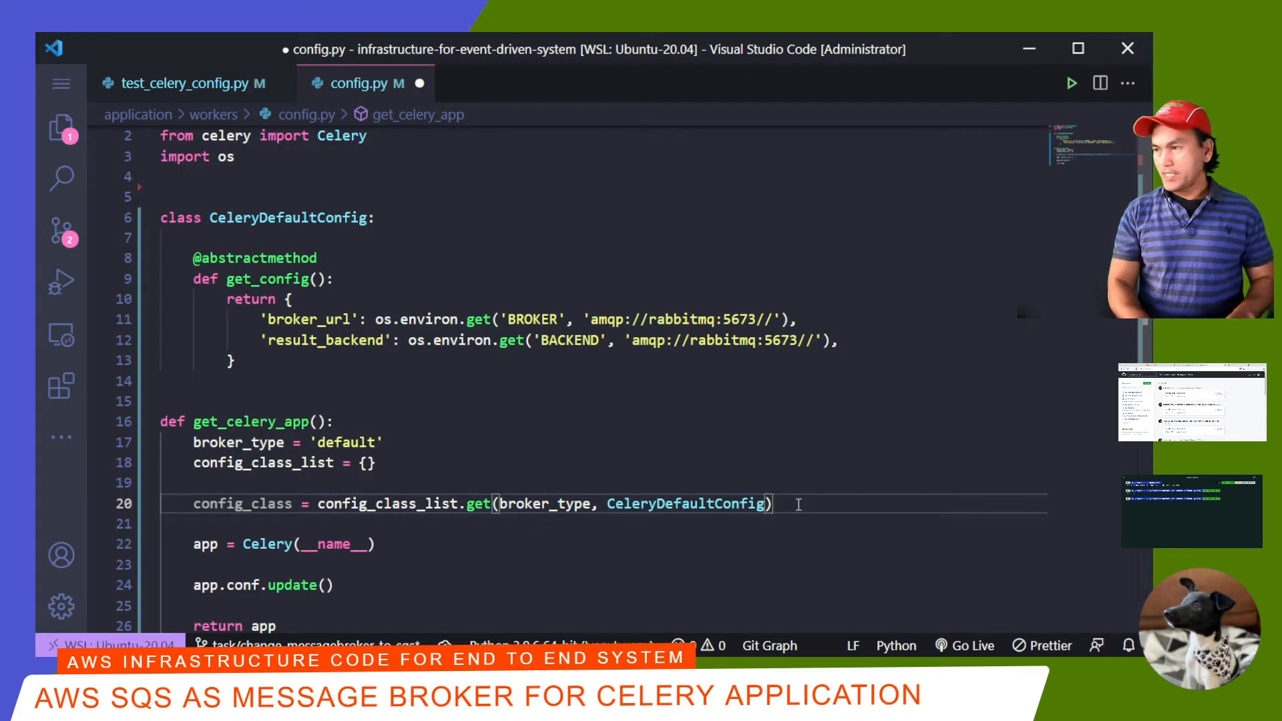
type("()")
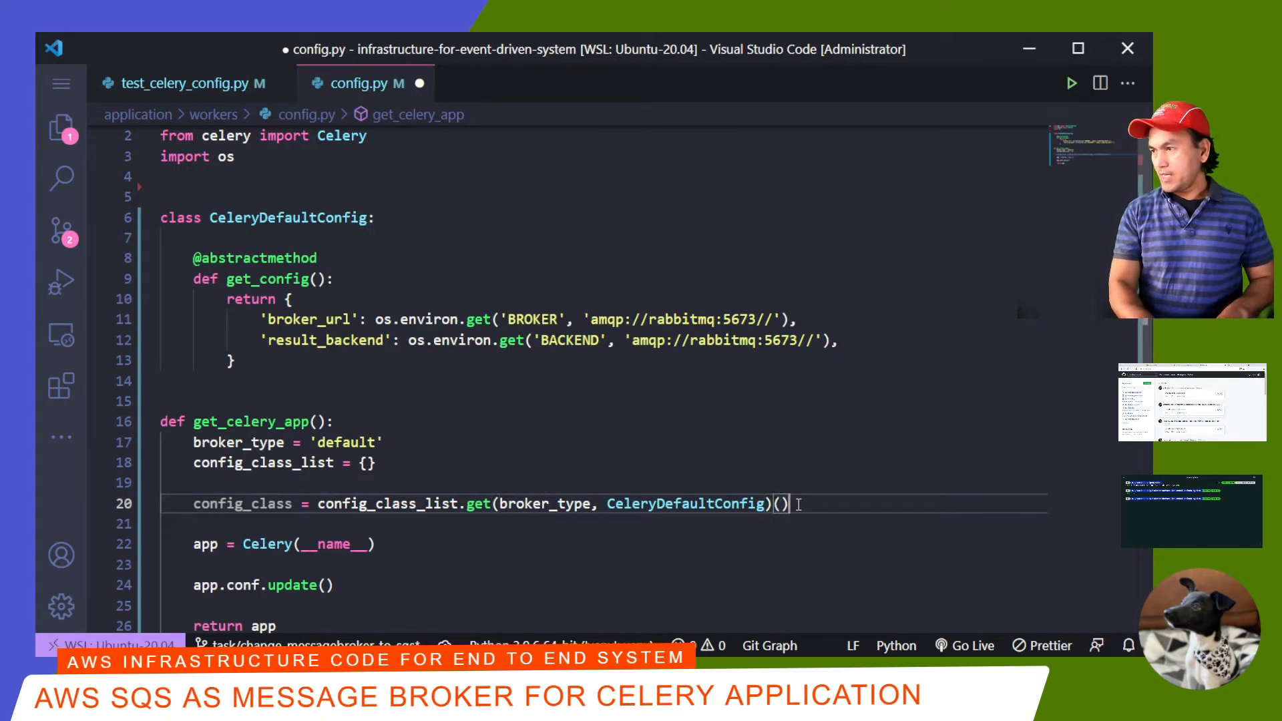
key("Enter")
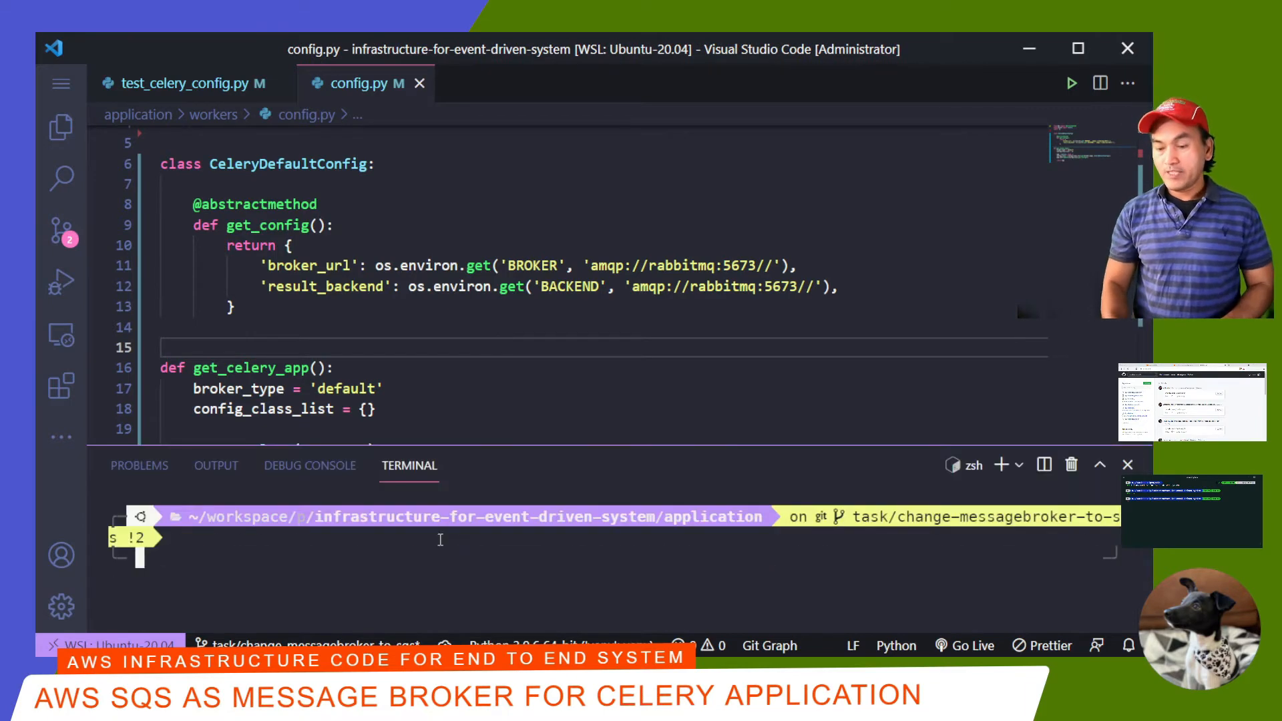
Step: Add self to get_config so the config test passes; full pytest now errors importing app
key("Enter")
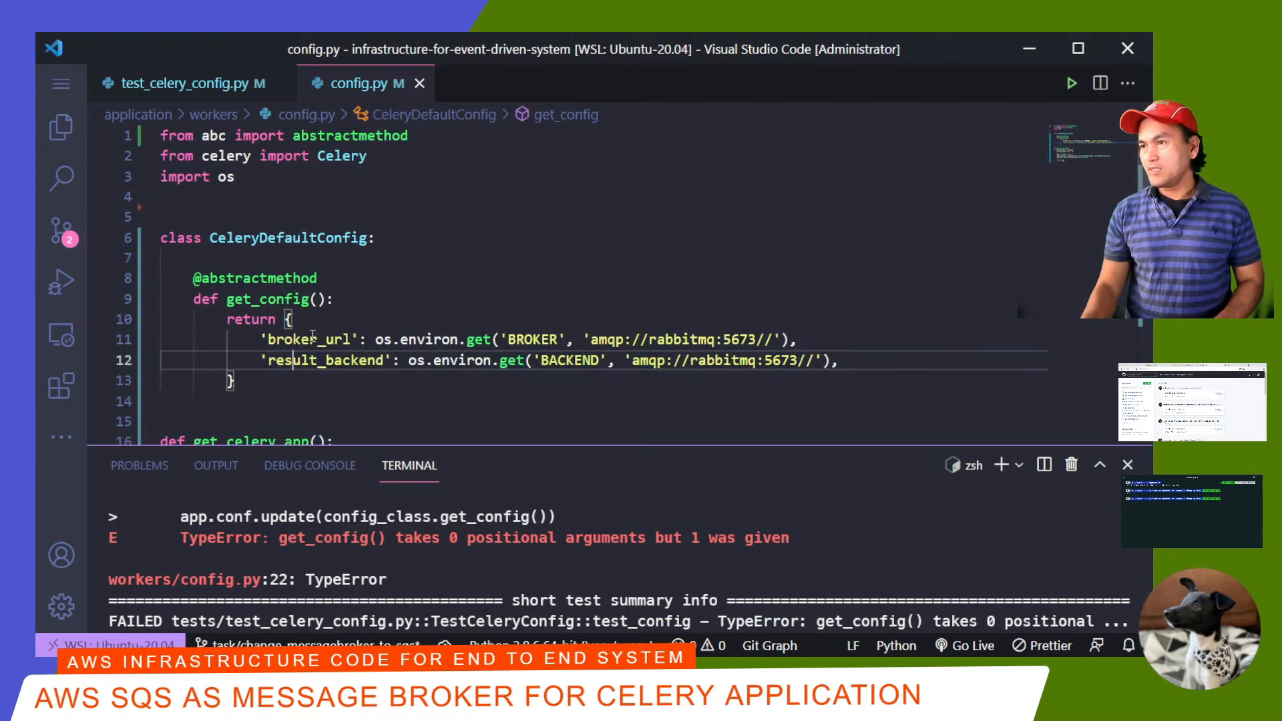
type("self")
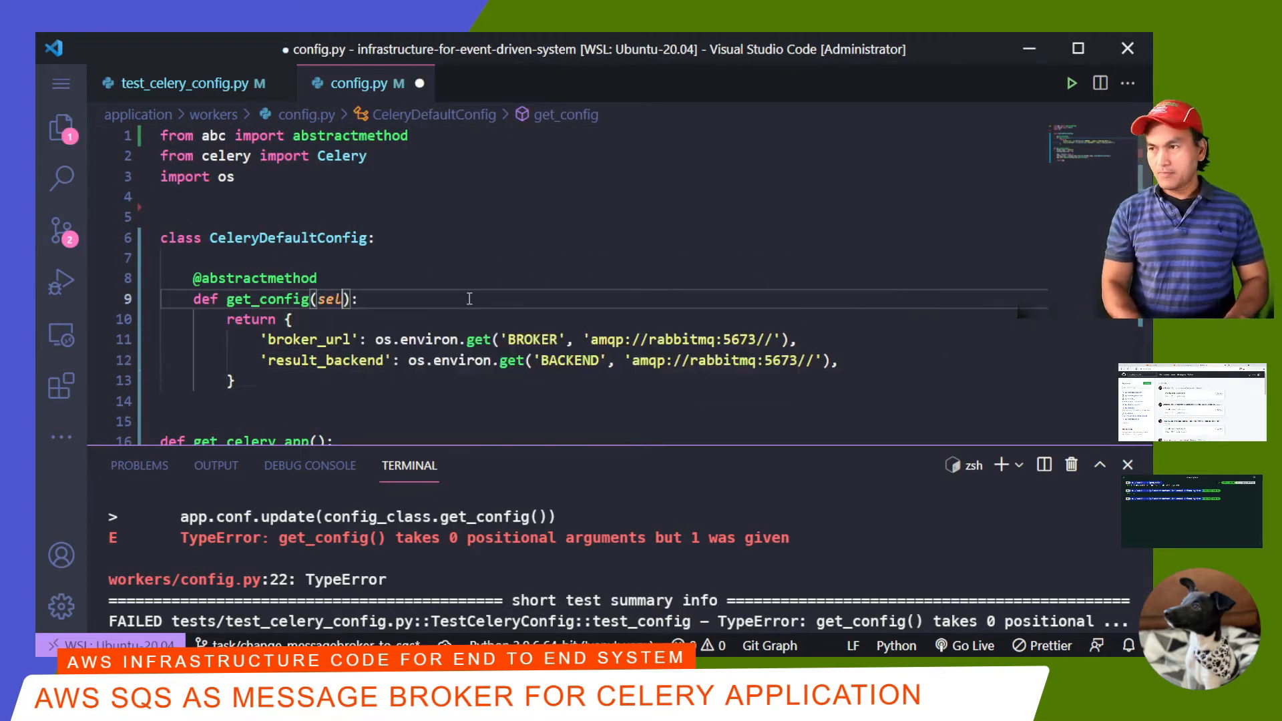
type("f")
left_click(621, 555)
type("lear")
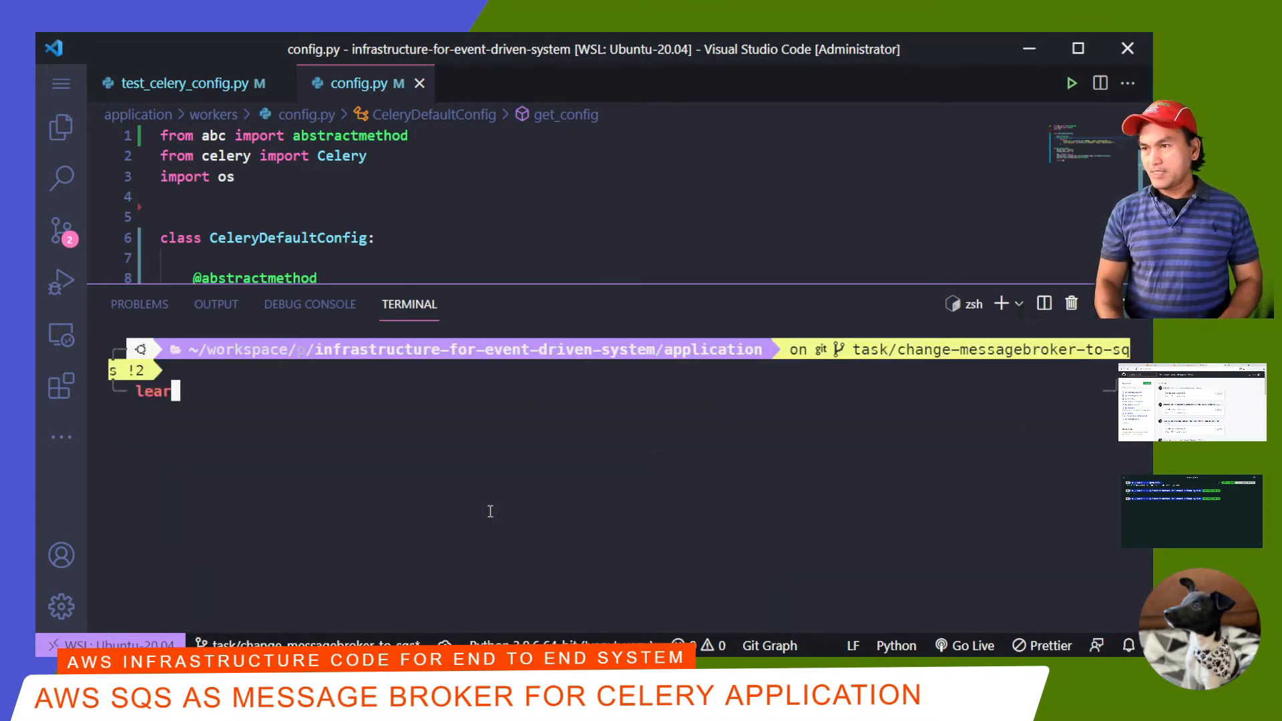
key("Enter")
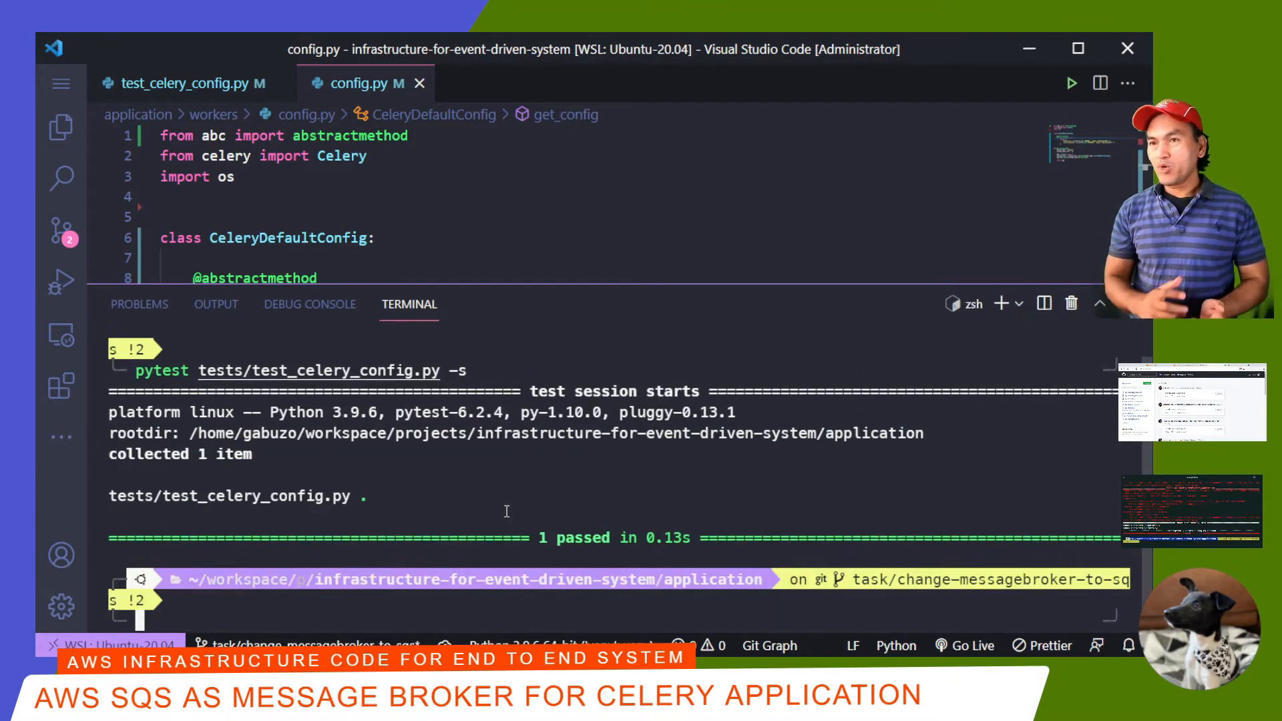
type("clear")
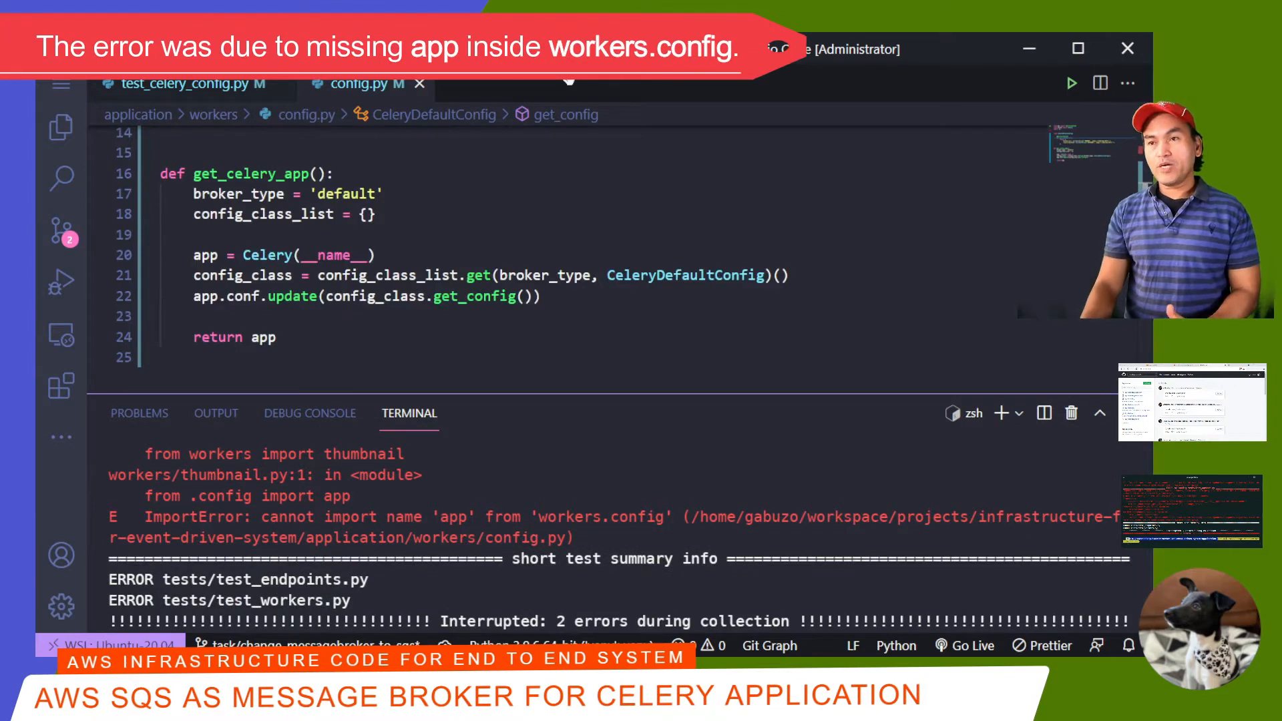
Step: In workers/thumbnail.py import get_celery_app and add app = get_celery_app()
left_click(61, 127)
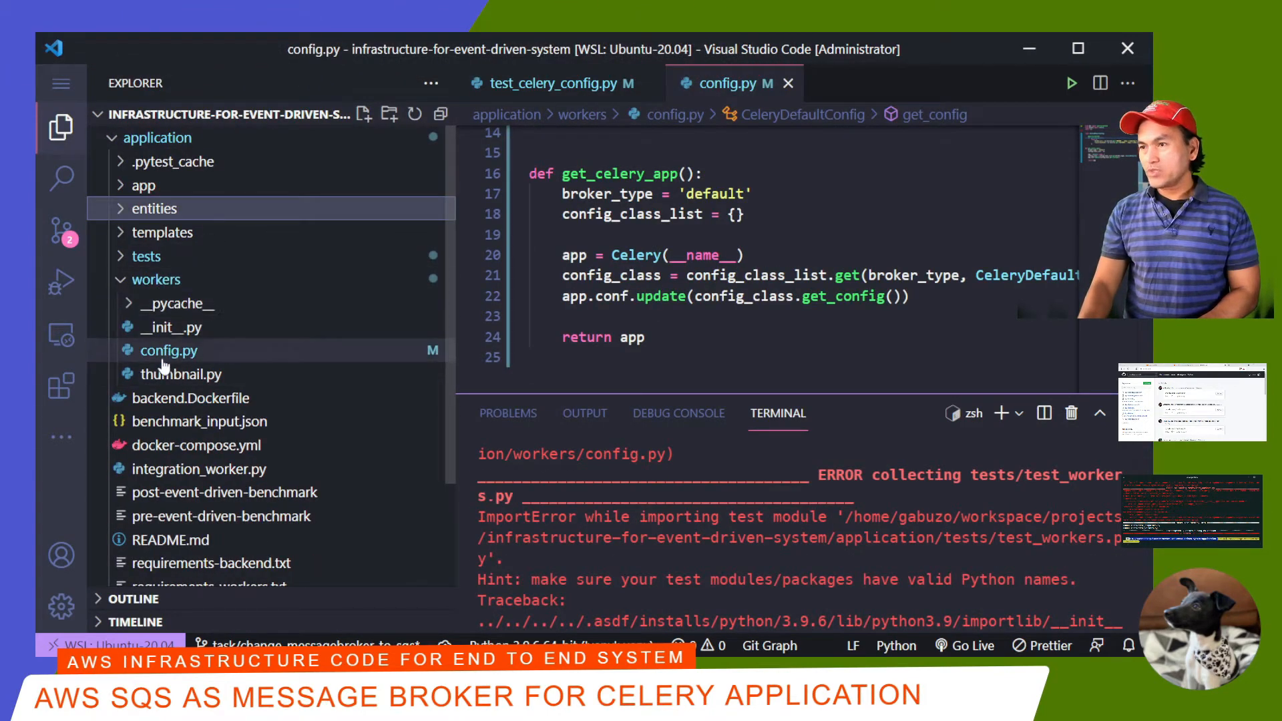
left_click(182, 374)
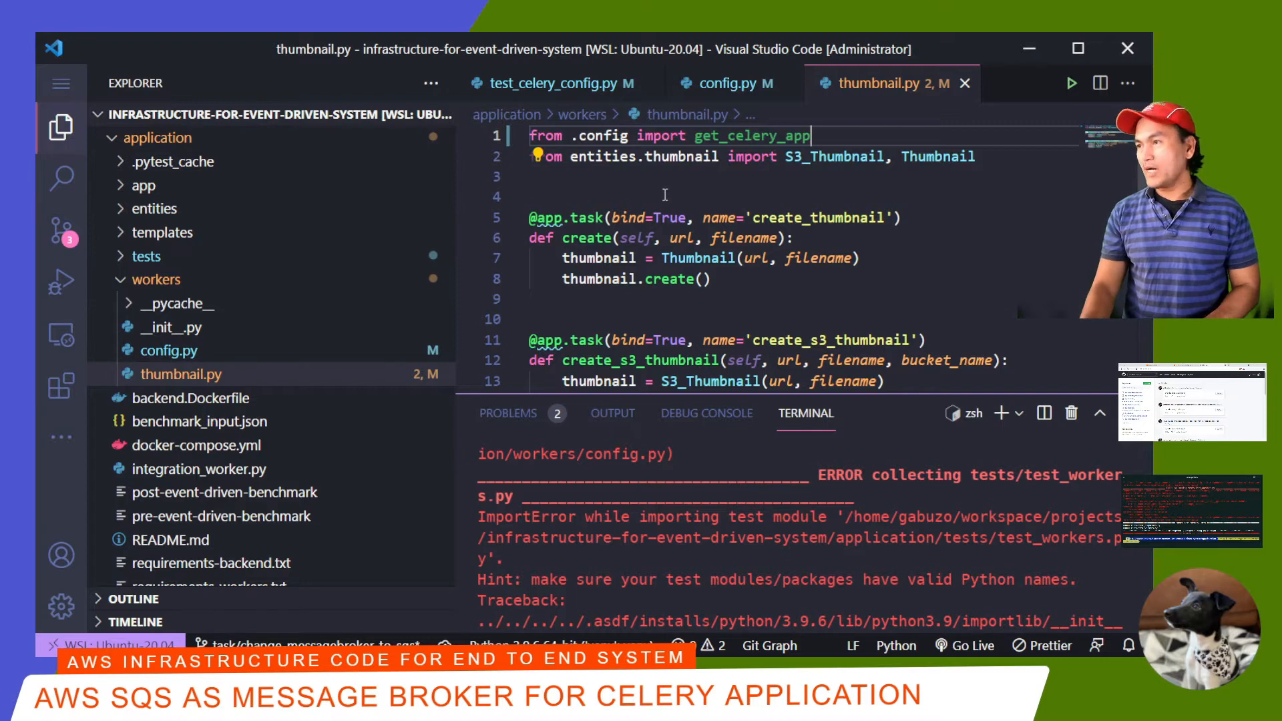
type("app =")
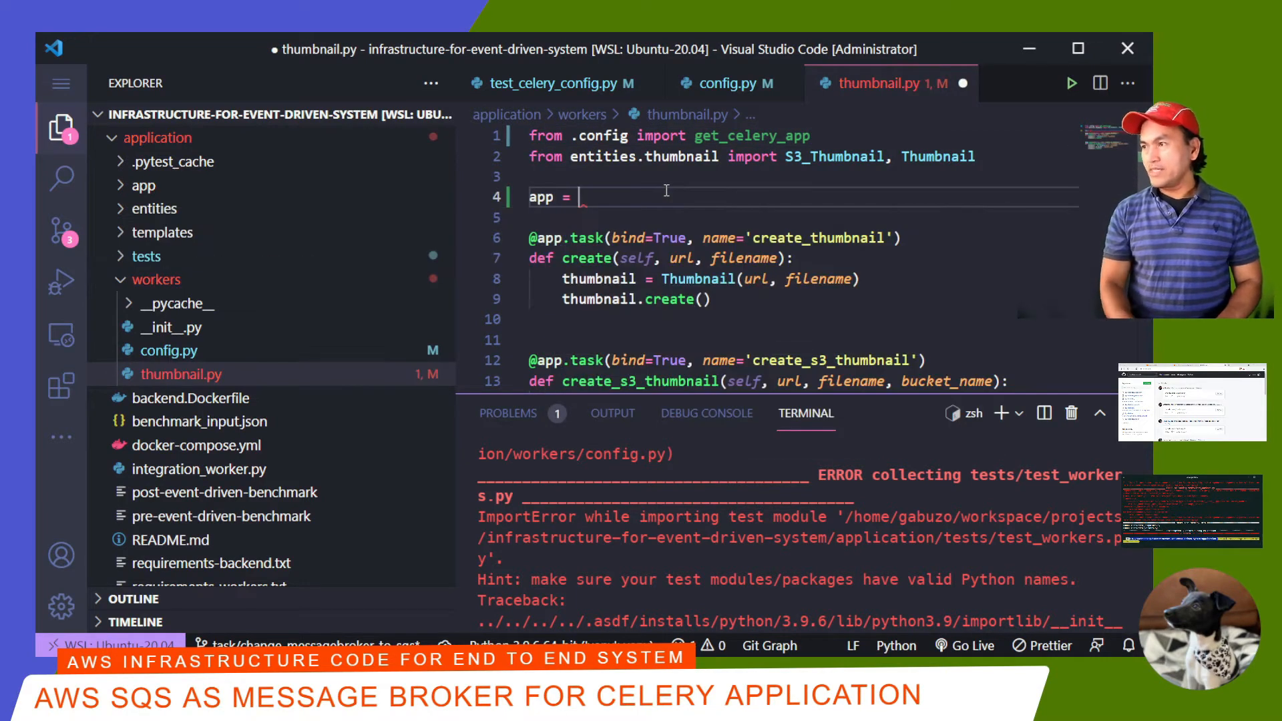
type("get_celery_app()")
type("gcmsg \"Change message broker fr")
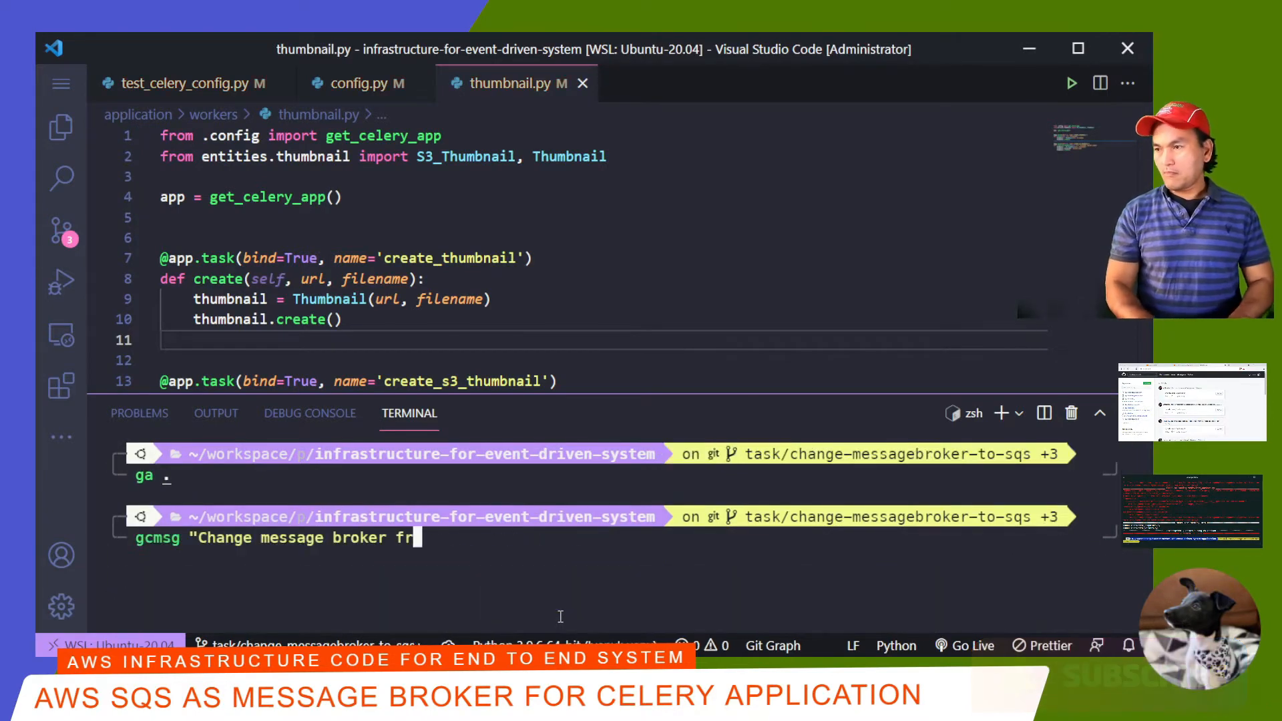
Step: Commit 'Change message broker from rabbitmq to sqs' and return to test_celery_config.py
key("Enter")
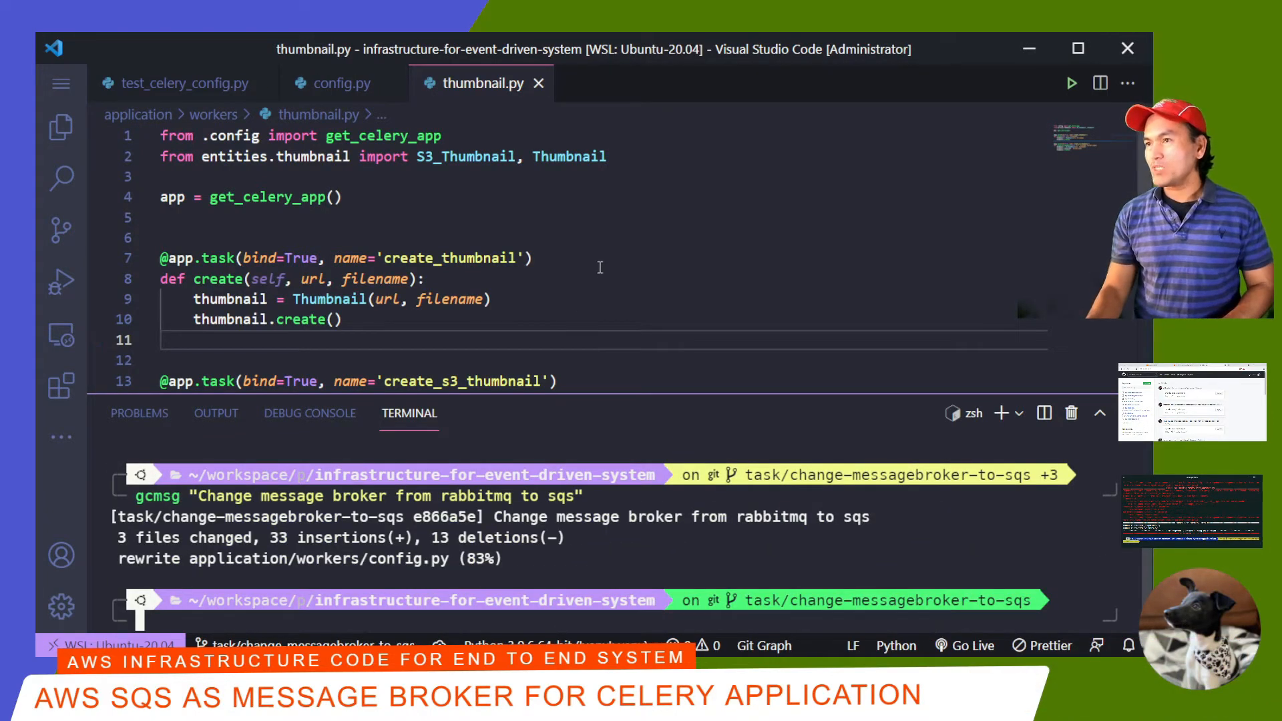
left_click(184, 82)
type("with mock.patch.dict(")
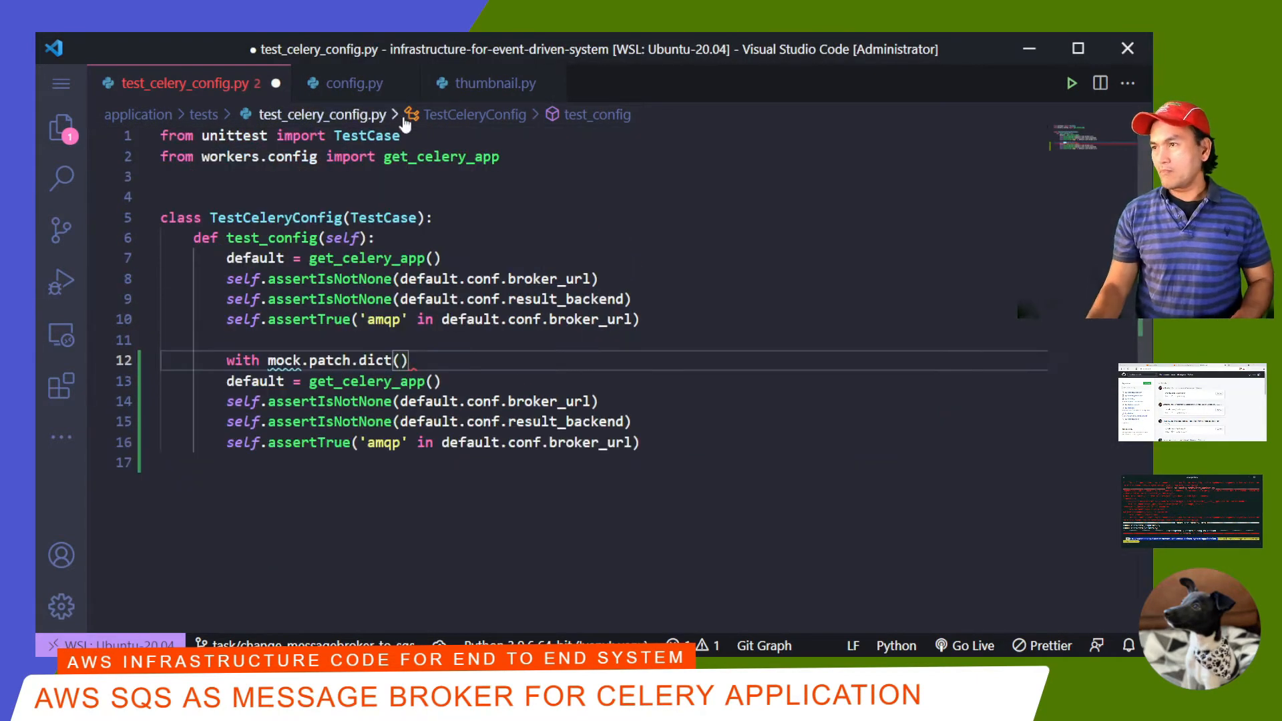
Step: Add an SQS test case patching os.environ with temp AWS keys and asserting a mock_sqs queue URL exists
type("os.environ, {}")
type("\"BROKER_TYPE\": \"sqs\"")
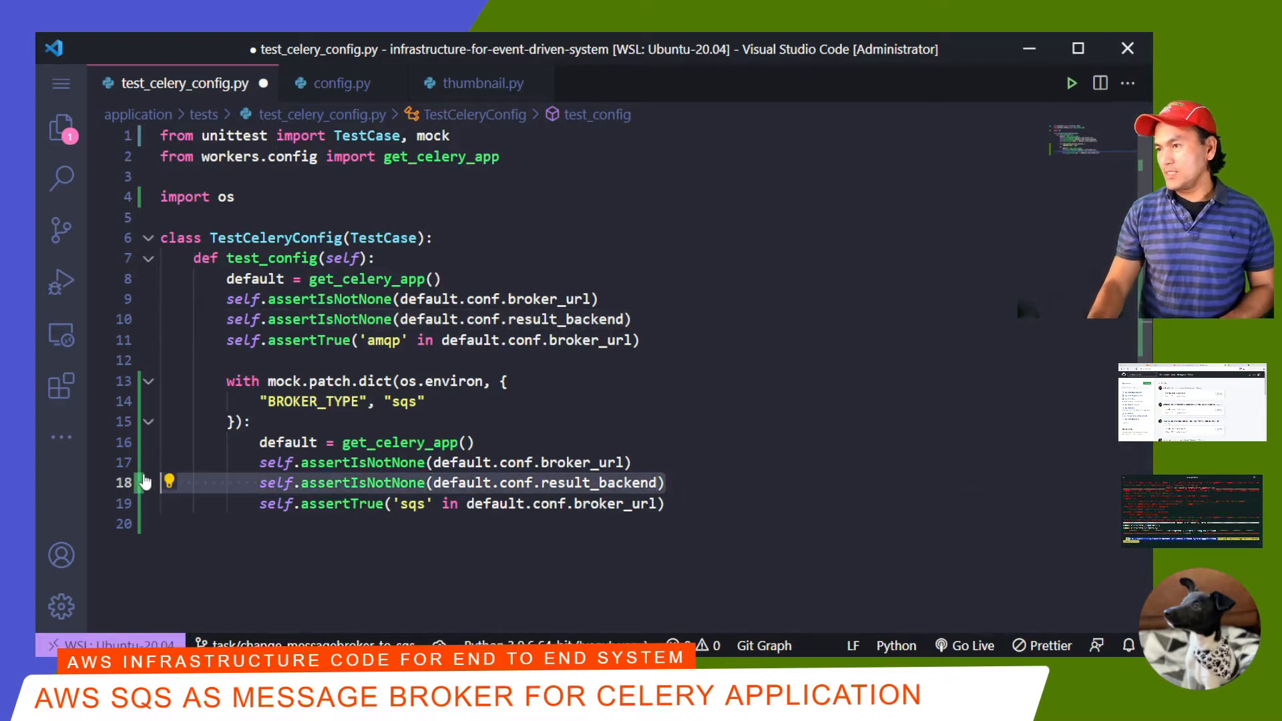
key("Delete")
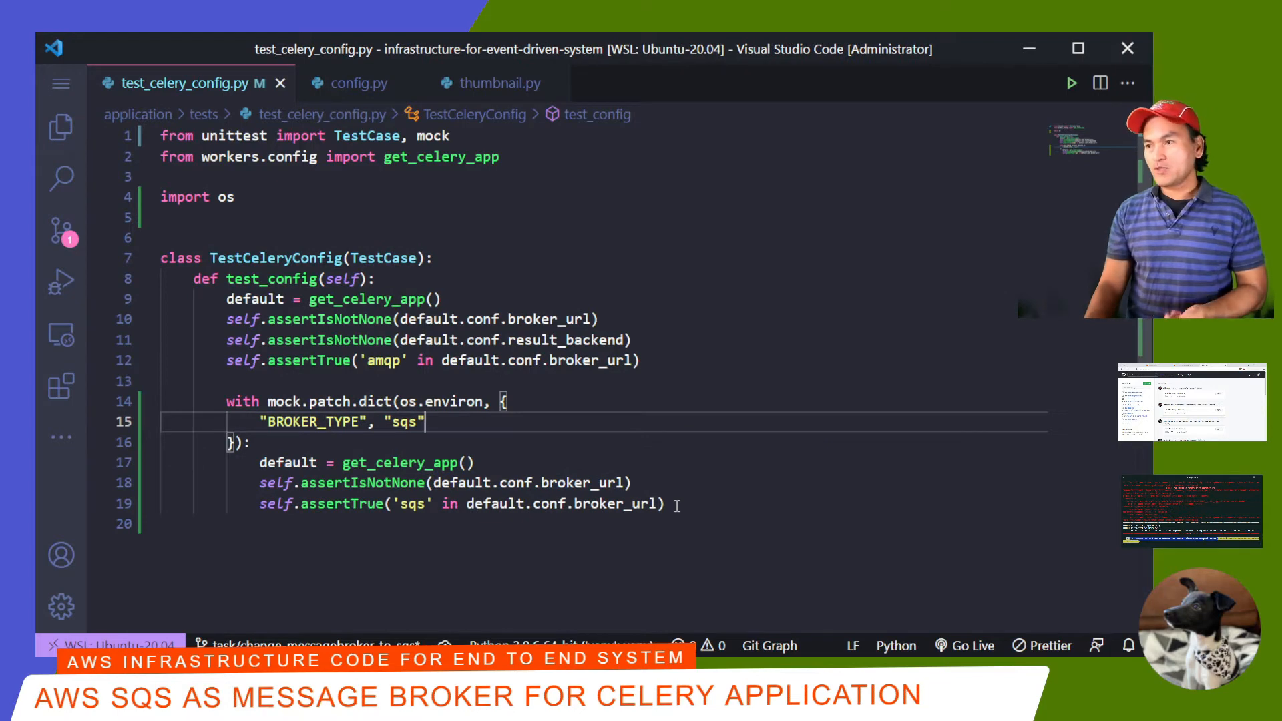
type("with mock_sqs:")
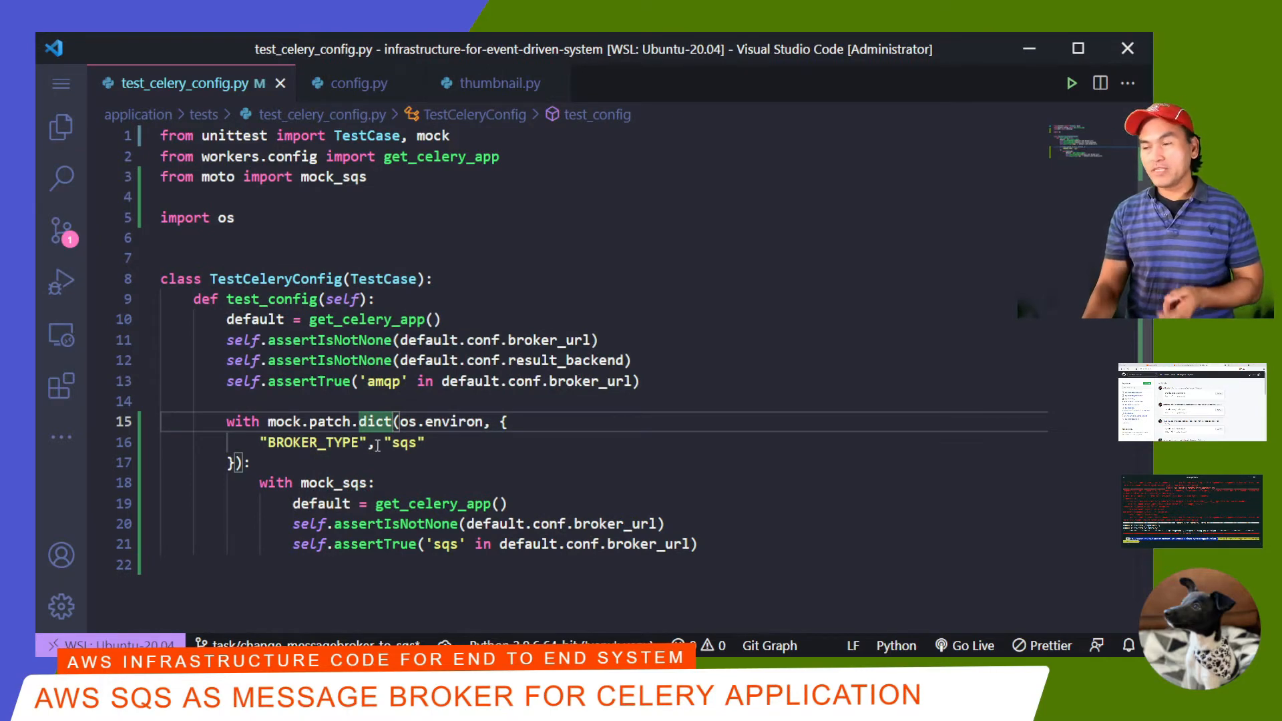
type("\"AWS_ACCESS_KEY_ID\": \"temp\",")
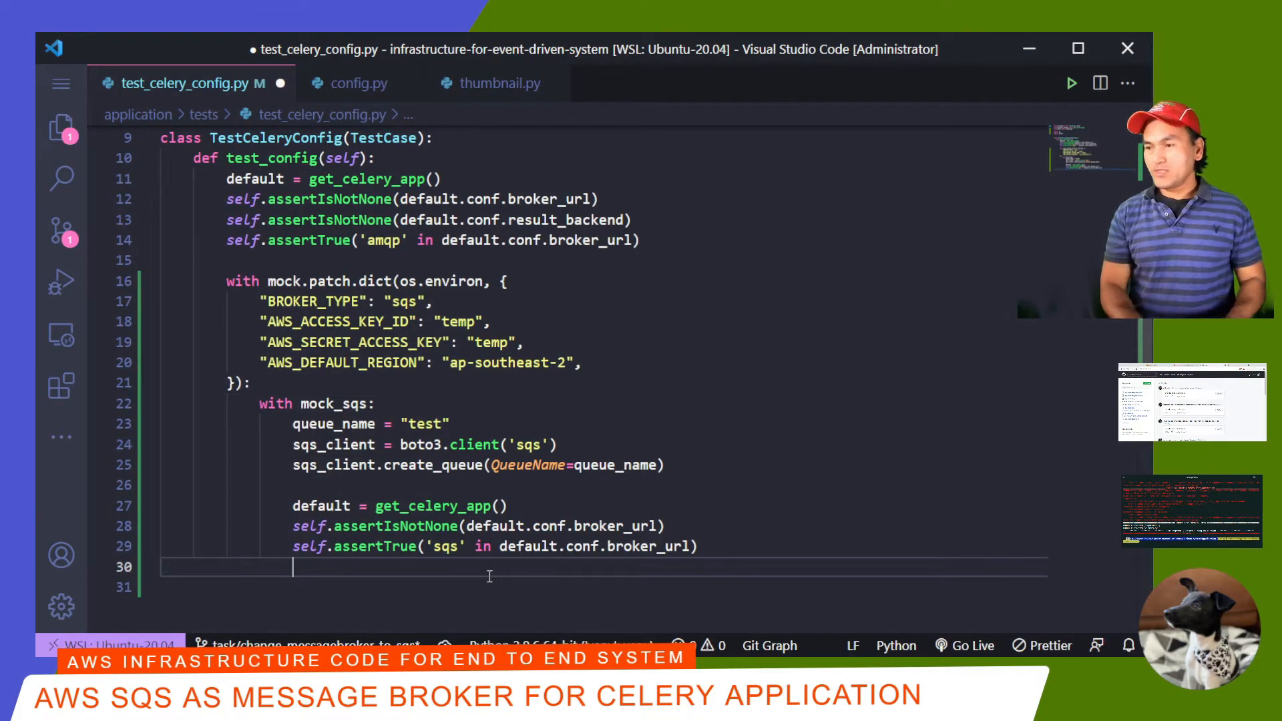
type("self.assertTrue(\\n    sqs_client.get_queue_url(QueueName=queue_name)['QueueUrl']\\n)")
type("ga .")
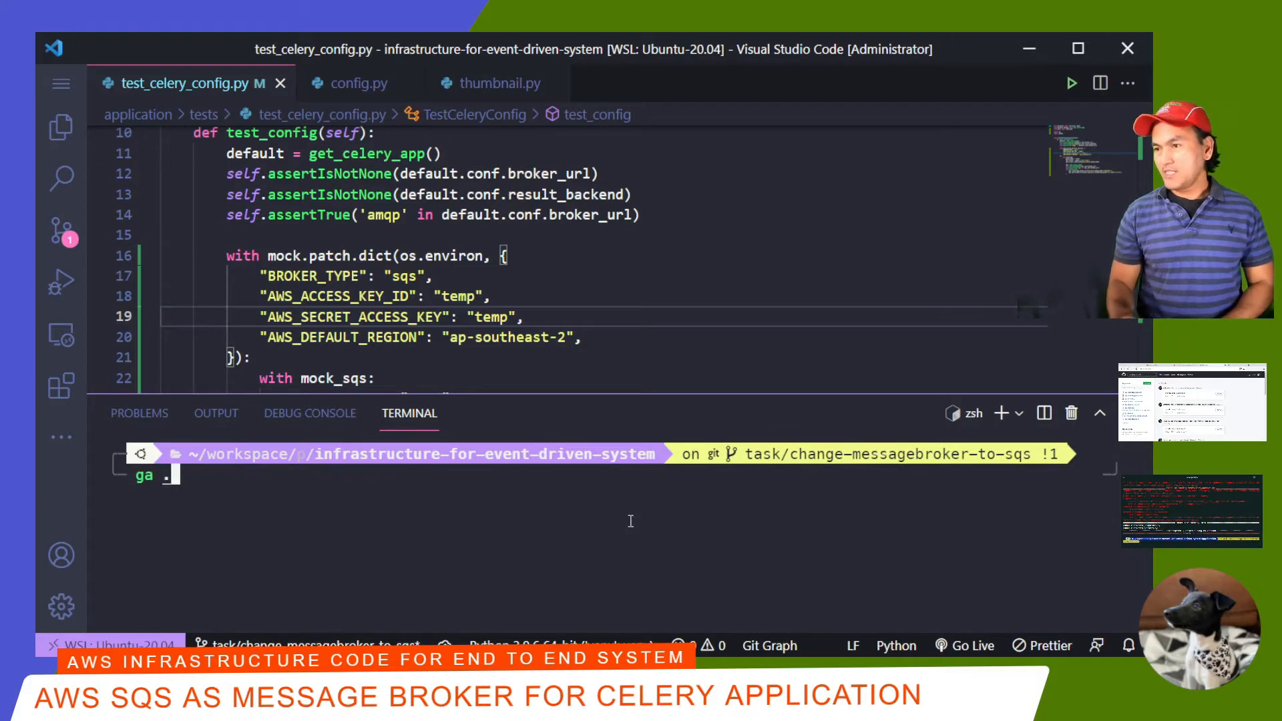
Step: Change mock_sqs to mock_sqs() and rerun pytest, now failing only on the 'sqs' broker URL assertion
key("Enter")
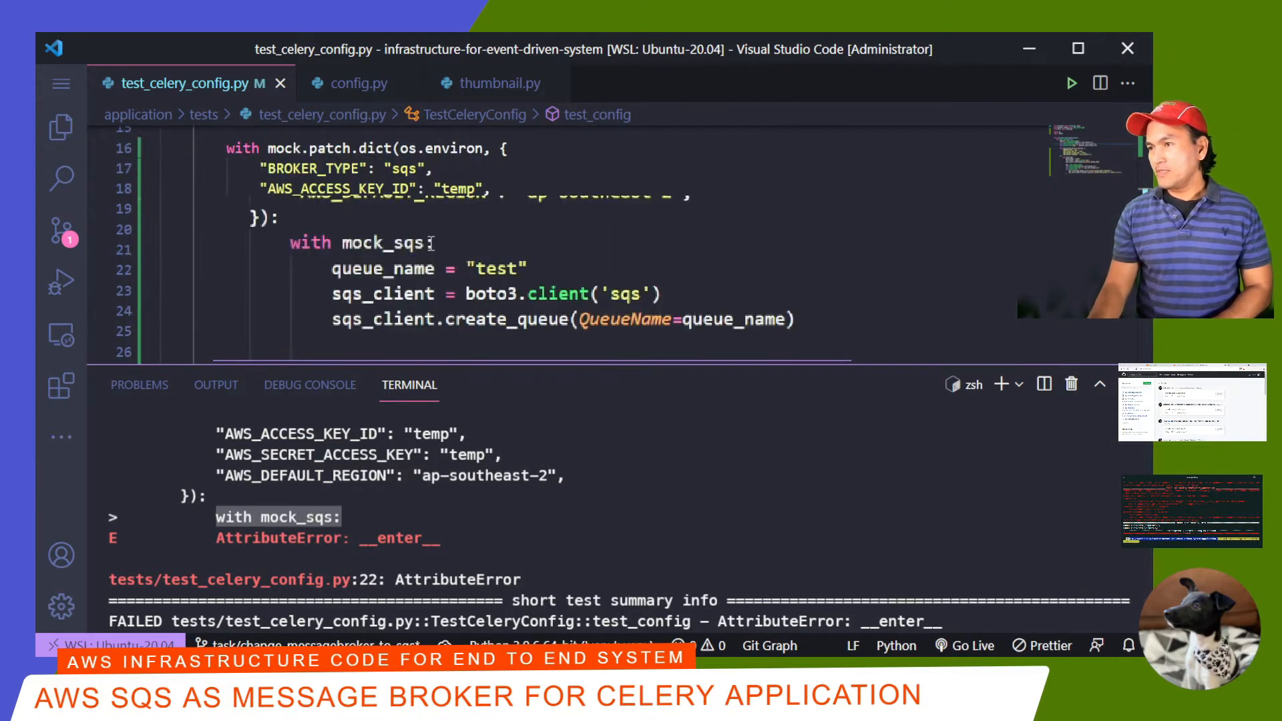
type("()")
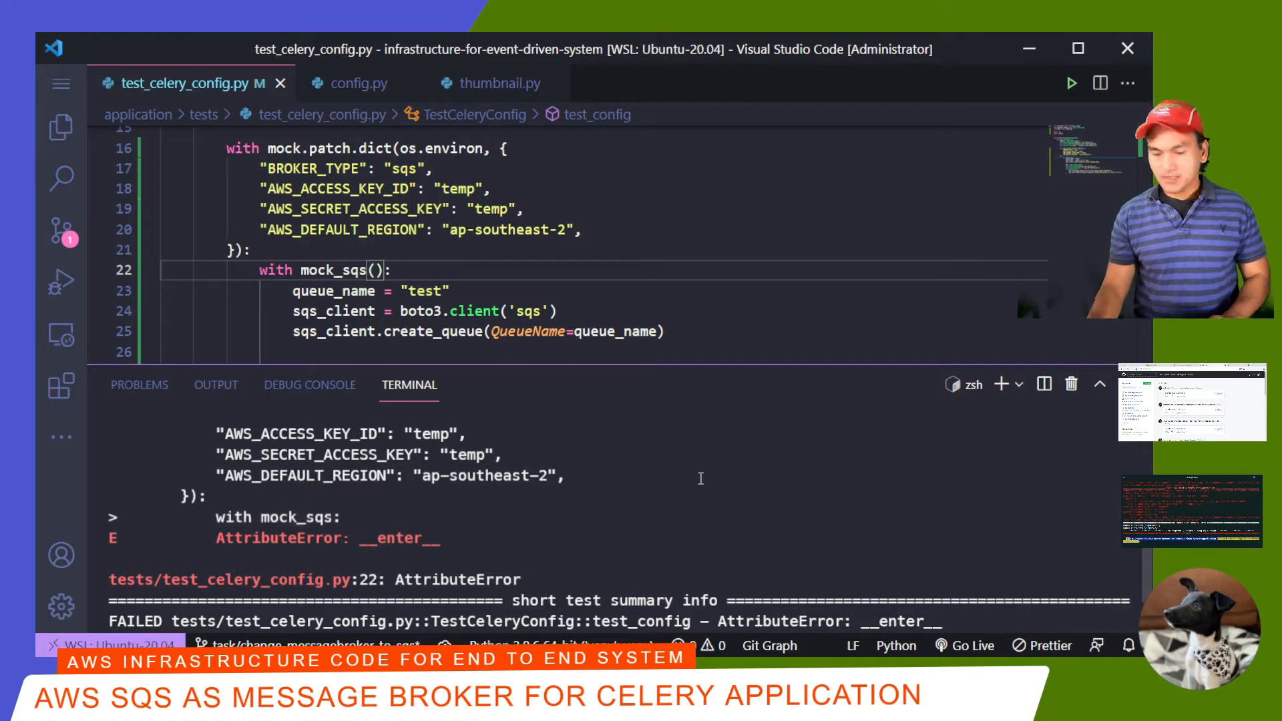
key("Enter")
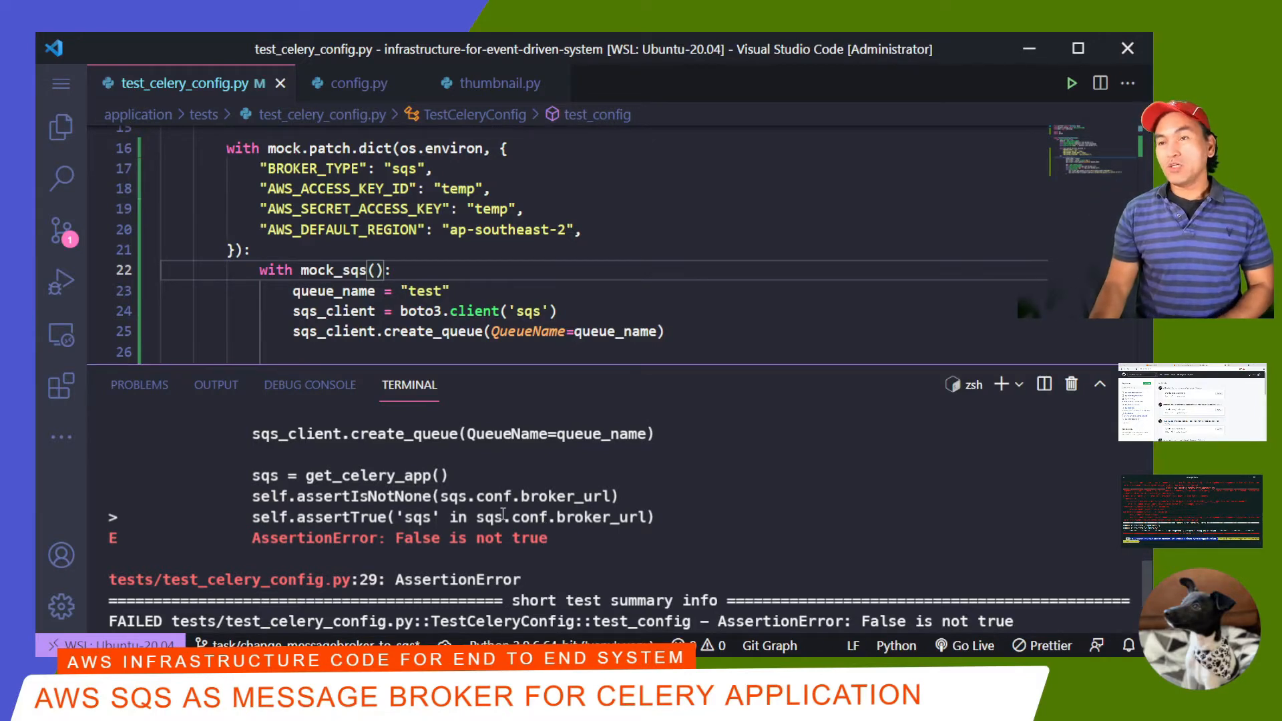
Step: In config.py read BROKER_TYPE from os.environ and add class CelerySQSConfig with a get_config method
left_click(357, 82)
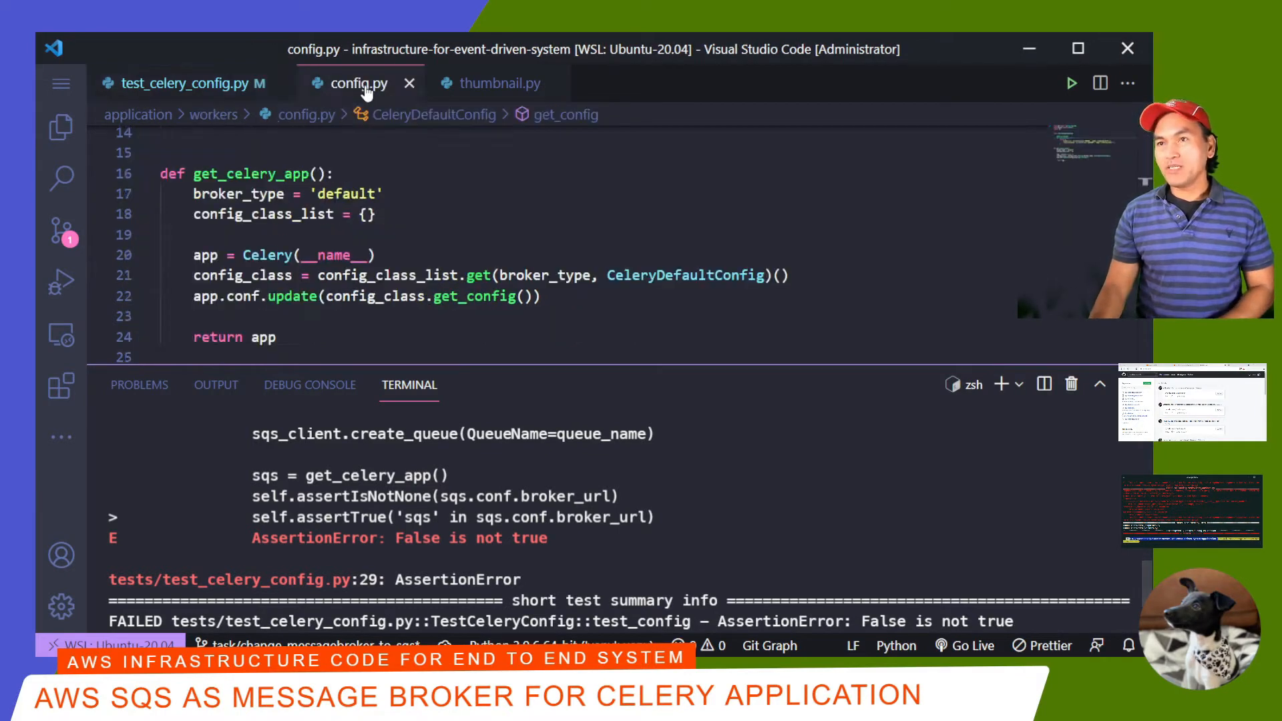
left_click(417, 195)
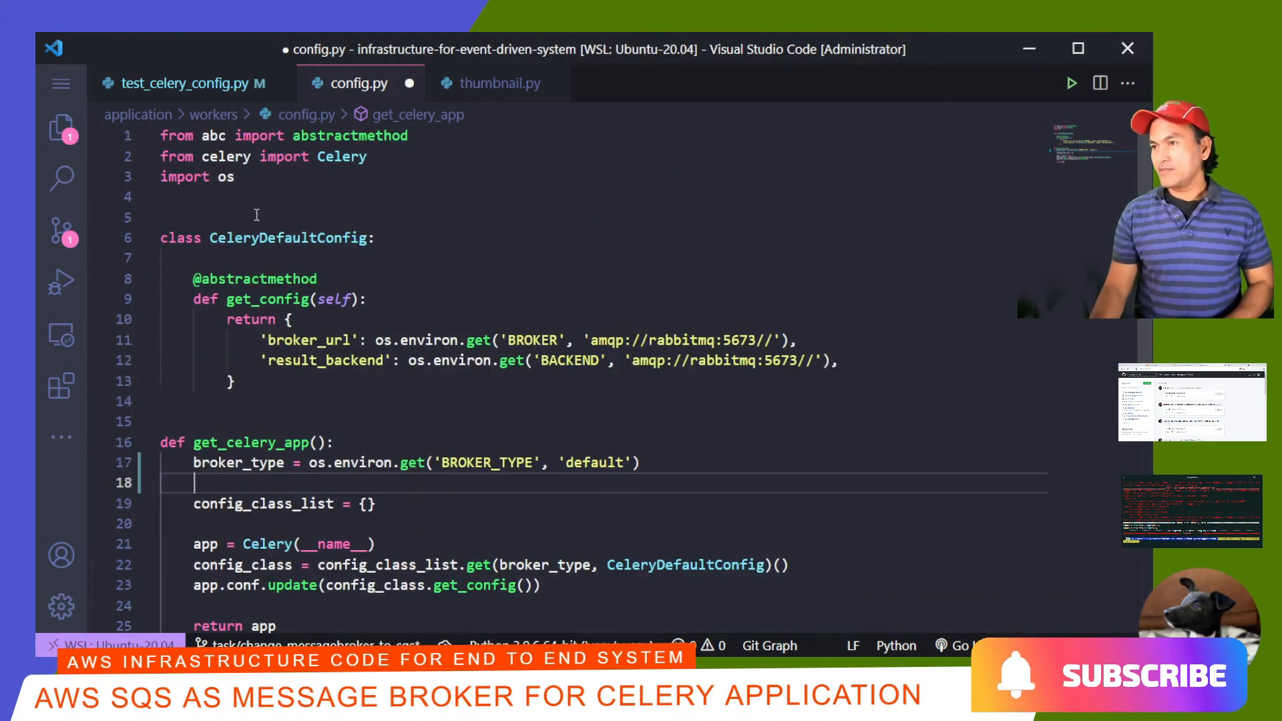
type("class CelerySQSConfig:")
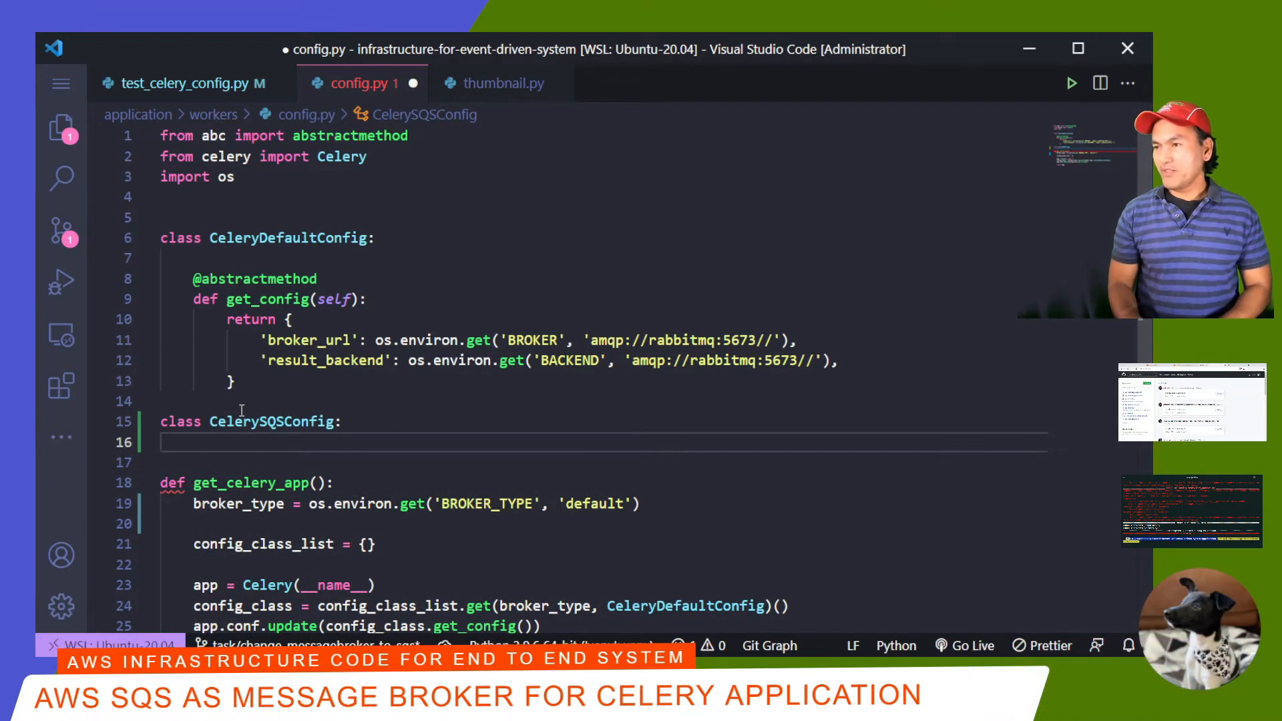
type("def get_config(self):\\n    pass")
type("queue_url = None")
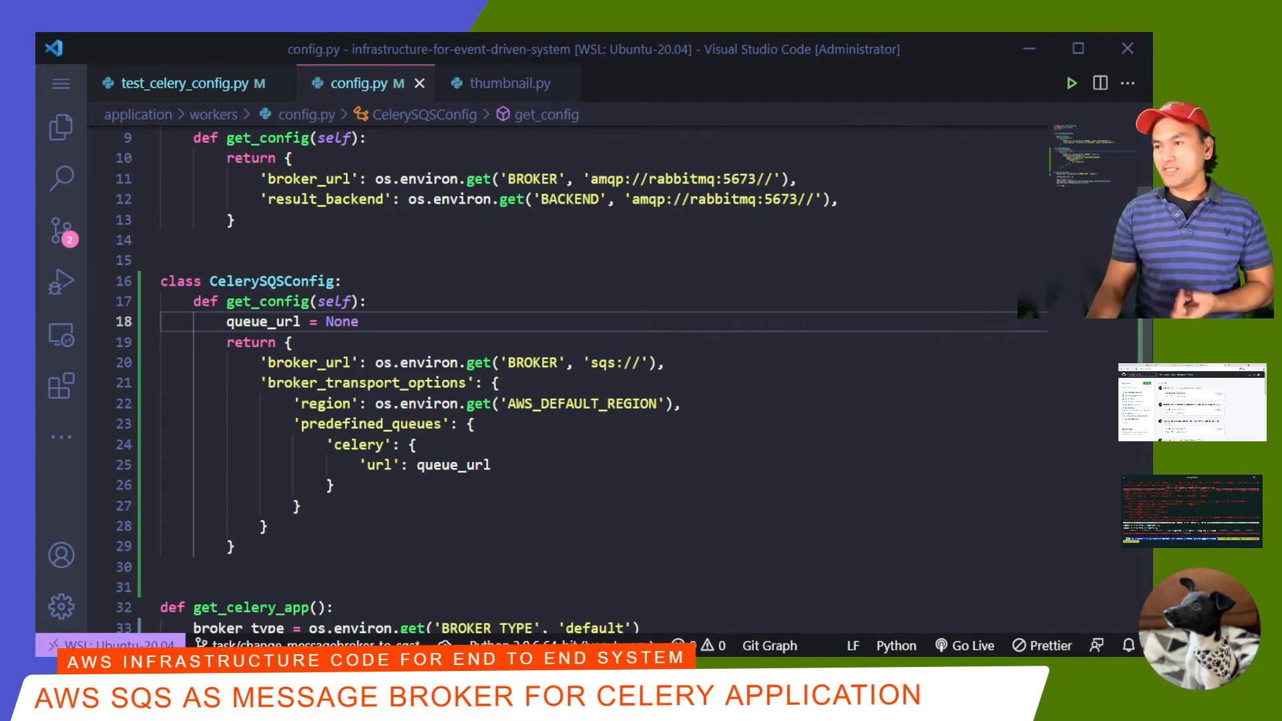
Step: Register 'sqs': CelerySQSConfig in the config_class_list lookup
scroll("down", 3)
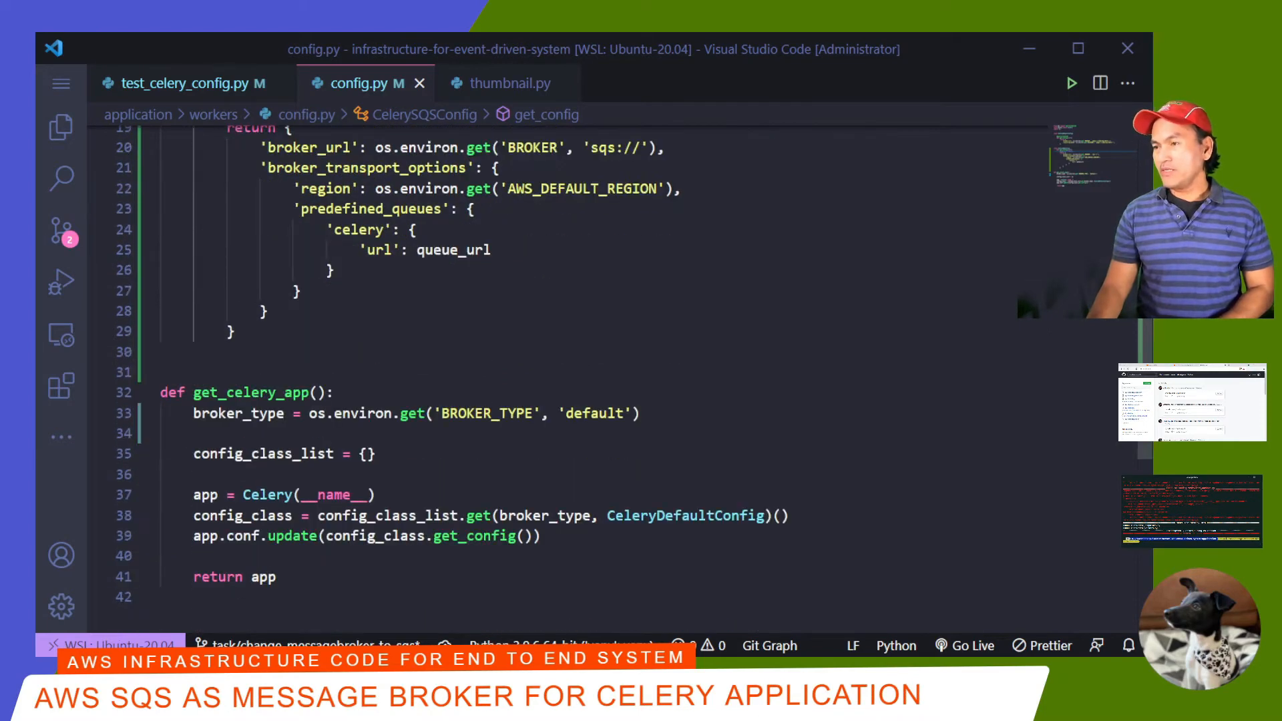
mouse_move(247, 393)
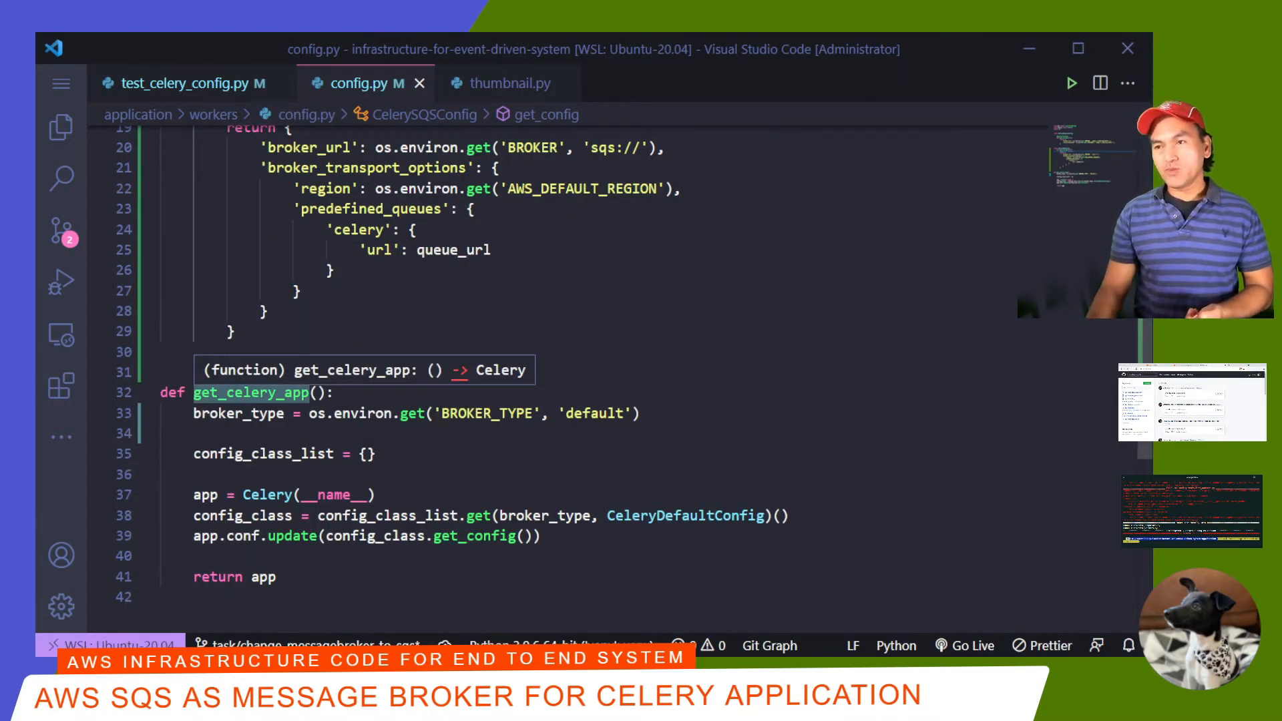
type("'sqs'")
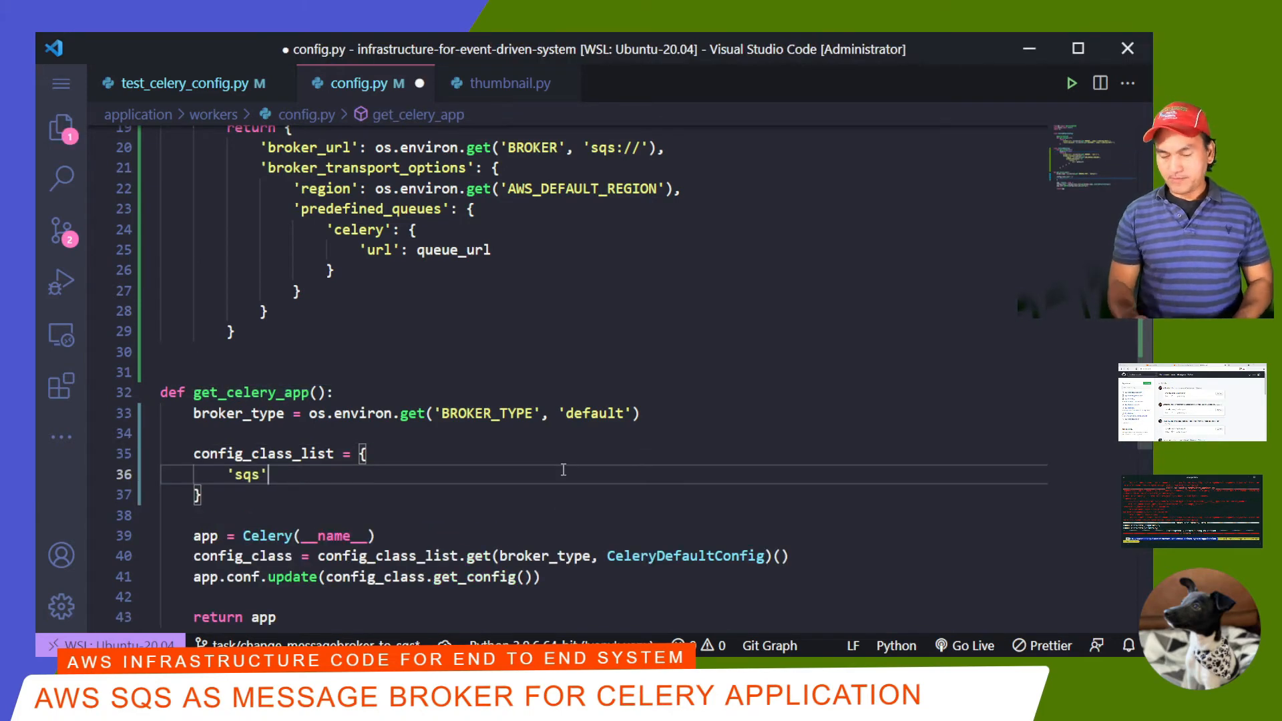
type(": CelerySQSConfig")
type("clear")
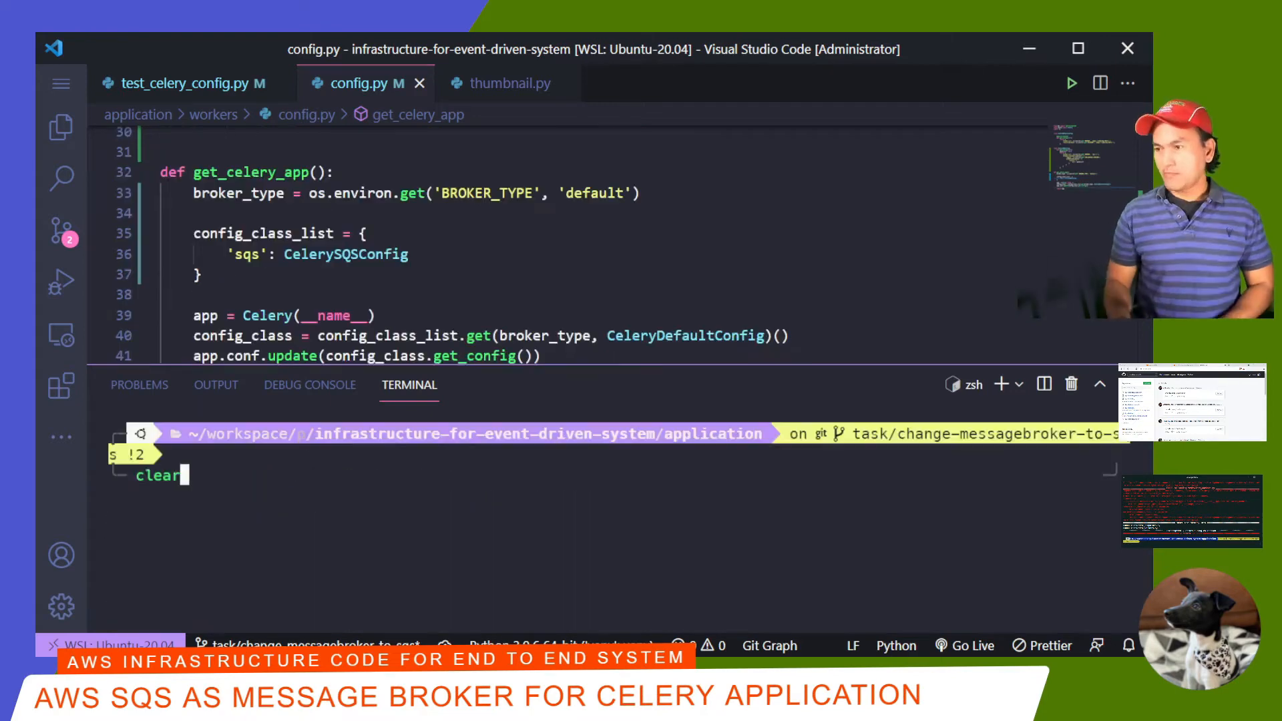
Step: Clear the terminal before starting the get_sqs_url method on CelerySQSConfig
key("Enter")
type("def get_sqs_url(self):")
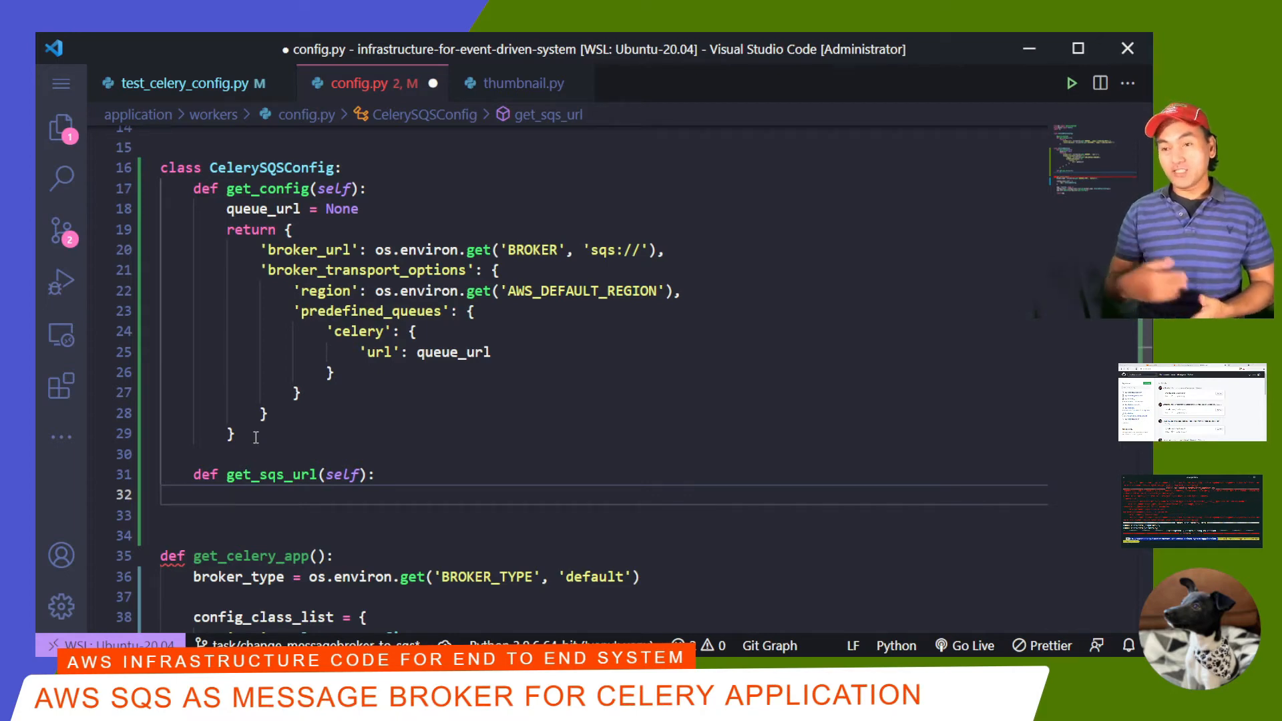
Step: Time the SQS polling with start_time and set the queue 'url' to self.get_sqs_url()
type("start_time = time.time()")
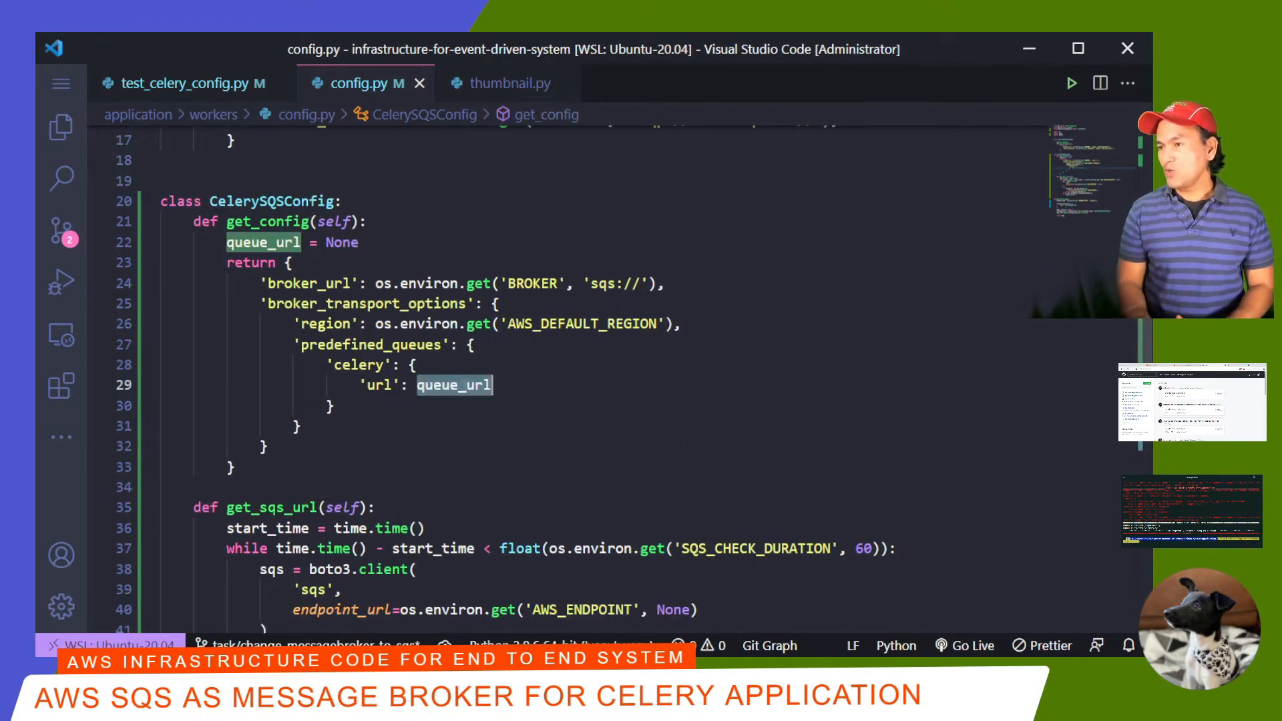
type("get_sq")
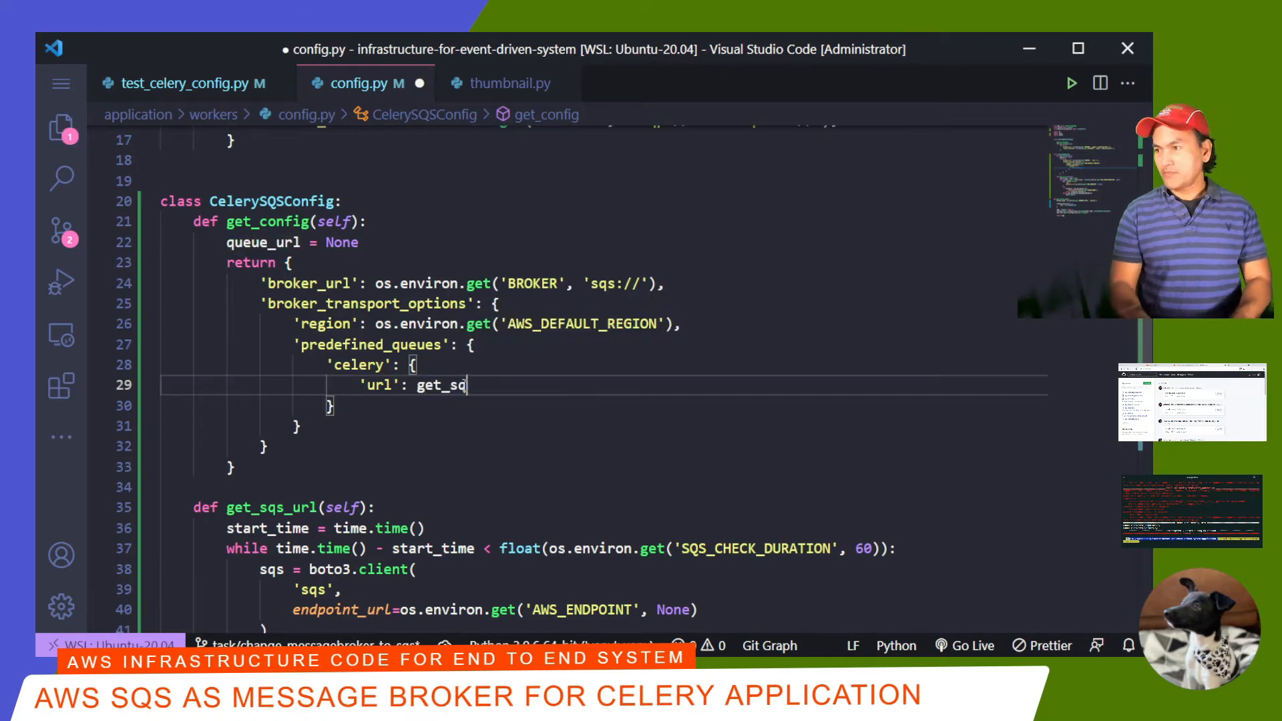
type("self.get_sqs_url()")
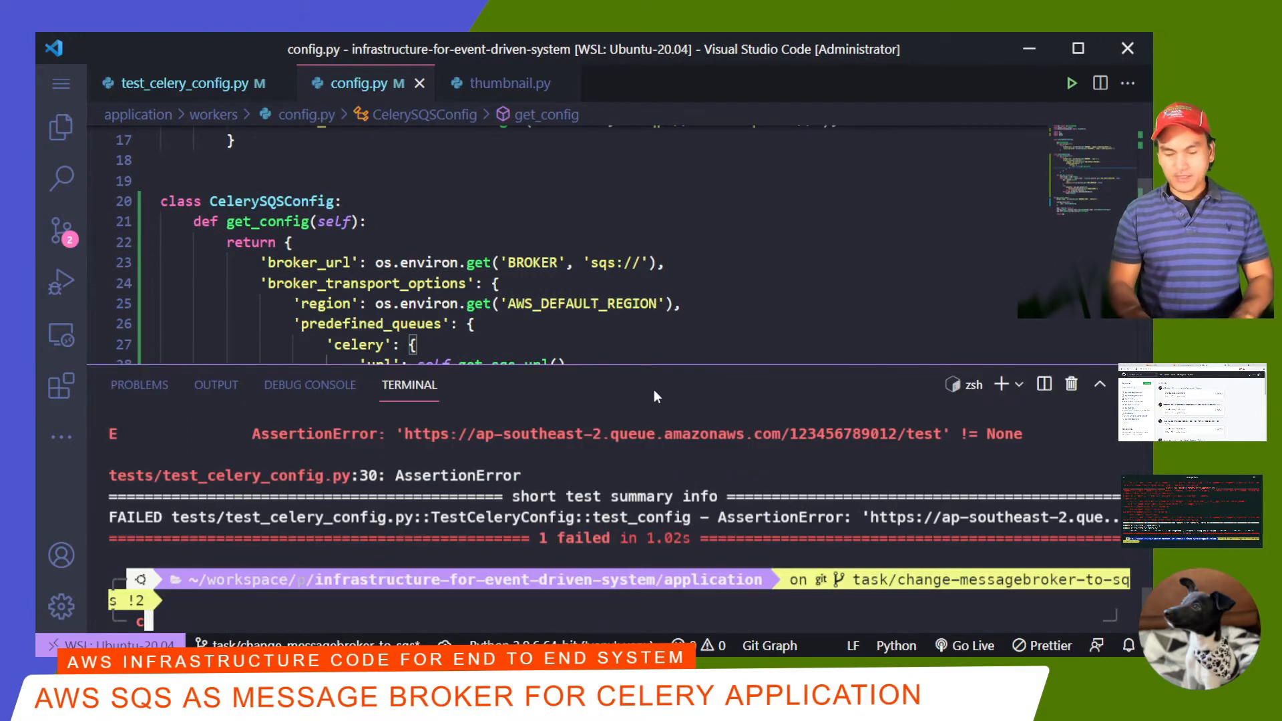
Step: Clear the terminal and run pytest tests/test_celery_config.py -s, which now passes
type("clear")
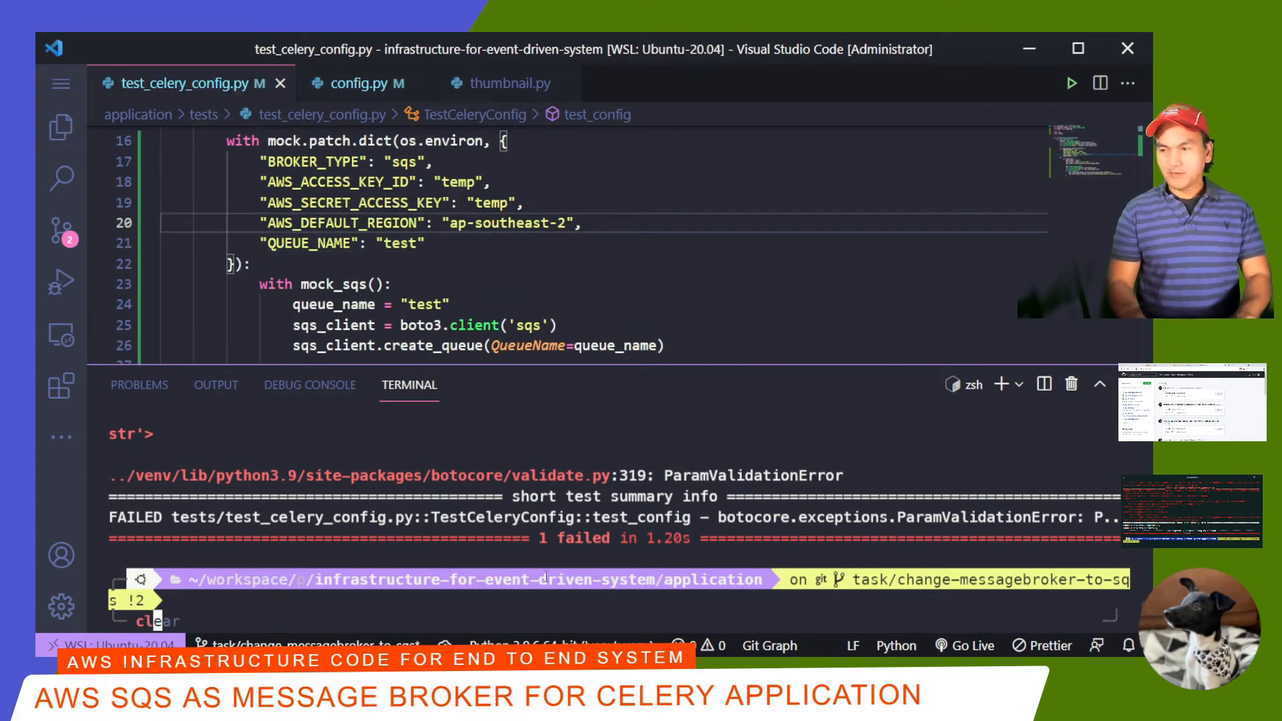
type("pytest tests/test_celery_config.py -s")
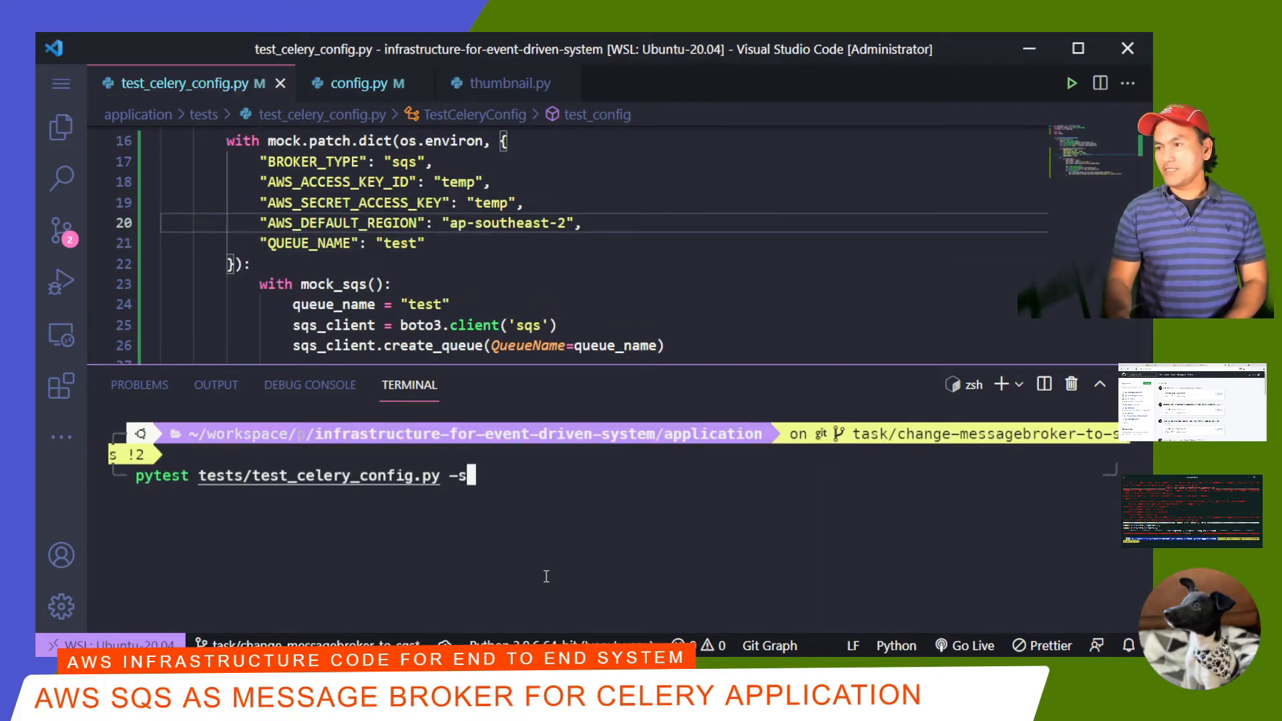
key("Enter")
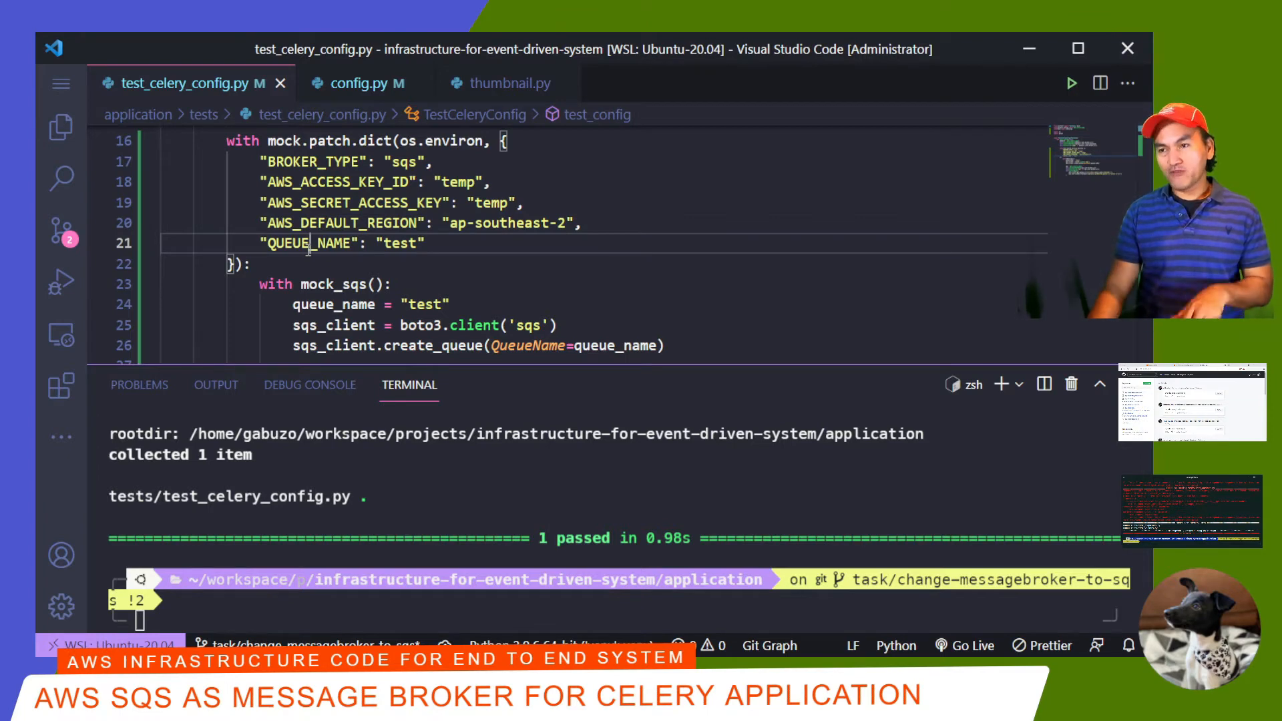
mouse_move(478, 374)
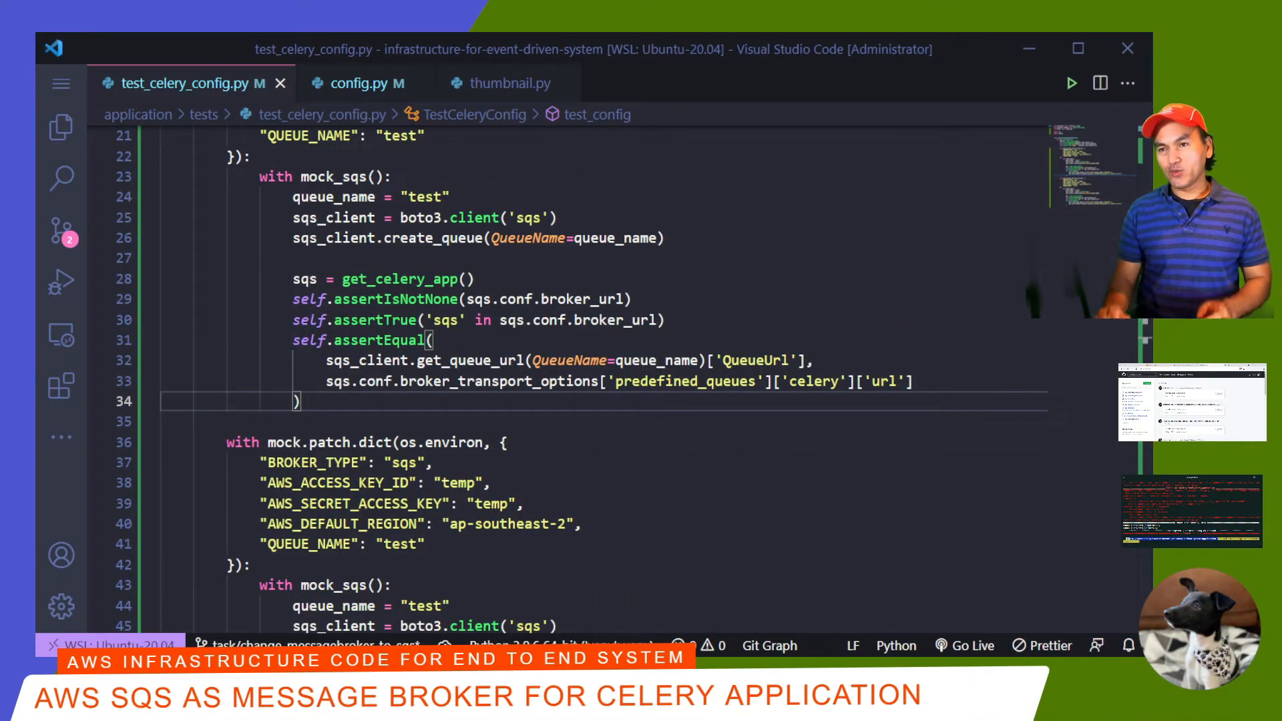
Step: Add "SQS_CHECK_DURATION": "5" to the env patch and wrap the block in self.assertRaises(Exception), then save
type("\"SQS_CHECK_DURATION\":")
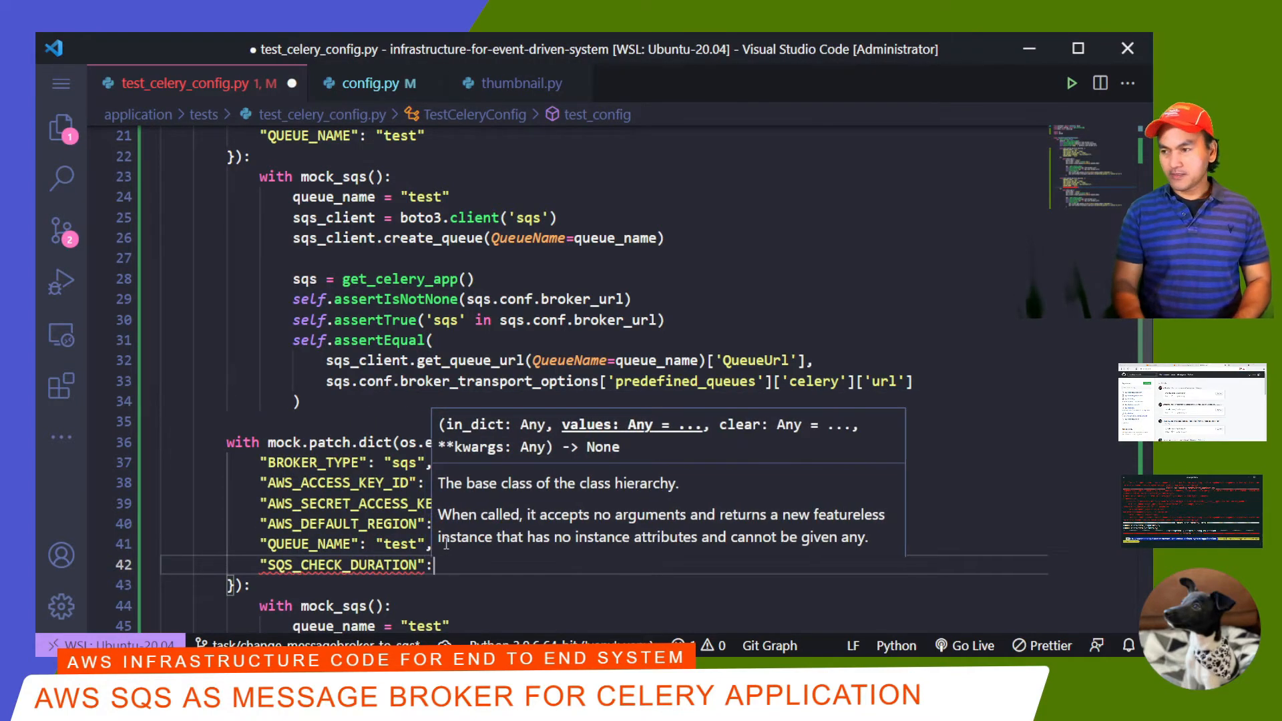
type("\"5\"")
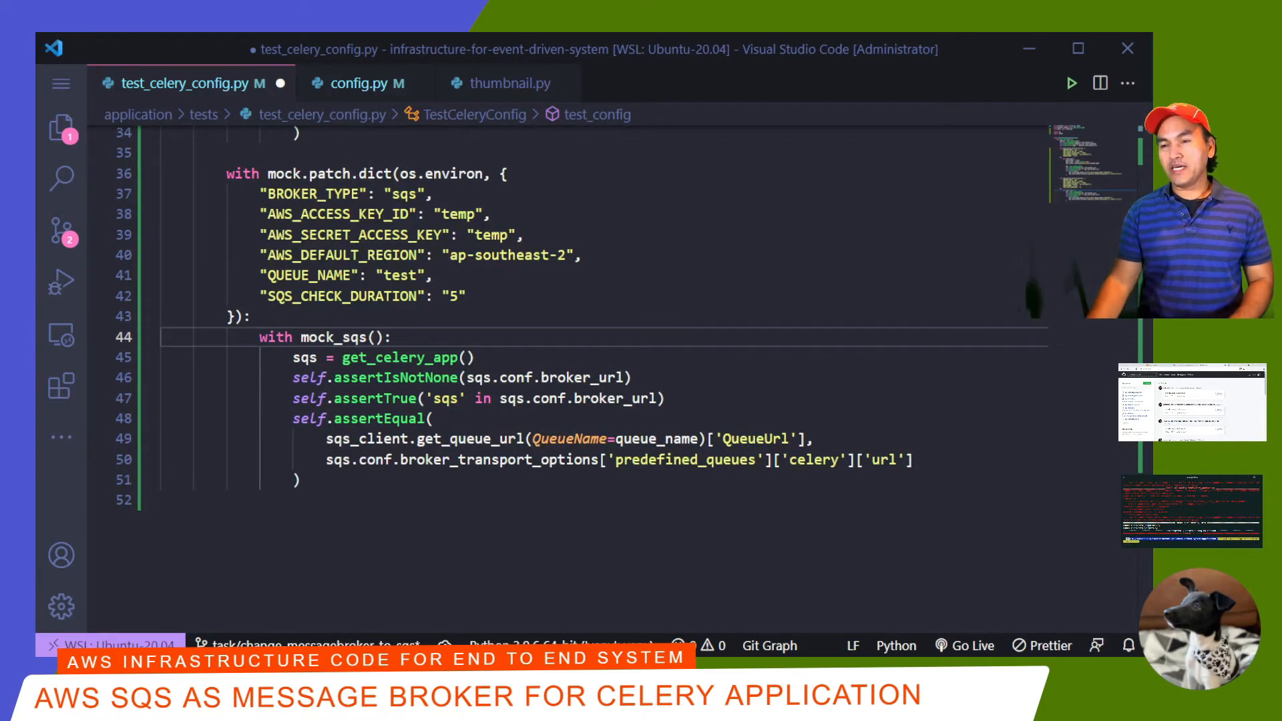
type("with self.assertRaises(")
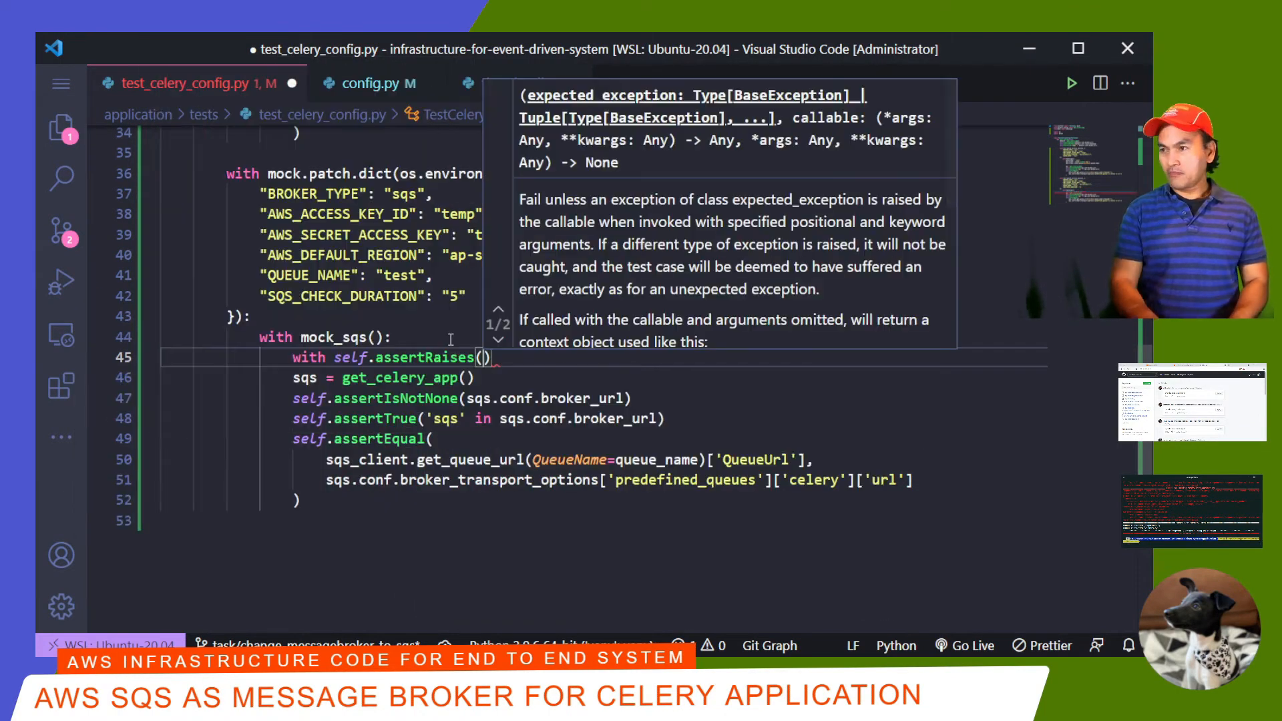
type("Exception")
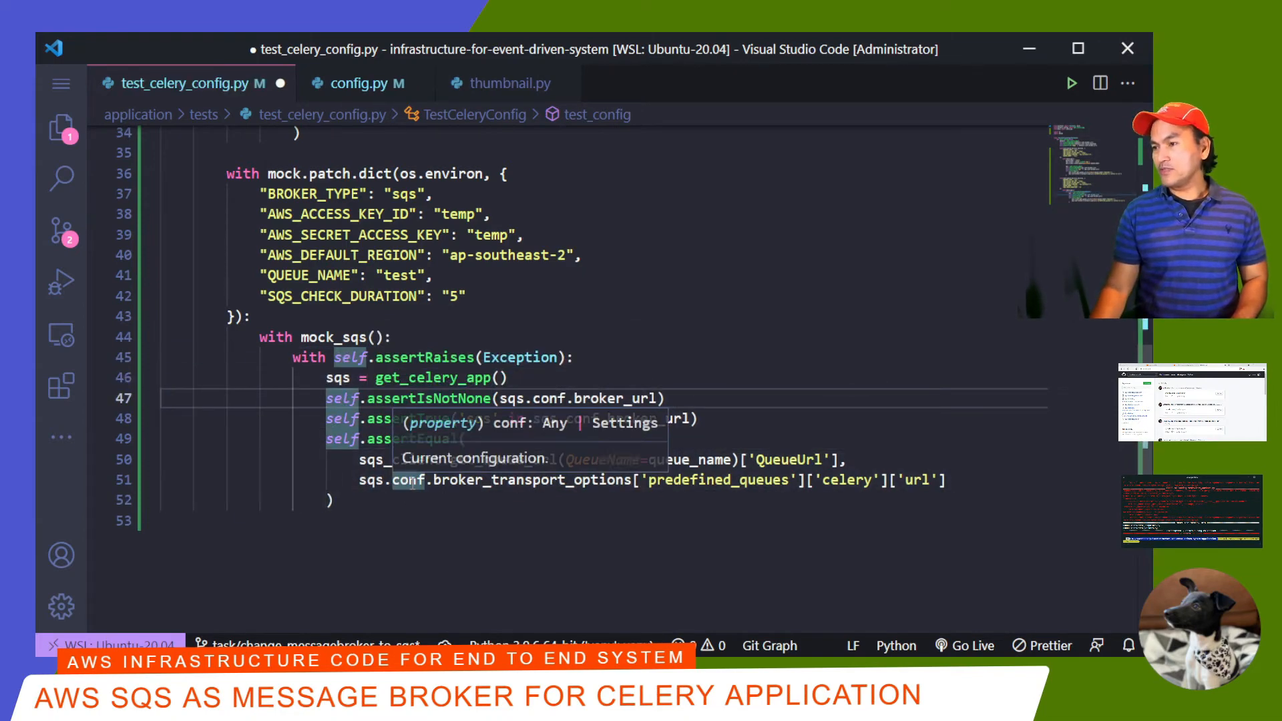
key("ctrl+s")
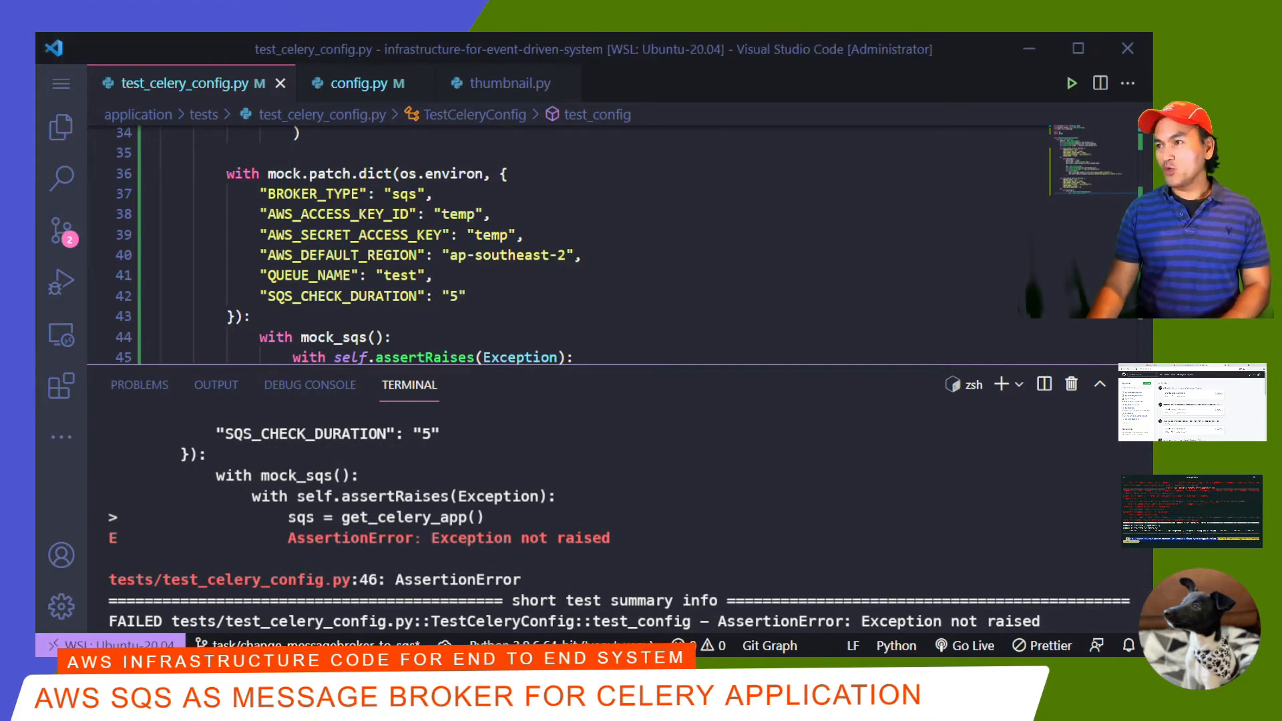
Step: Raise an Exception after the polling loop in get_sqs_url and cd into application to rerun pytest
left_click(356, 83)
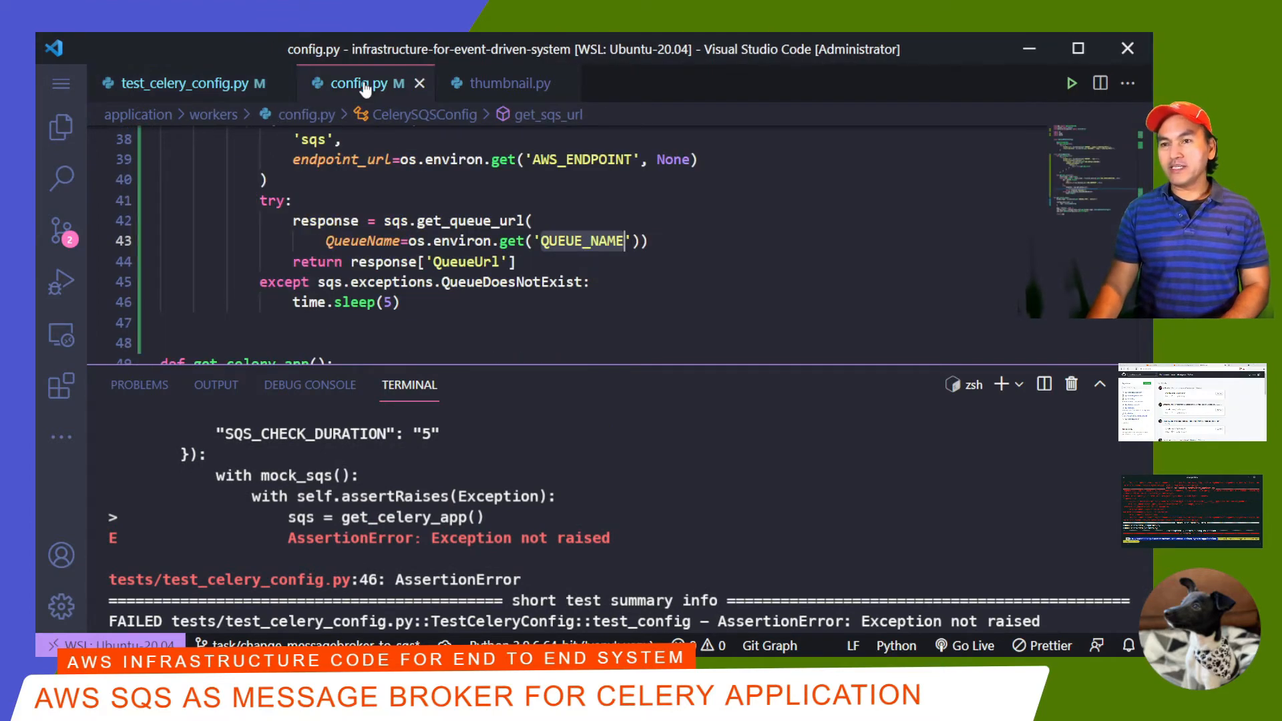
mouse_move(352, 262)
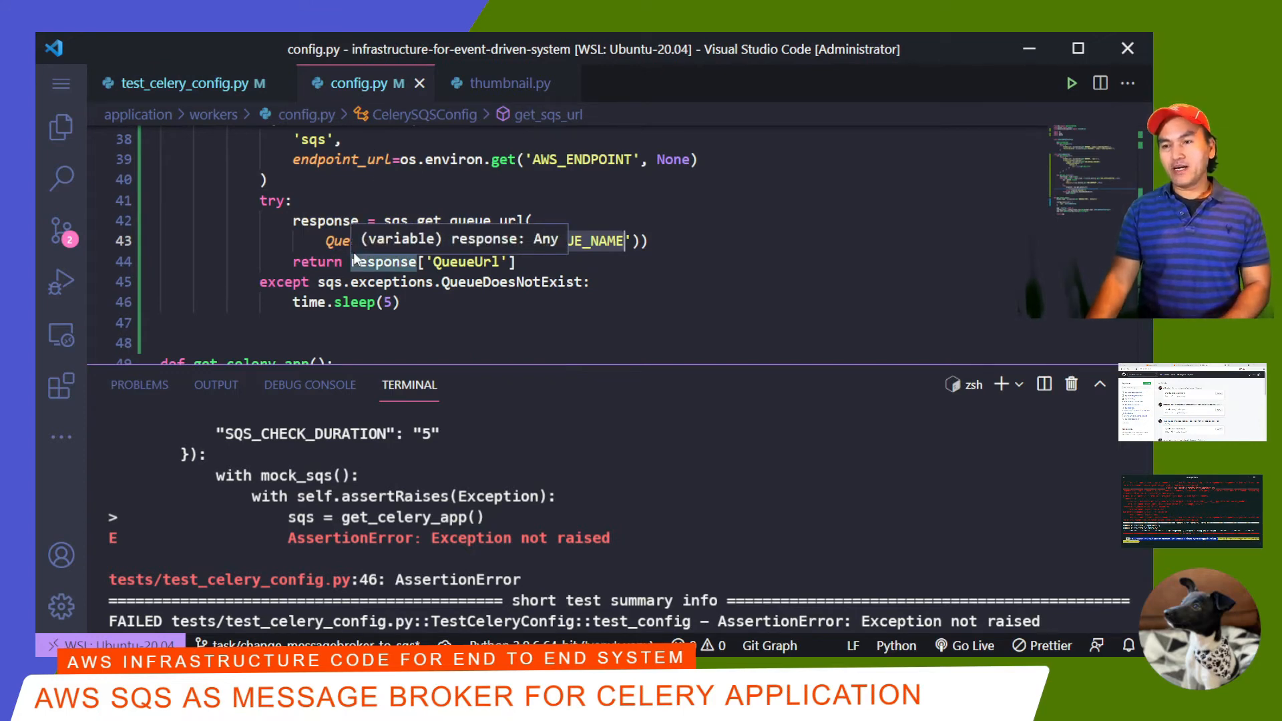
type("raise Exc")
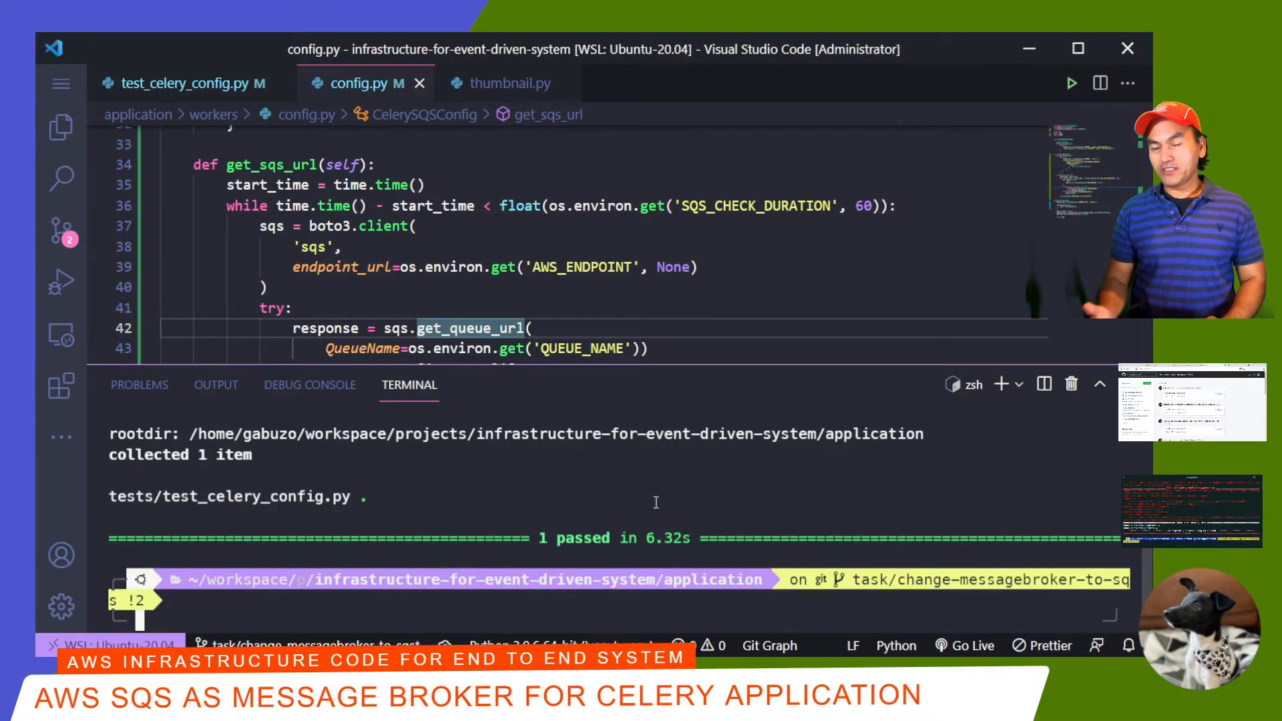
type("cd application")
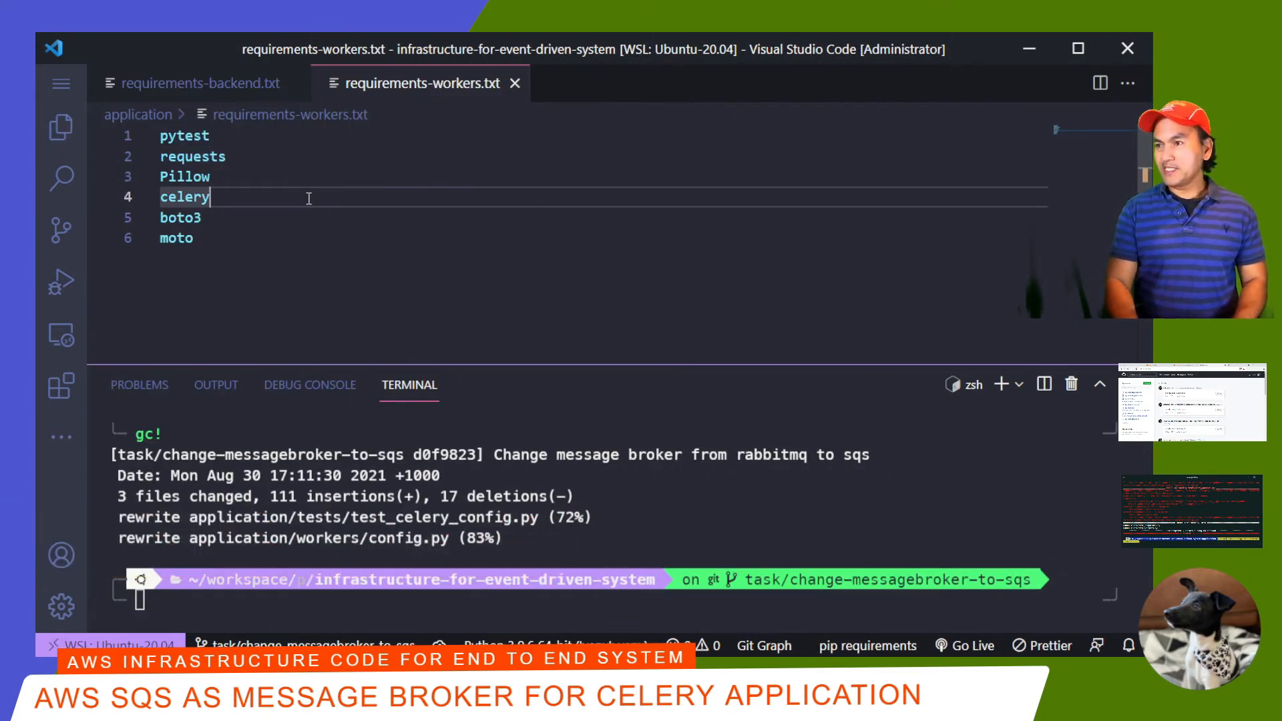
Step: Pin celery==v5.1.2 in requirements-workers.txt and requirements-backend.txt, then bring up worker.Dockerfile
type("==v5")
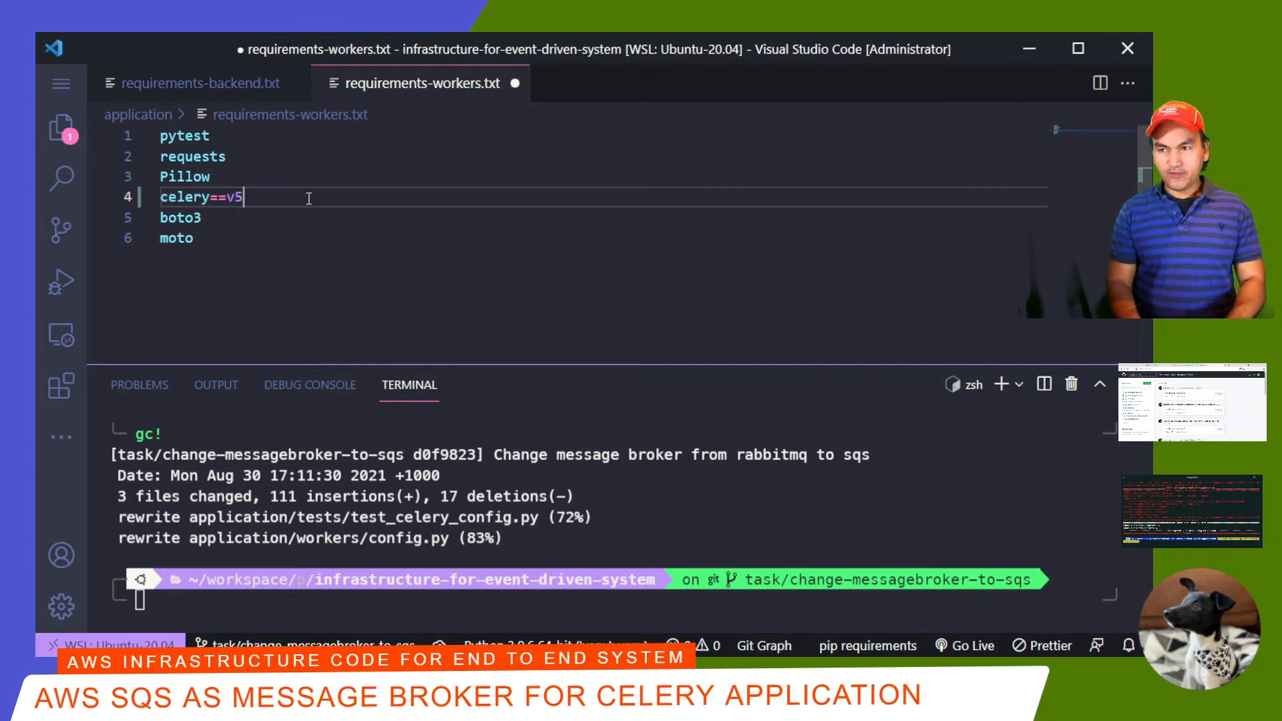
type(".12")
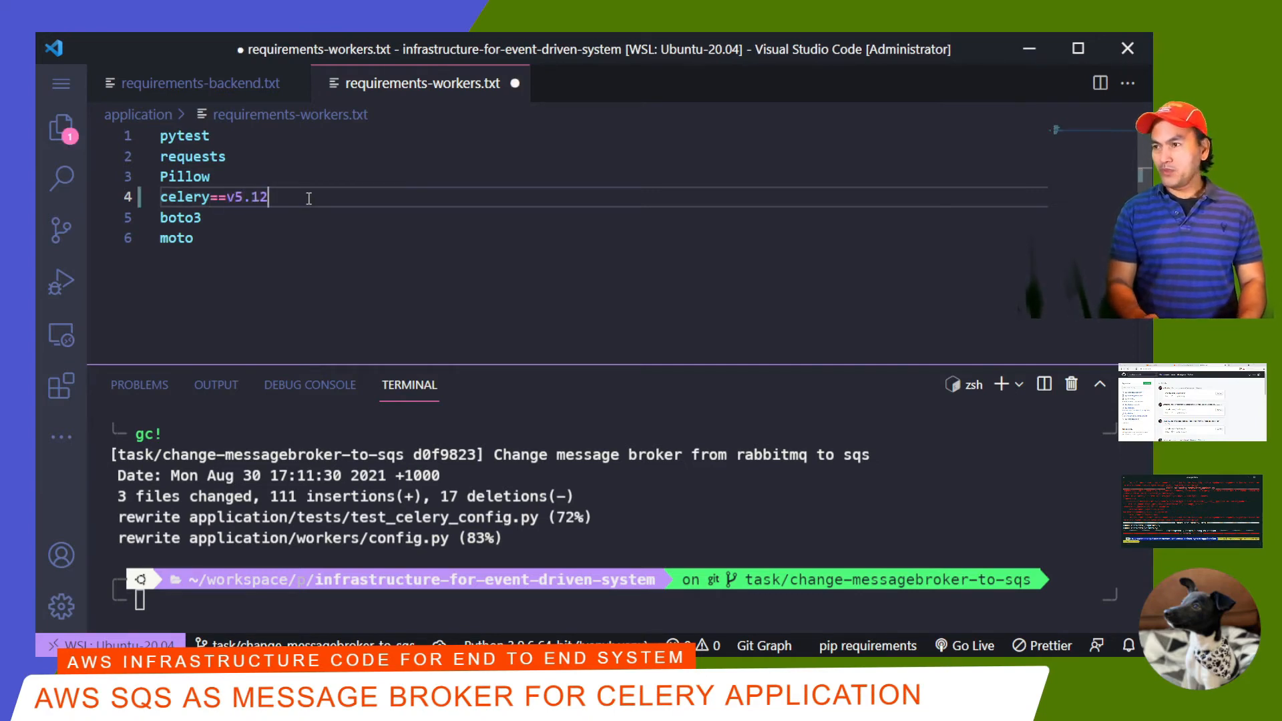
left_click(194, 82)
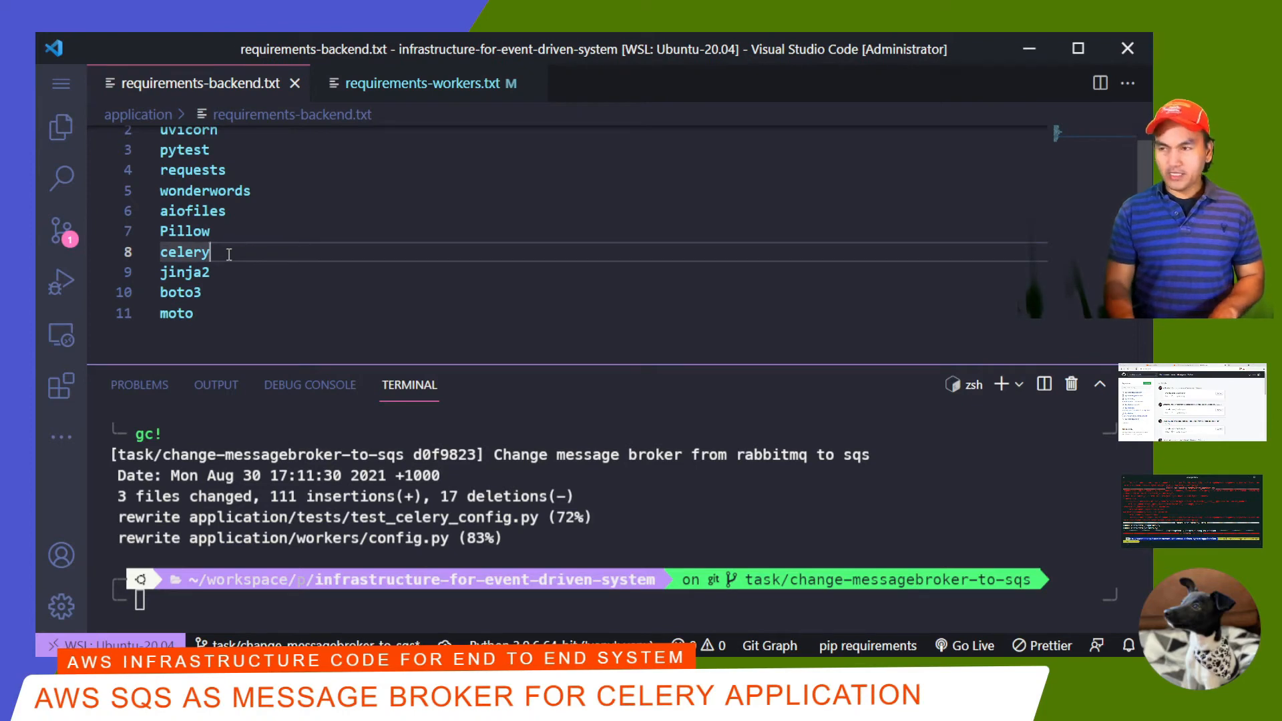
type("==v5.1.2")
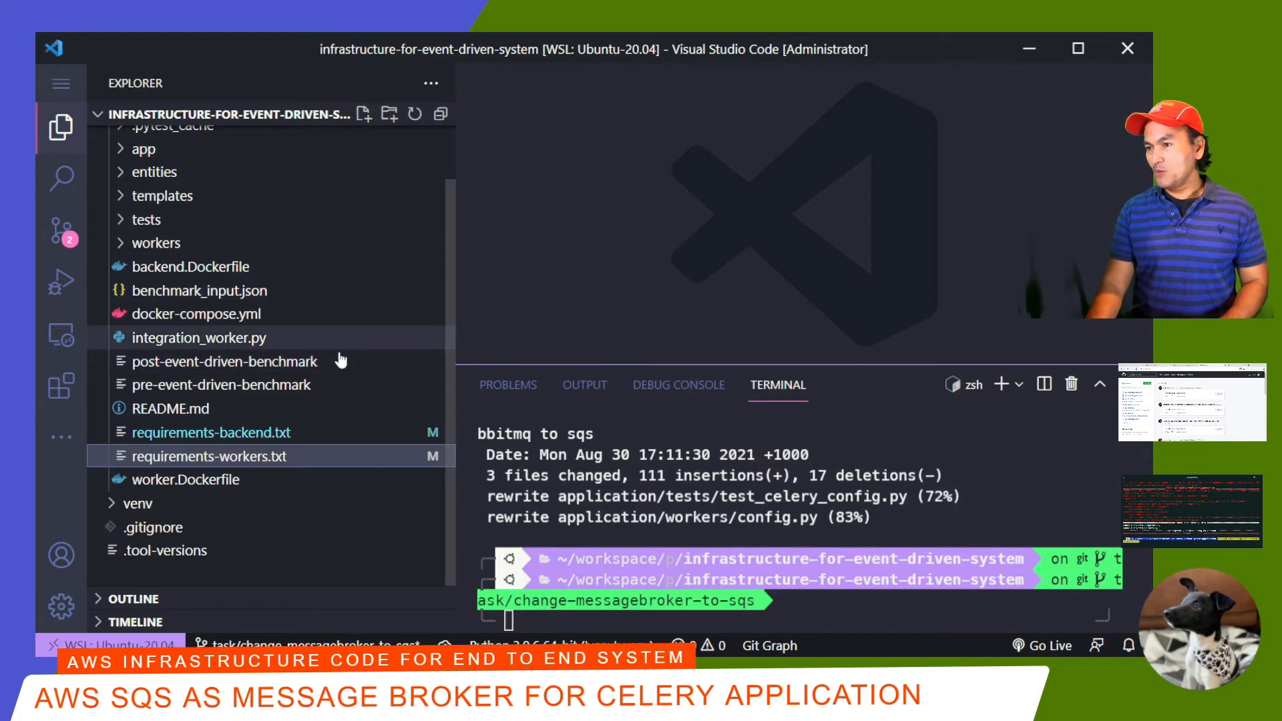
left_click(185, 480)
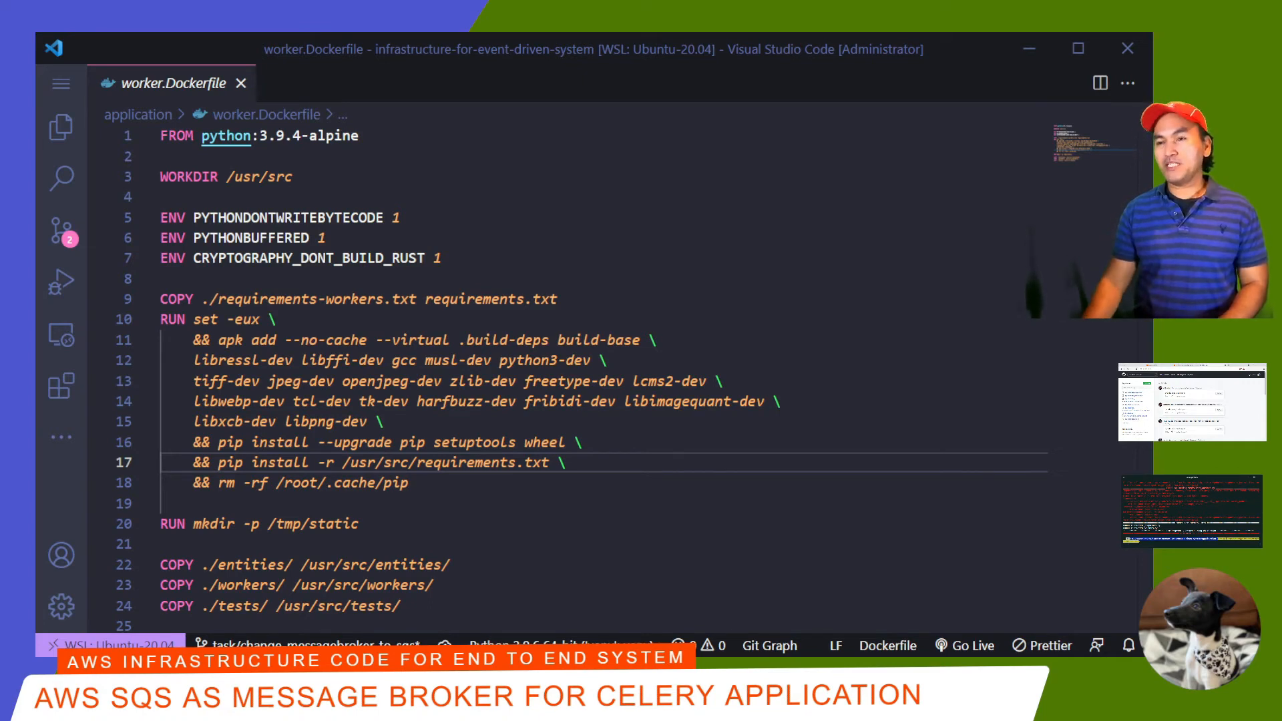
Step: Append openssl-dev curl-dev wget to the apk add line and add ENV PYCURL_VERSION=7_44_1
type("openssl-dev curl-dev wget")
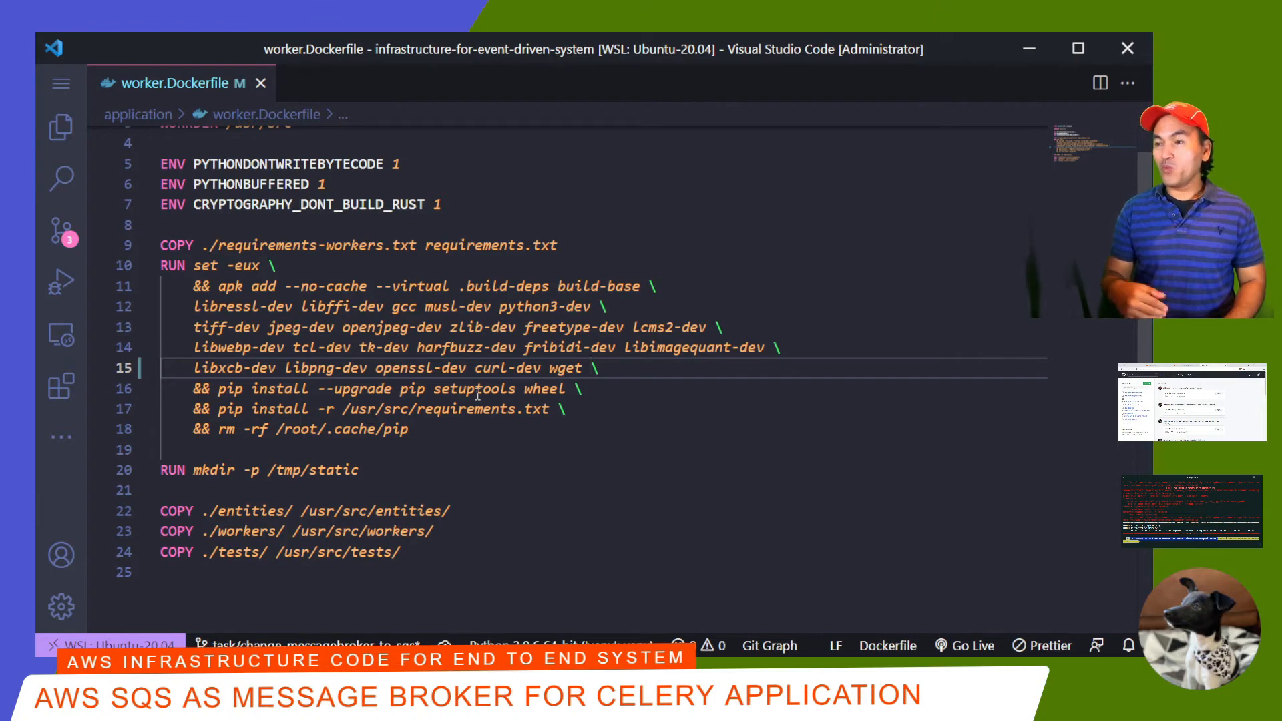
type("ENV PYCURL_VERSION=7_44_1")
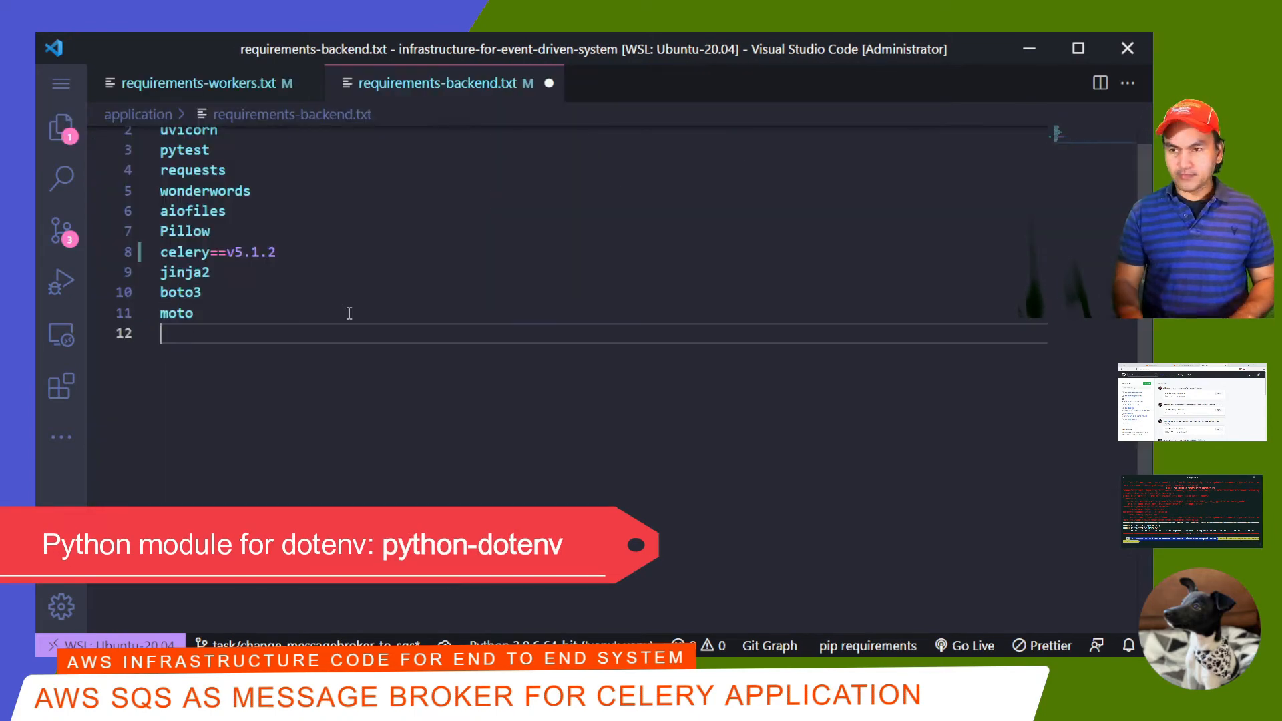
Step: Switch to requirements-workers.txt for pycurl and python-dotenv, then show the Explorer file tree
left_click(193, 83)
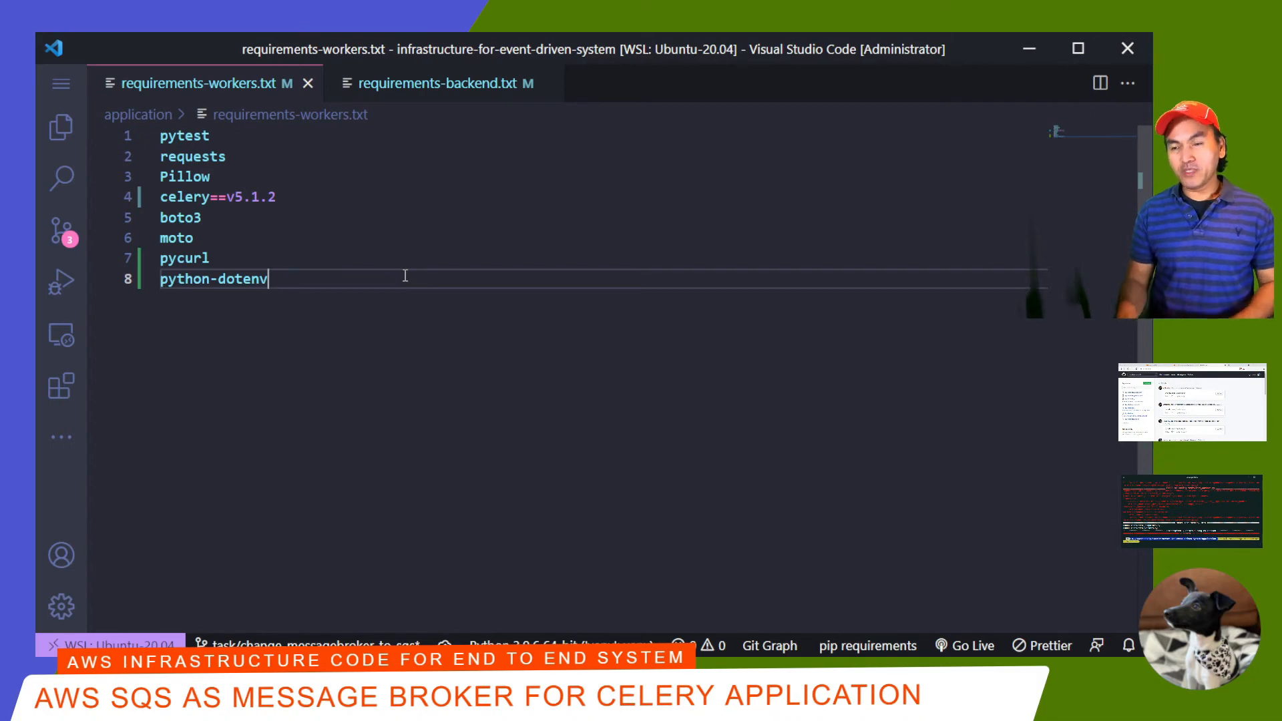
left_click(57, 120)
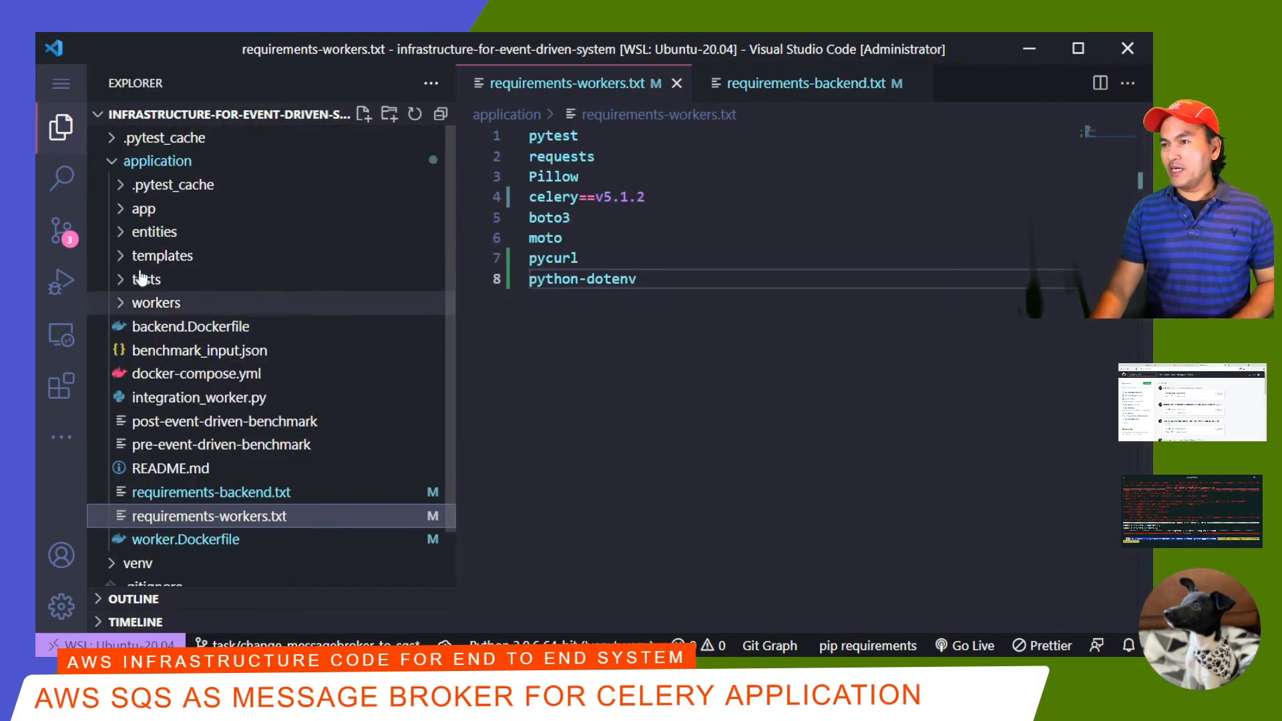
Step: Add 'from dotenv import load_dotenv' to the app's thumbnail module and run pip install -r requirements-backend.txt
left_click(144, 208)
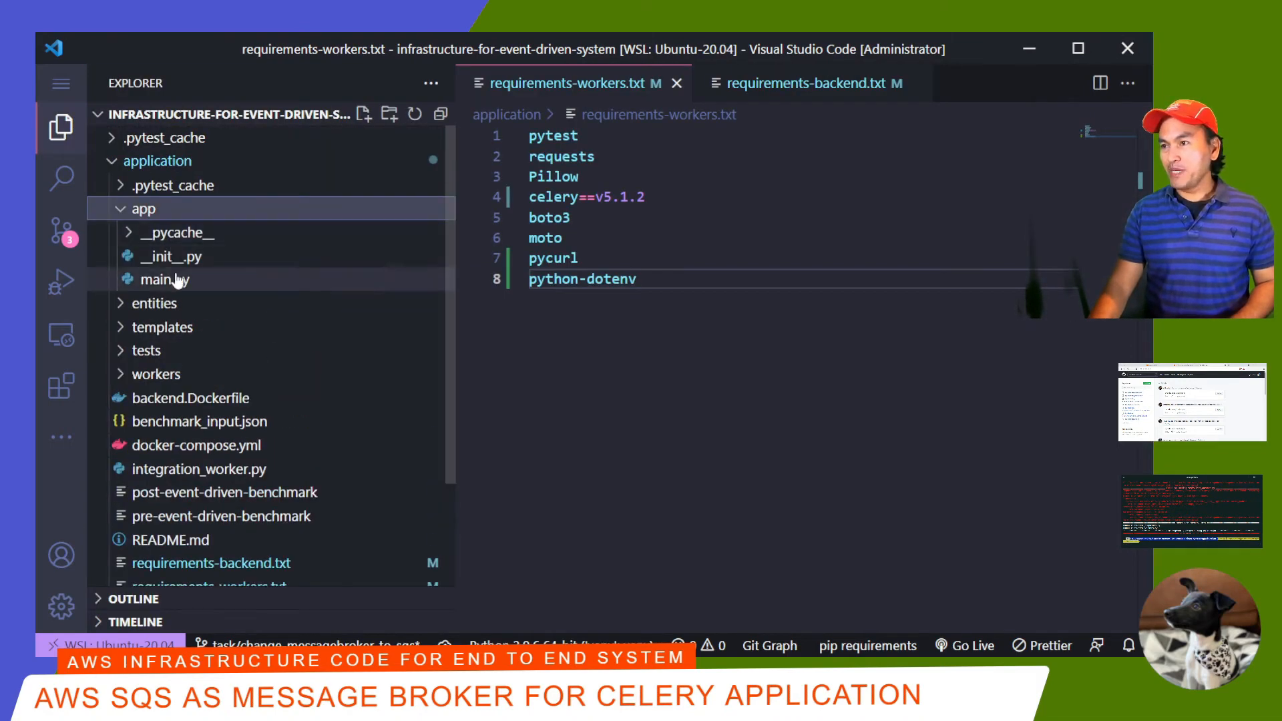
left_click(165, 279)
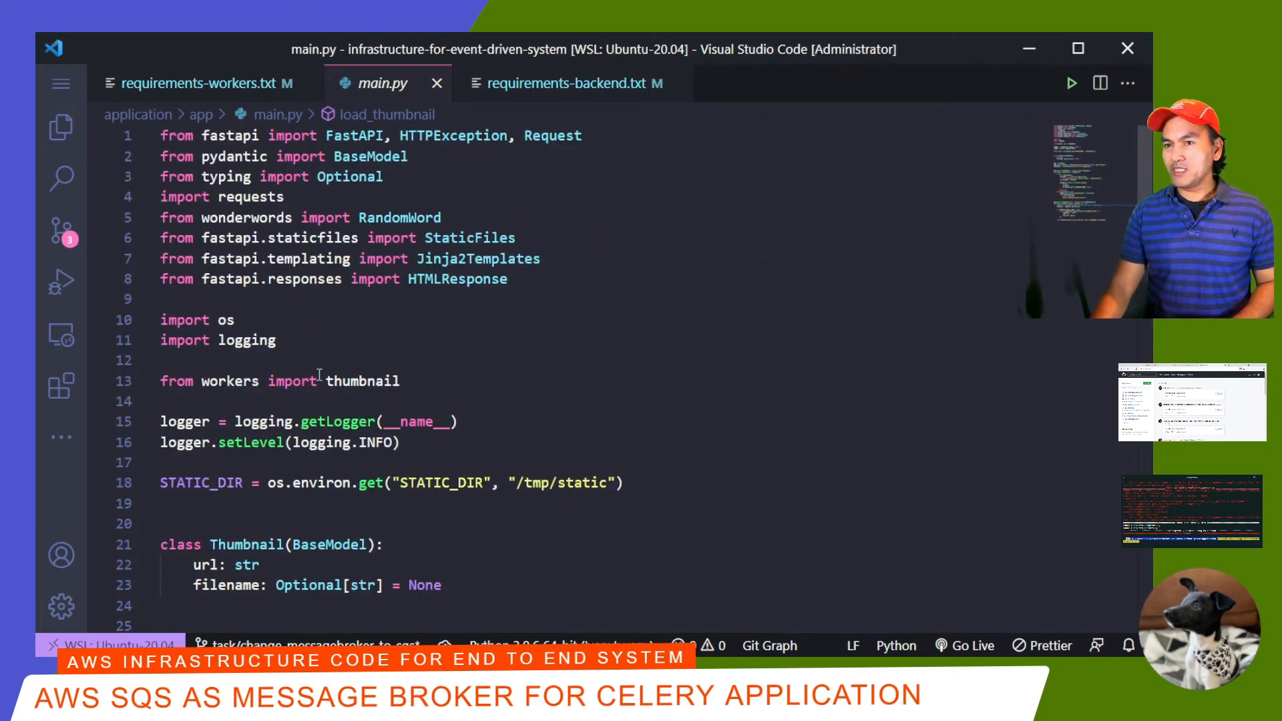
type("from dotenv import load_")
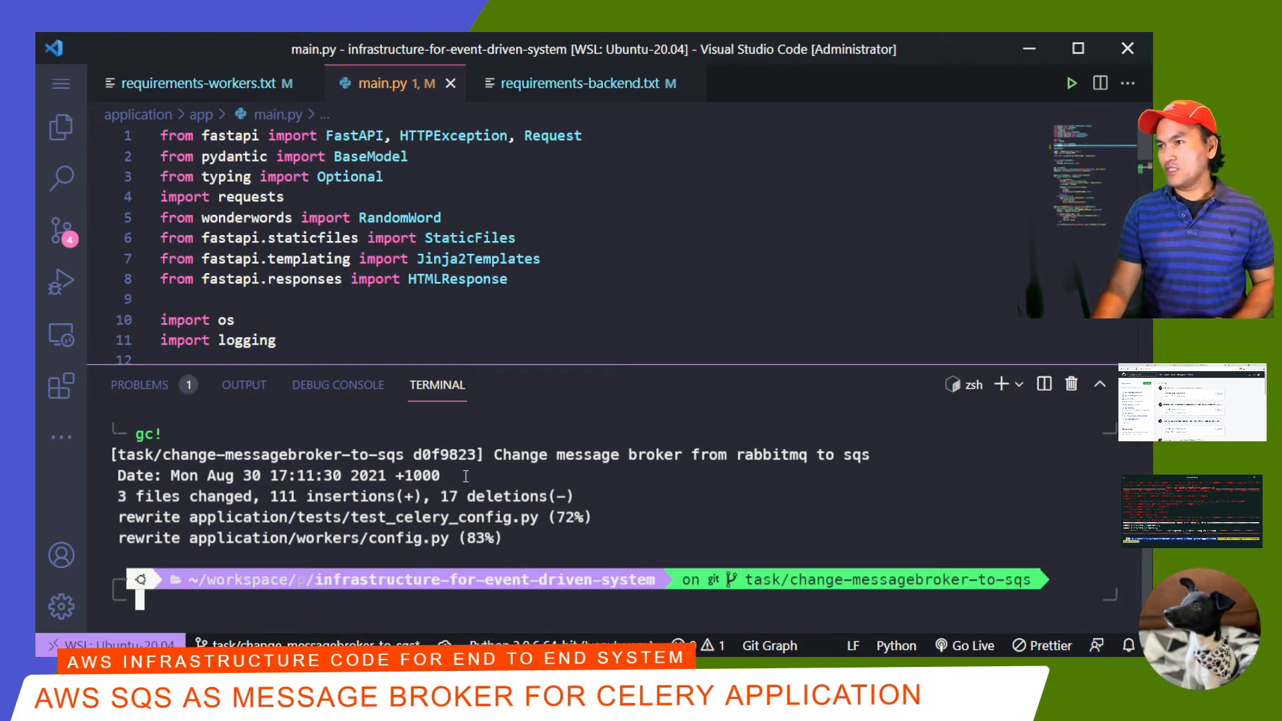
type("pip install -r requirements-backend.txt")
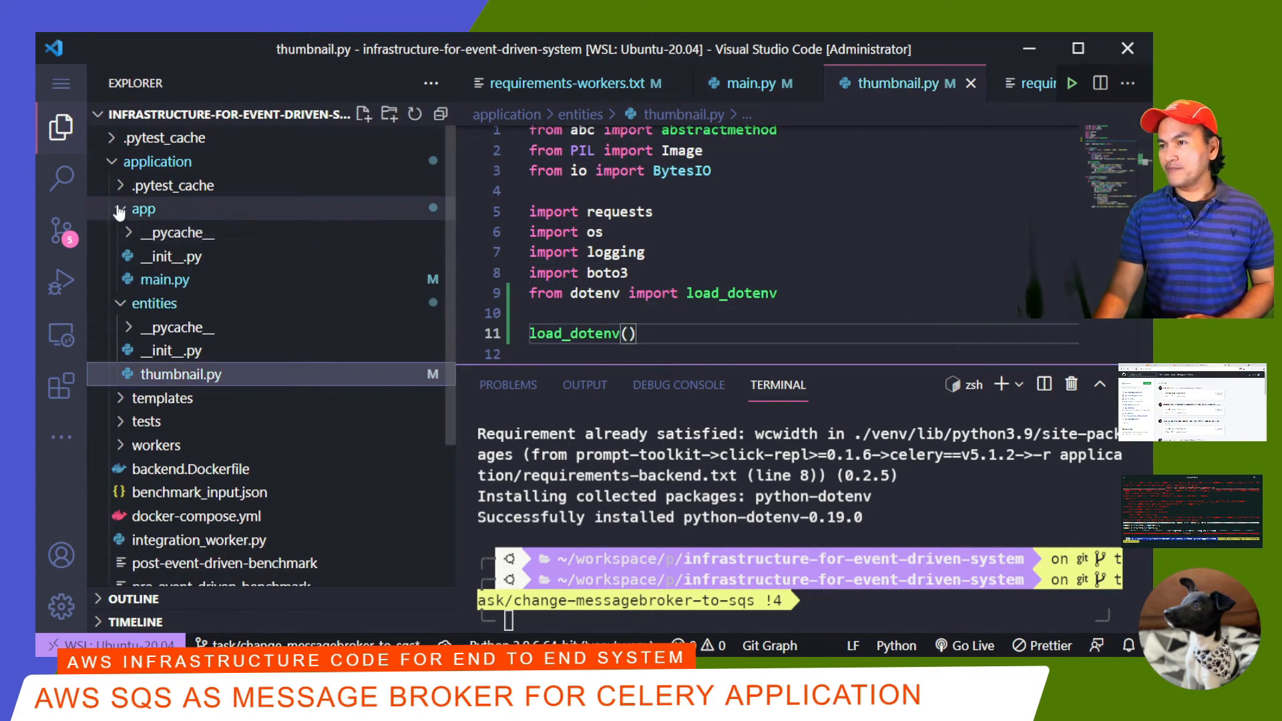
left_click(169, 374)
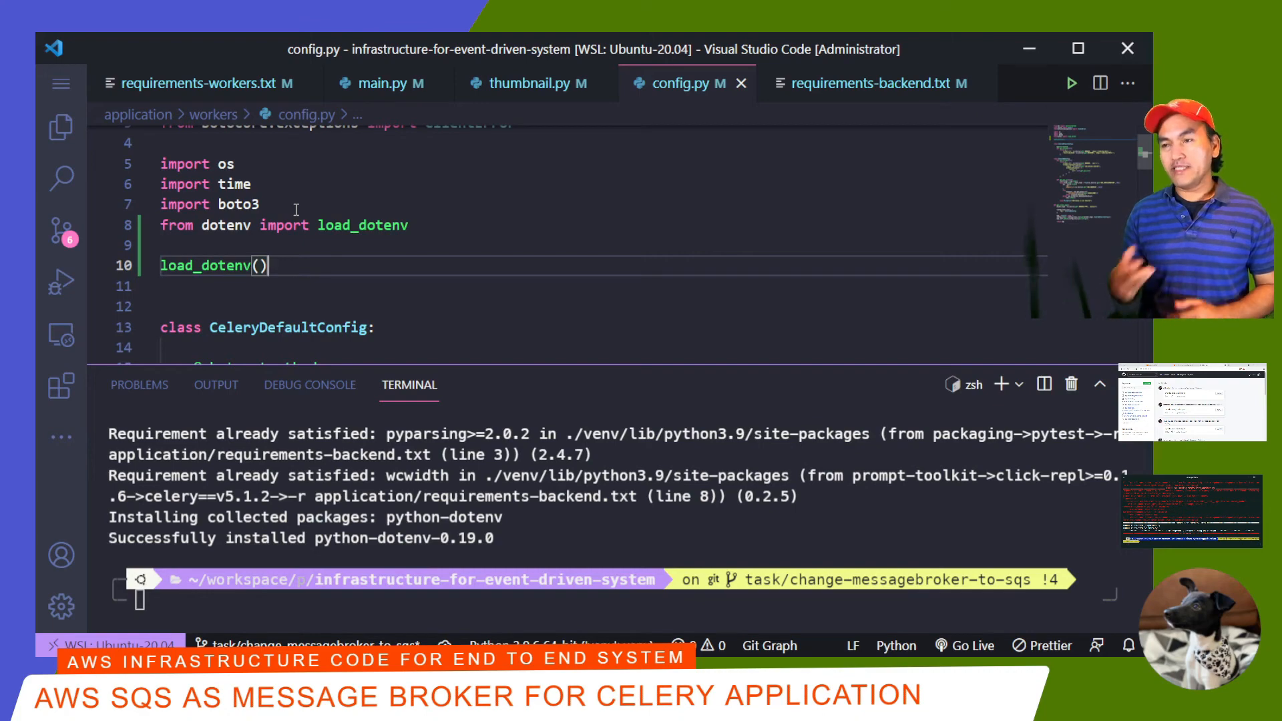
Step: Create application/.env with the SQS broker and AWS settings, then bring up .gitignore to exclude it
left_click(58, 138)
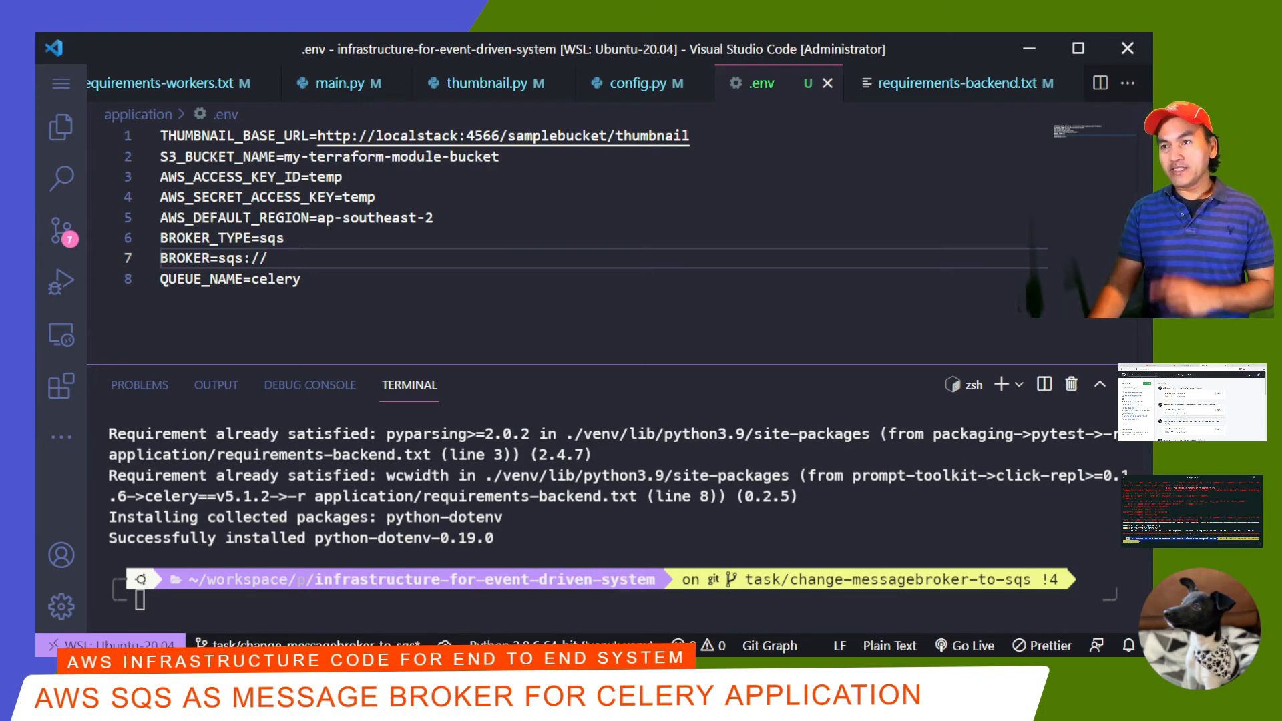
left_click(61, 126)
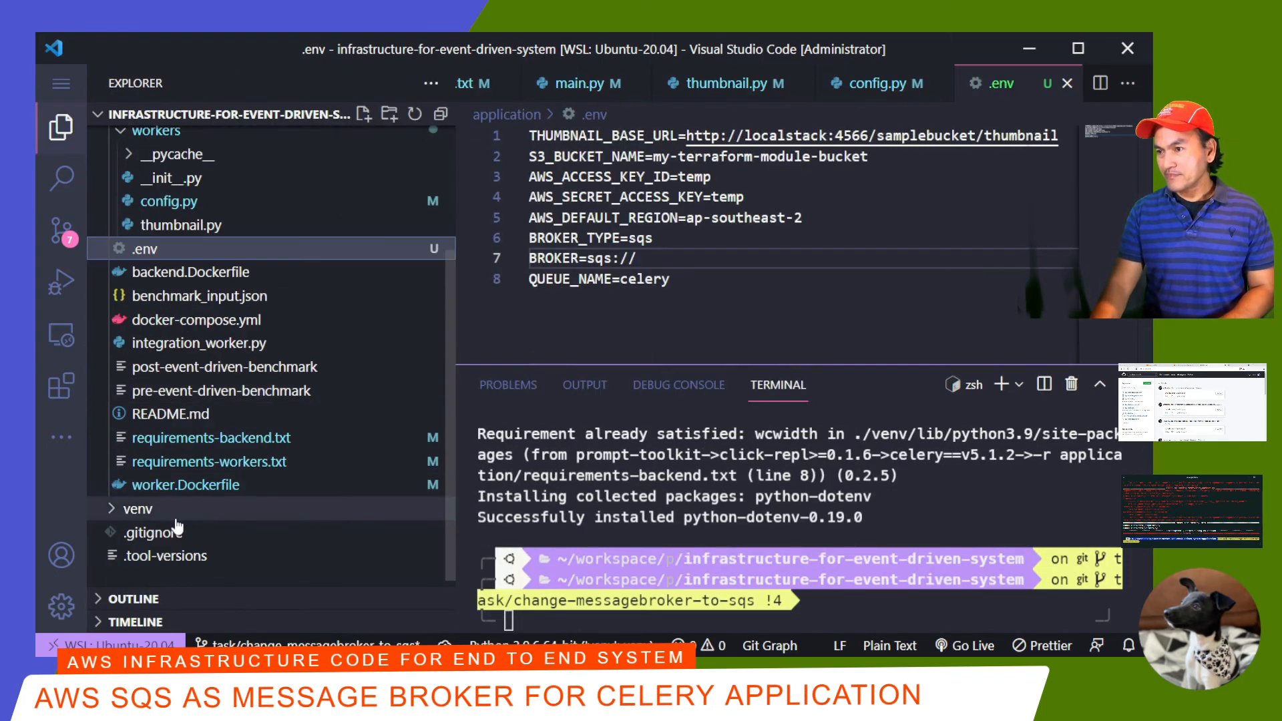
left_click(152, 529)
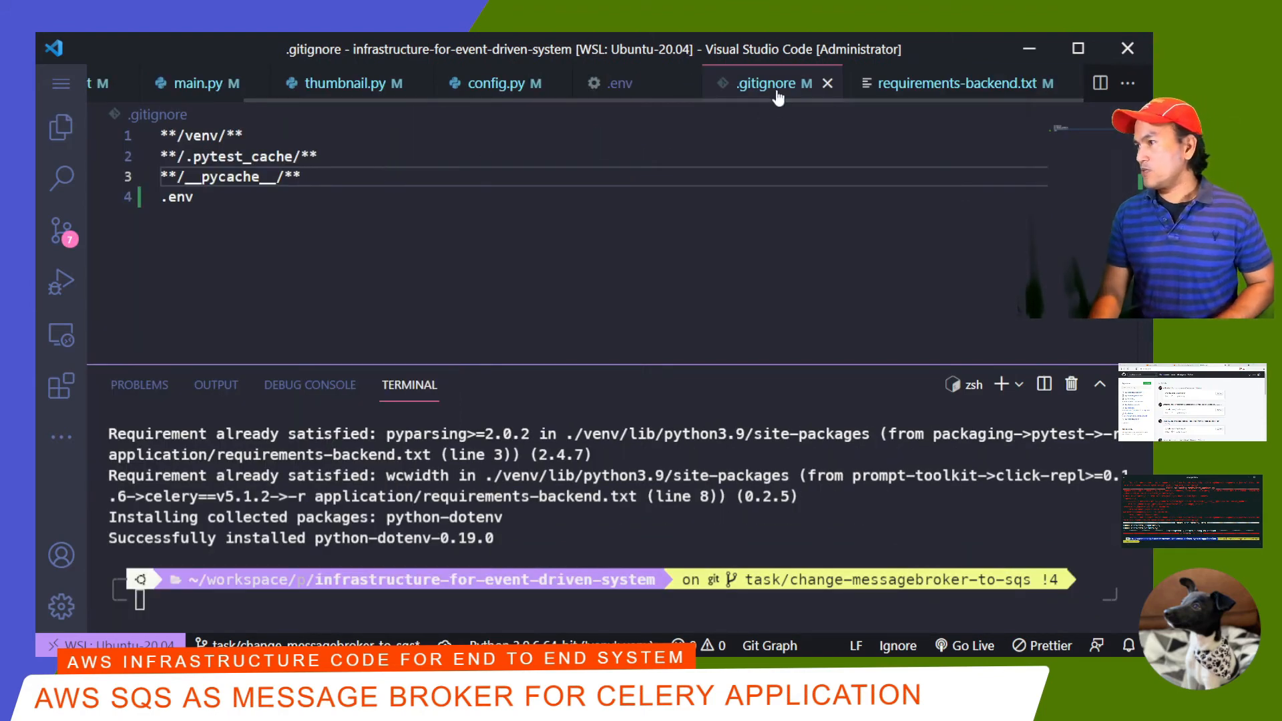
Step: Add '- $PWD/.env:/usr/src/.env' under the backend service's volumes in docker-compose.yml
left_click(828, 83)
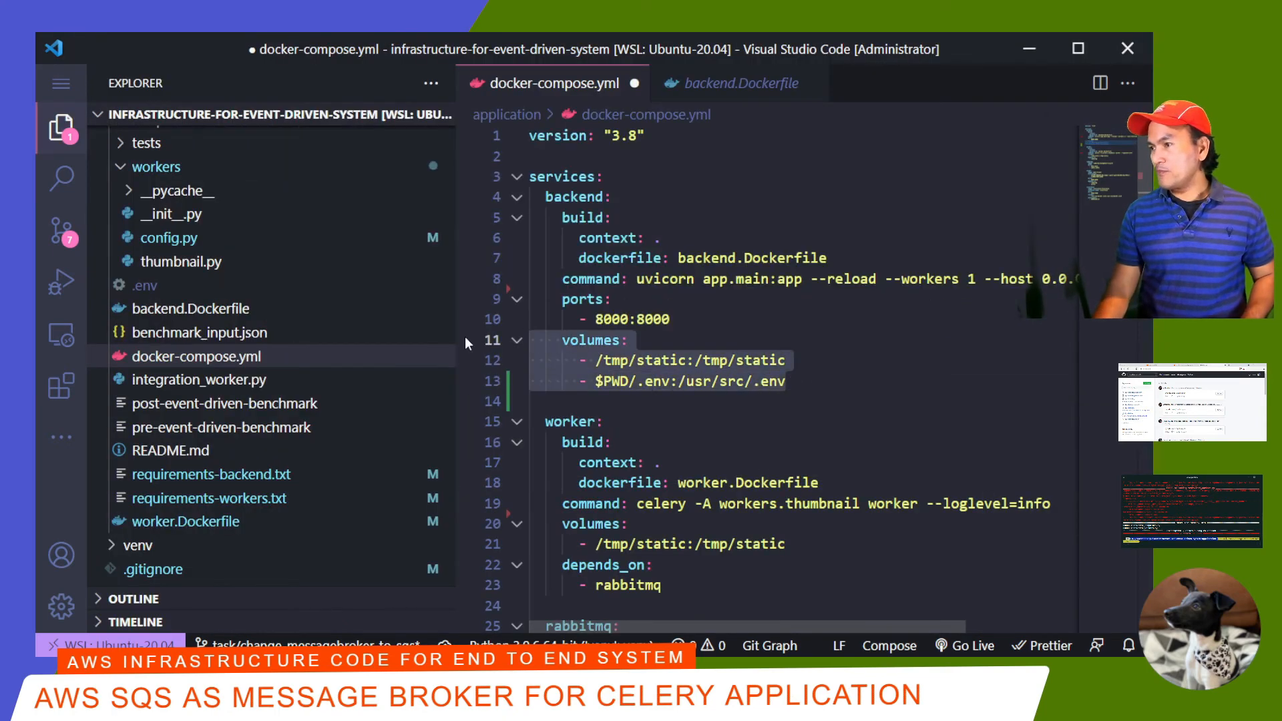
Step: Save docker-compose.yml with the .env mount and clear the terminal
scroll("down", 3)
type("c")
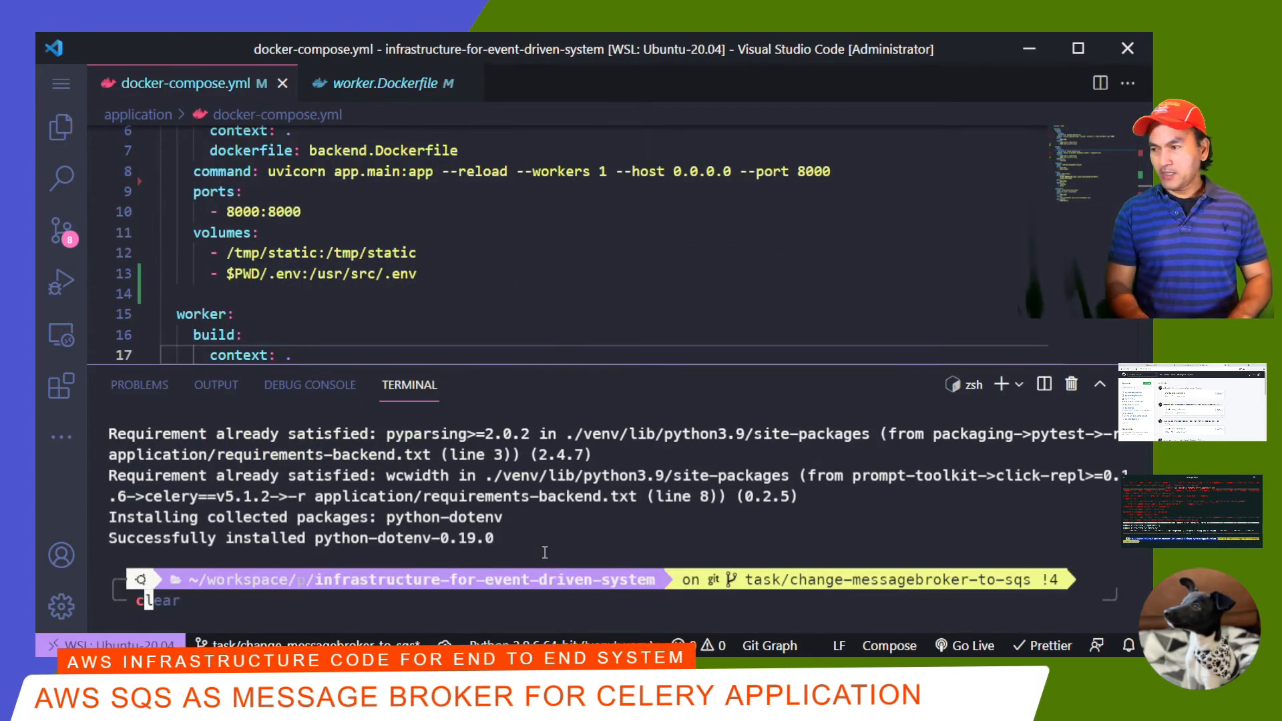
key("Enter")
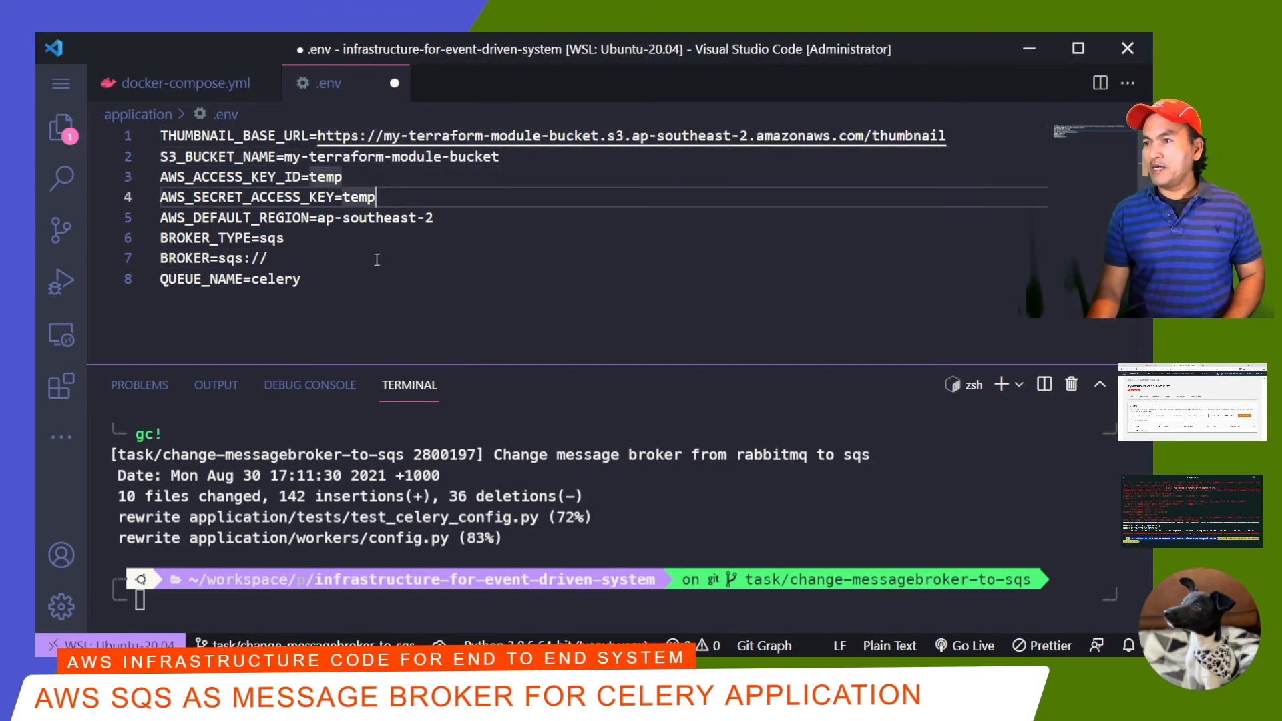
Step: Set THUMBNAIL_BASE_URL to the S3 bucket URL and QUEUE_NAME to celery-queue-test in .env
type("-queue-test")
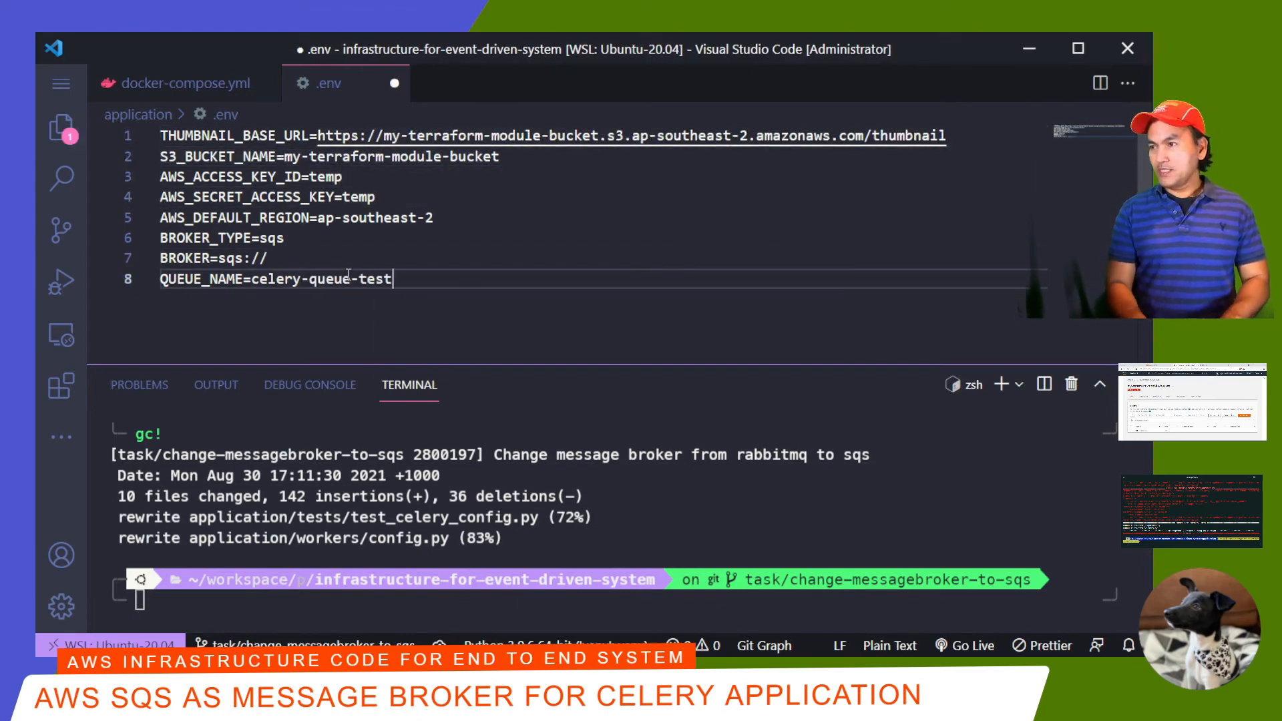
type("ing")
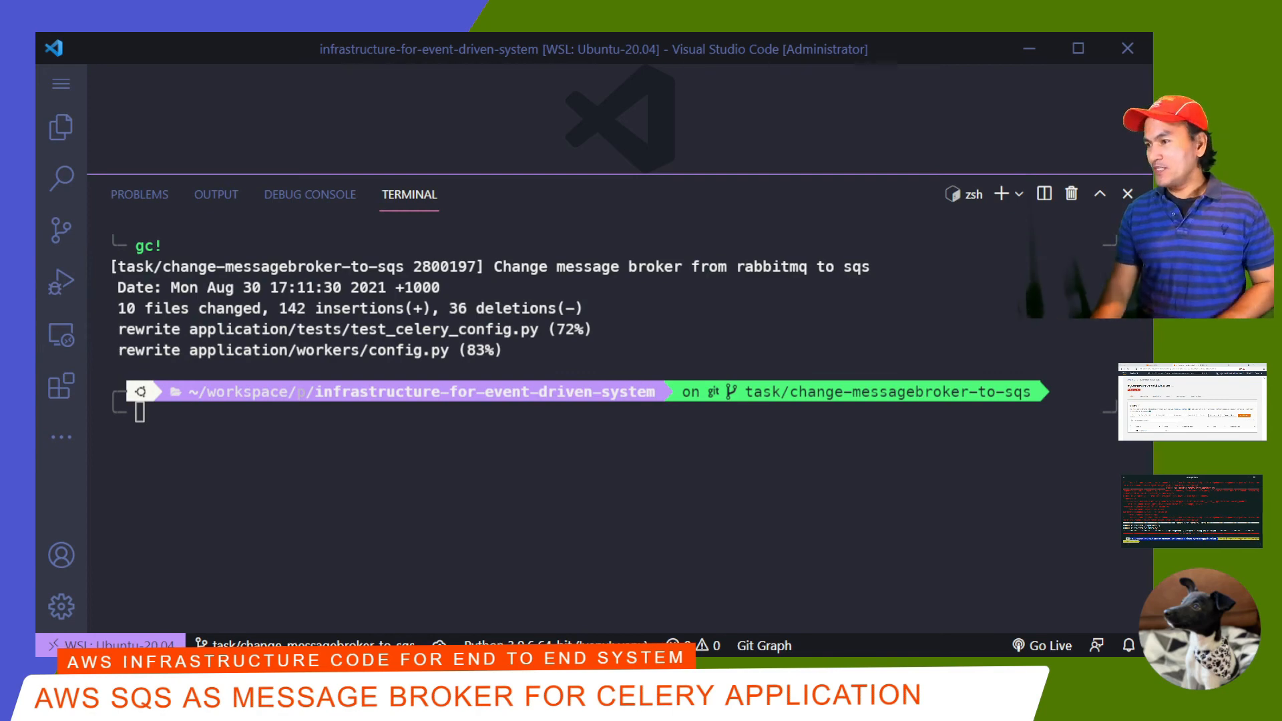
Step: Run 'cd application' then 'docker compose up --build' to build and start the containers
type("cd application")
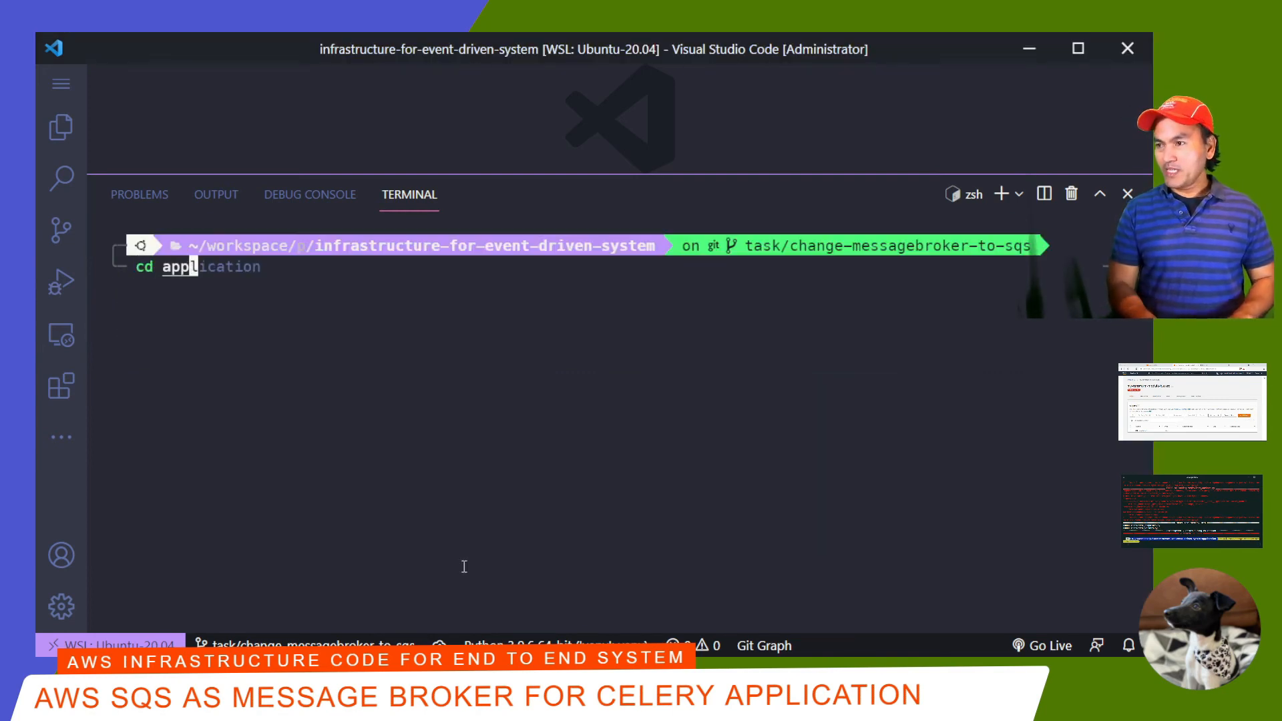
key("Enter")
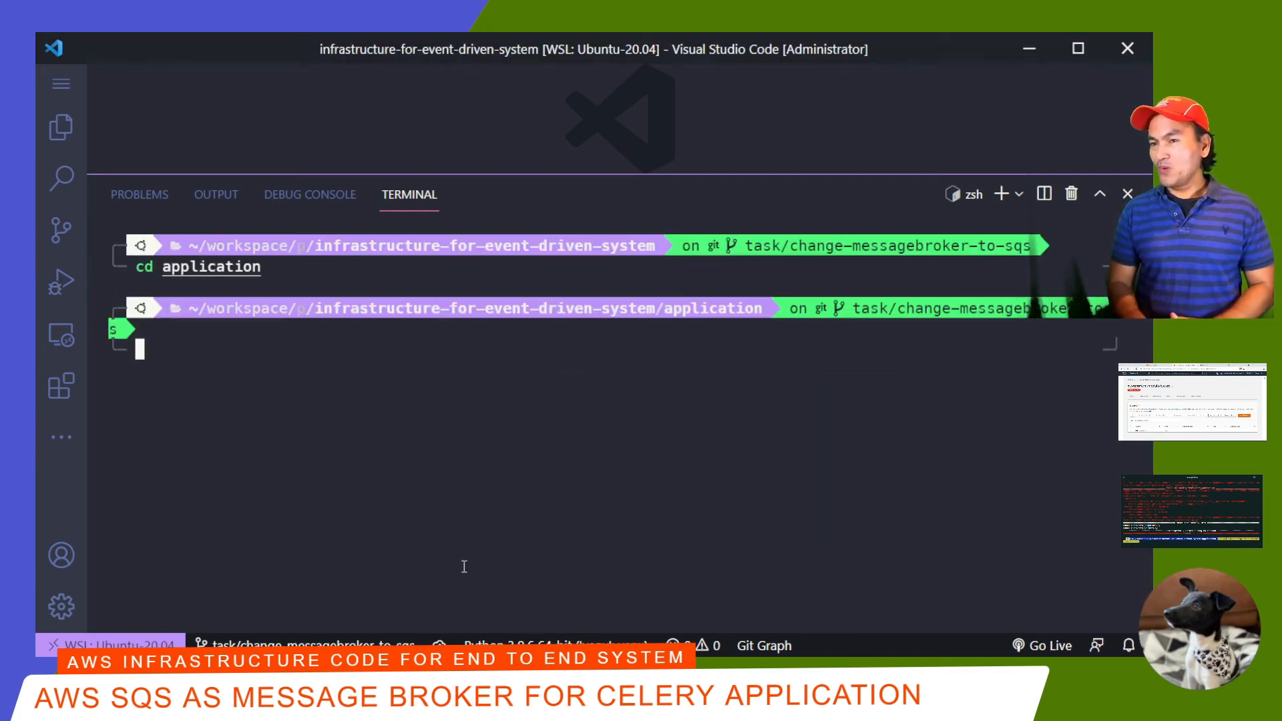
type("docker compose up --build")
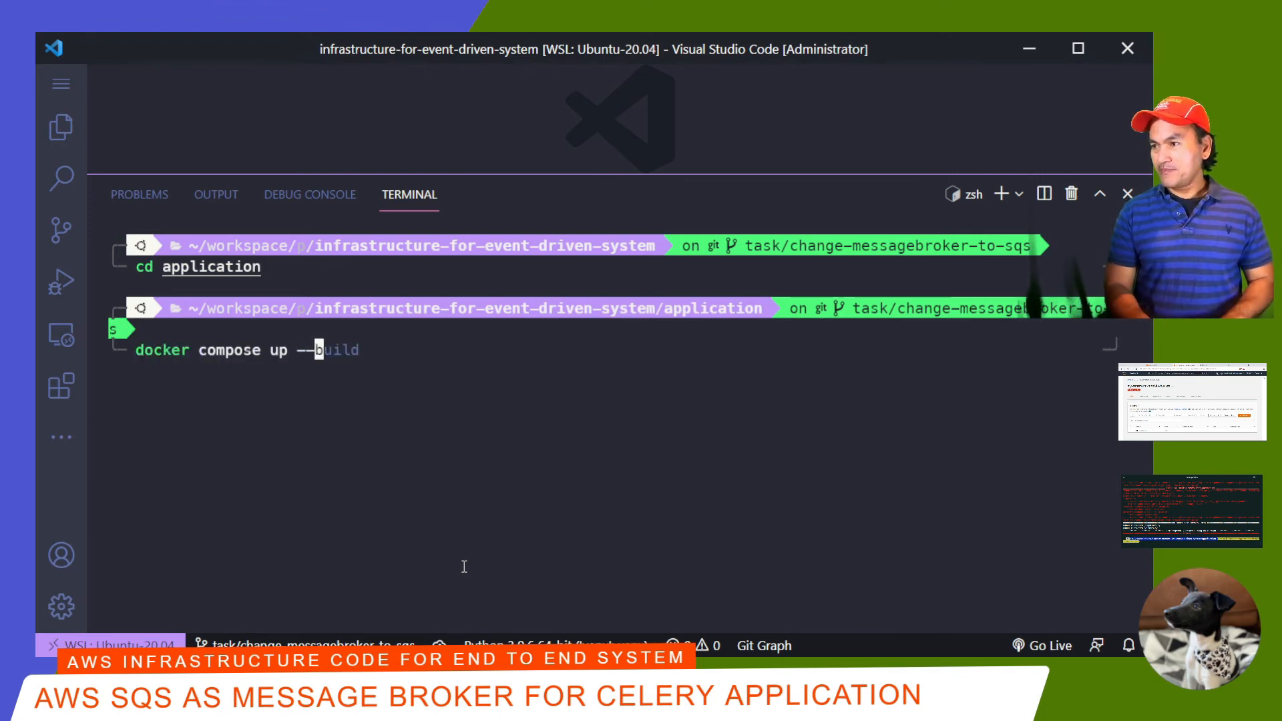
key("Enter")
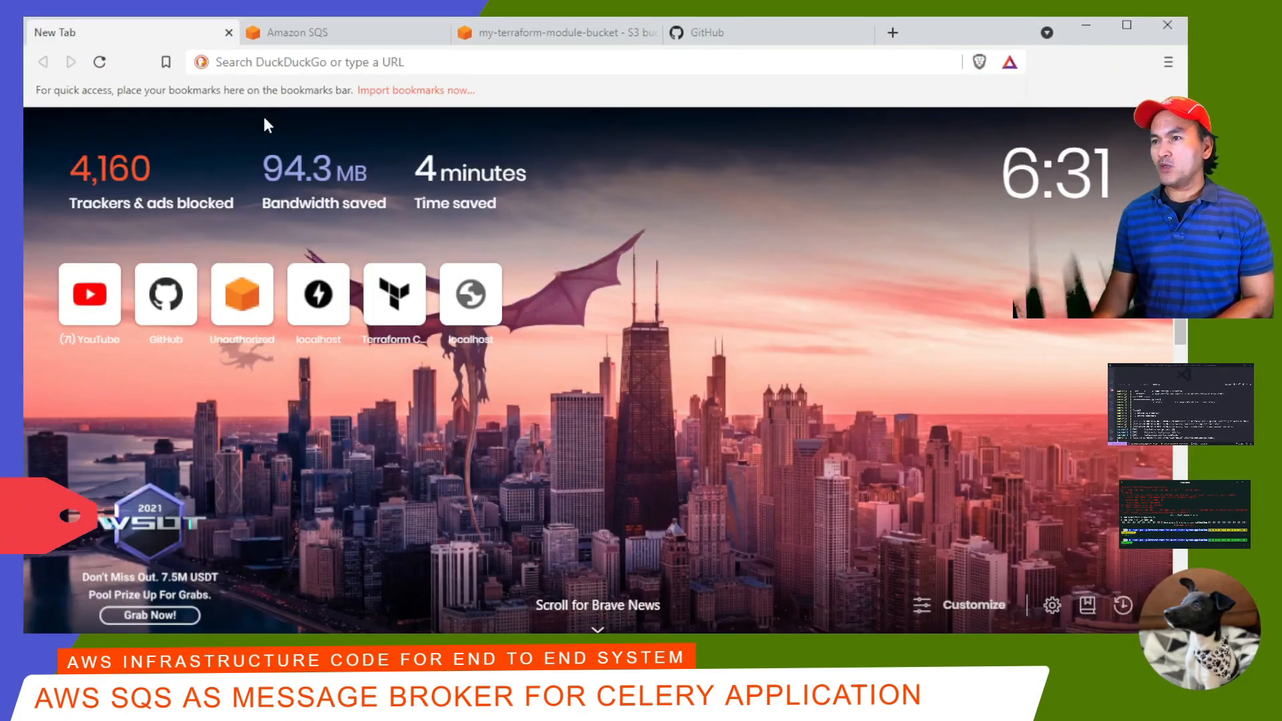
Step: Go to localhost:8000/docs and start a Try-it-out on POST /thumbnail
type("localhost:8000/docs#/default/create_thumbnail_thumbnail_post")
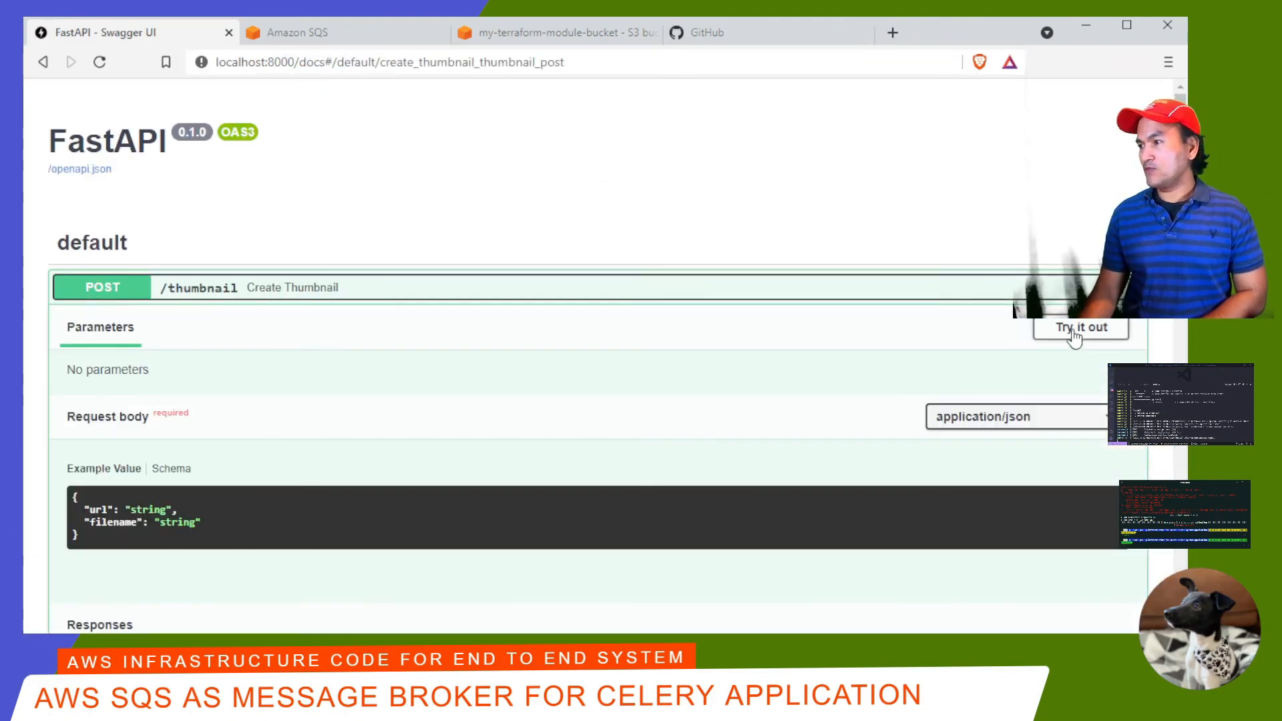
left_click(1080, 327)
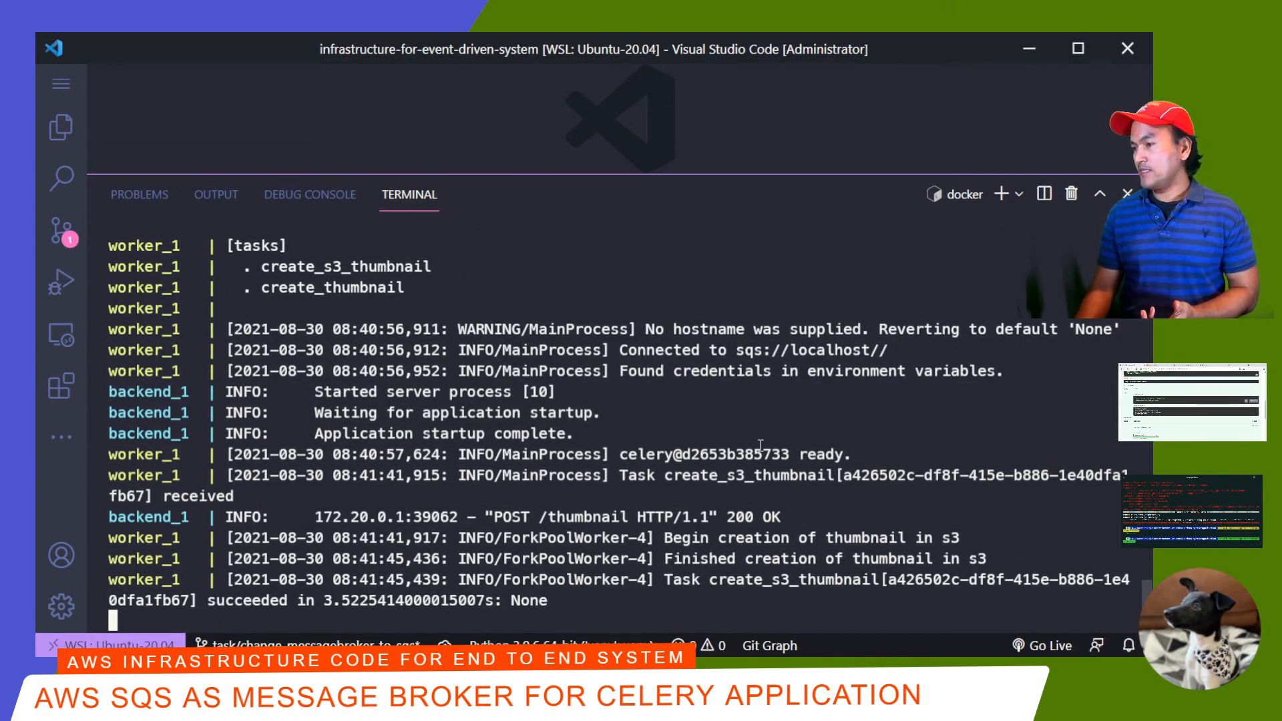
mouse_move(657, 509)
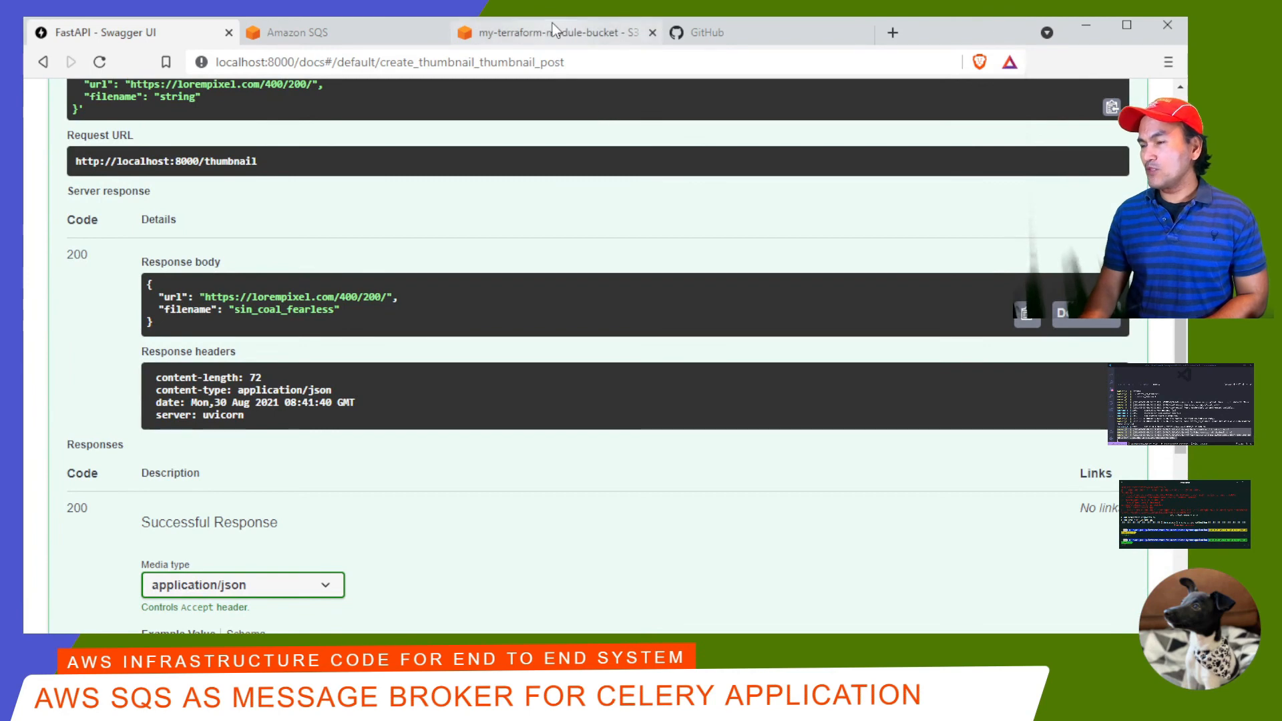
Step: Refresh the S3 thumbnail folder to see sin_coal_fearless, then return to the Swagger UI tab
left_click(555, 32)
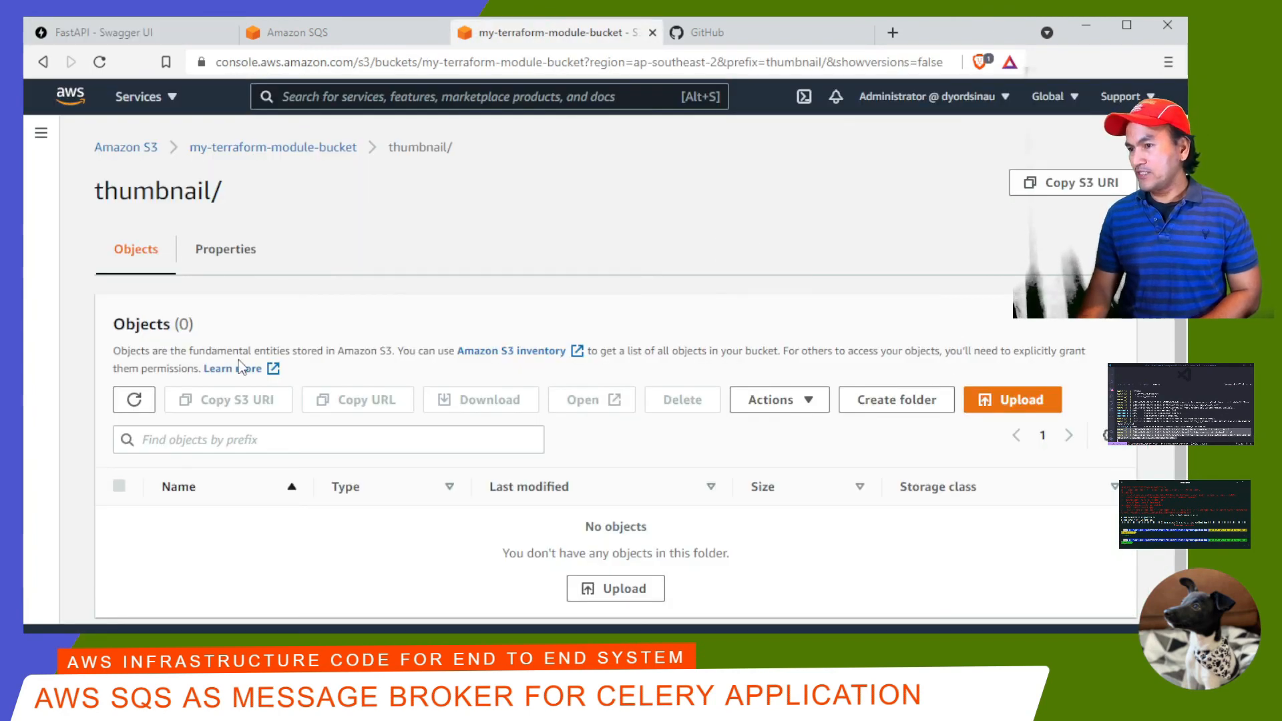
left_click(134, 399)
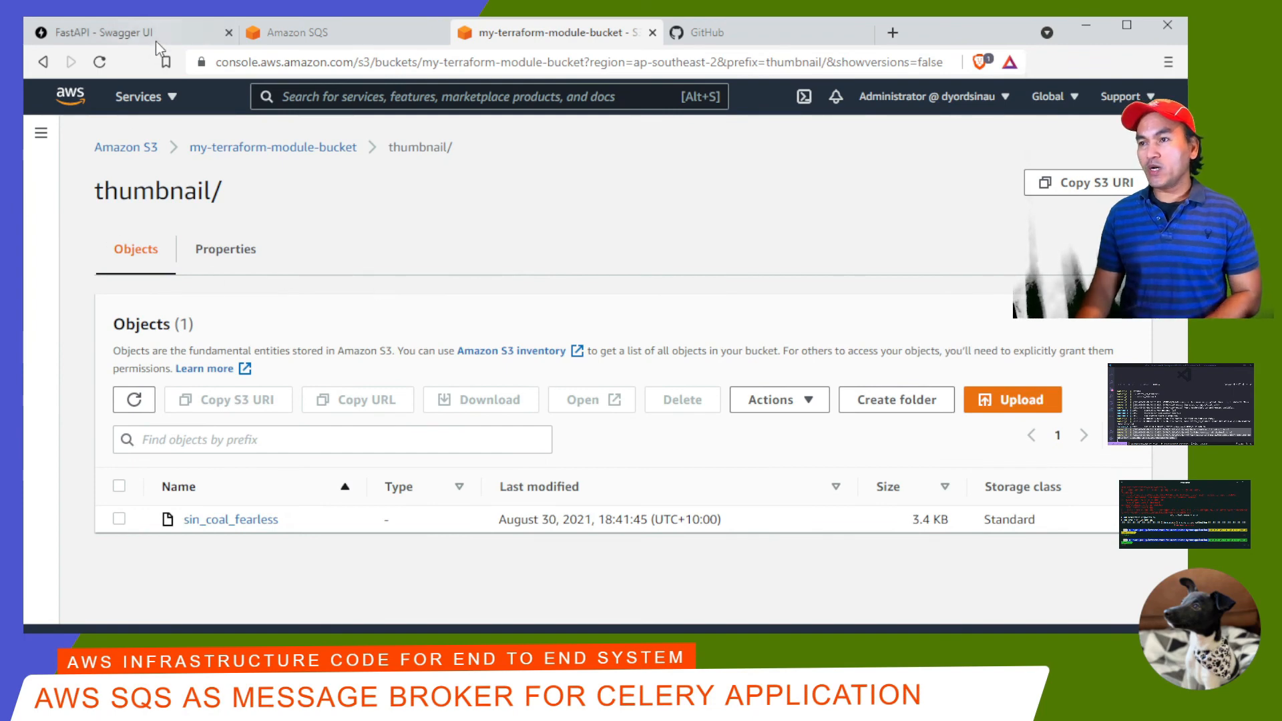
left_click(100, 32)
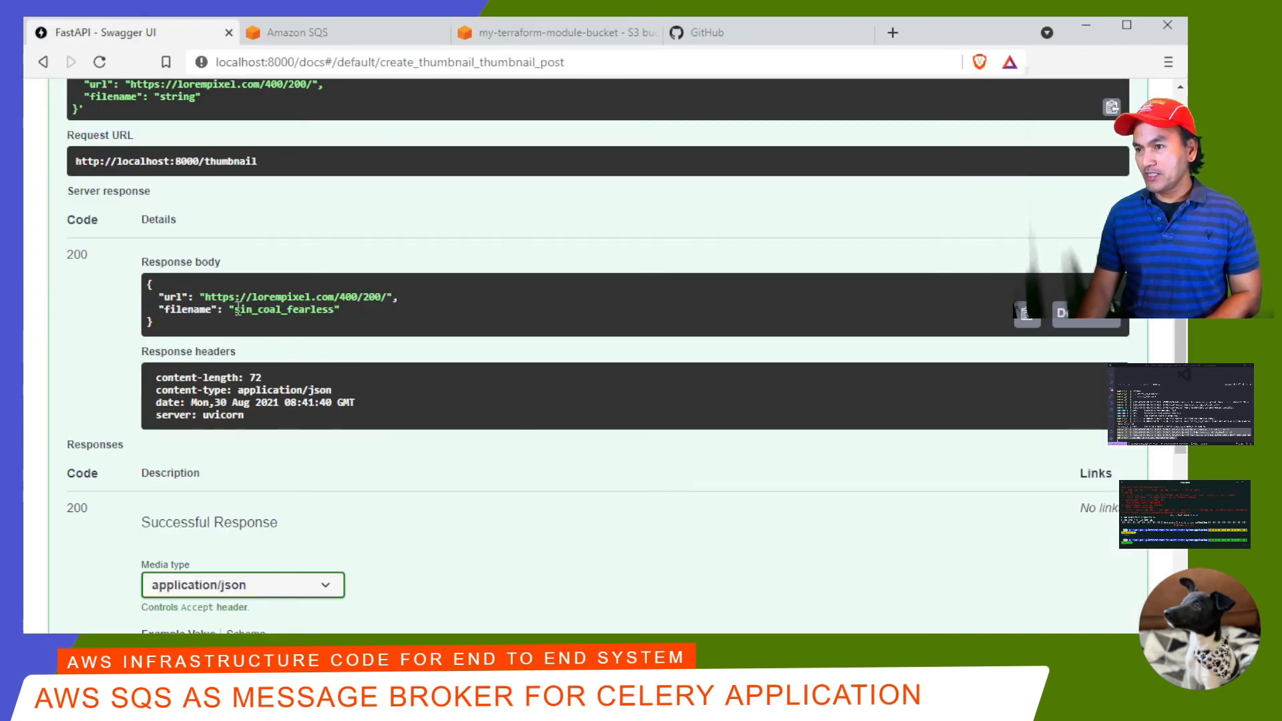
Step: Execute GET /thumbnail/{id} with id sin_coal_fearless and select the returned Request URL
scroll("down", 3)
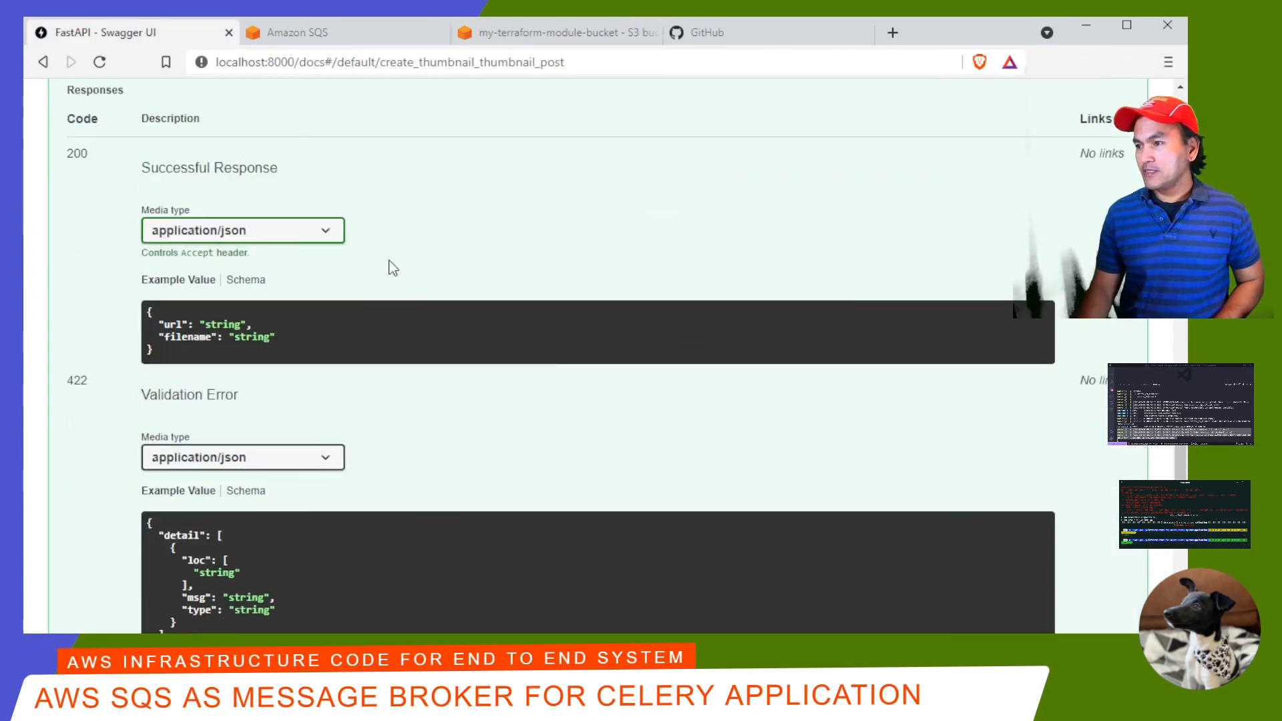
scroll("down", 3)
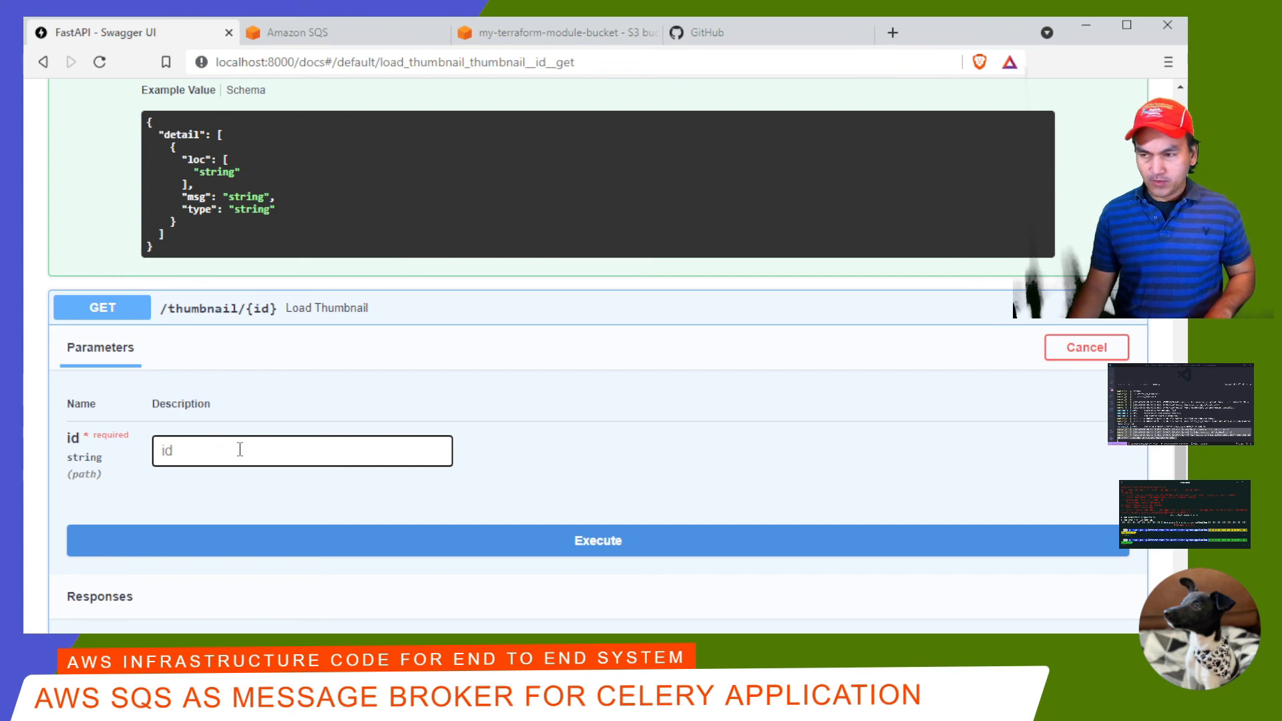
type("sin_coal_fearless")
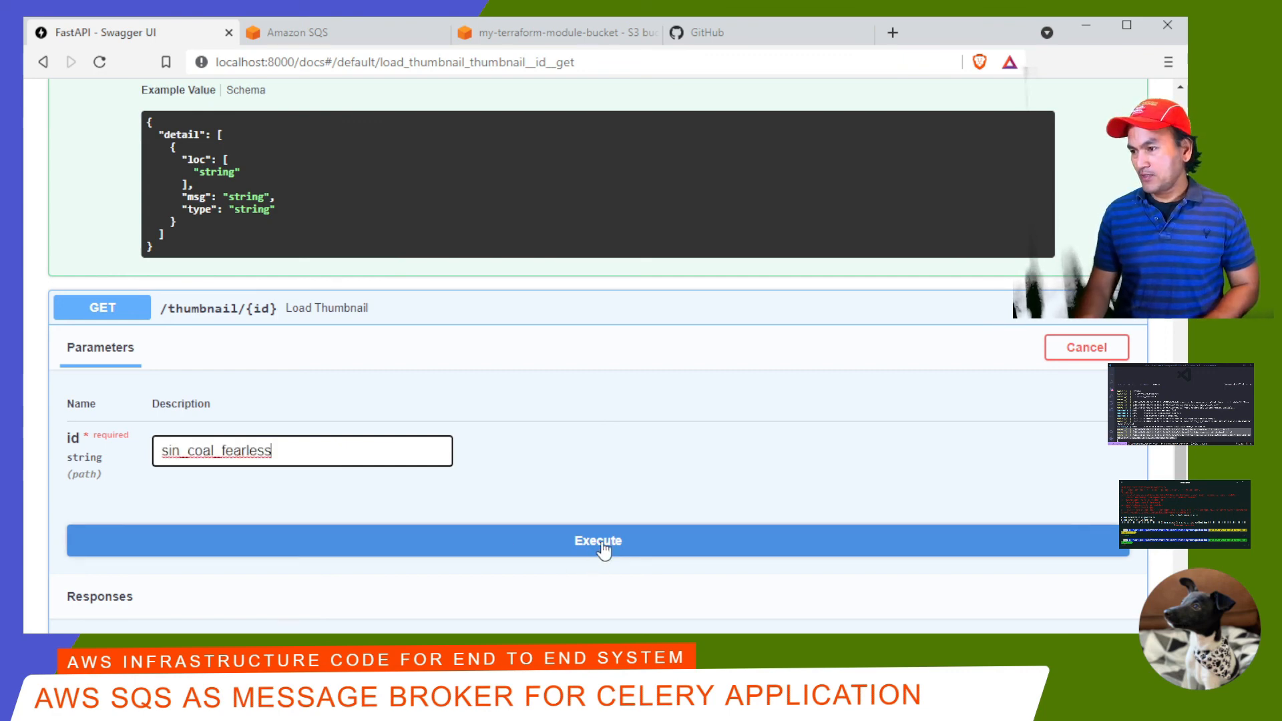
left_click(598, 541)
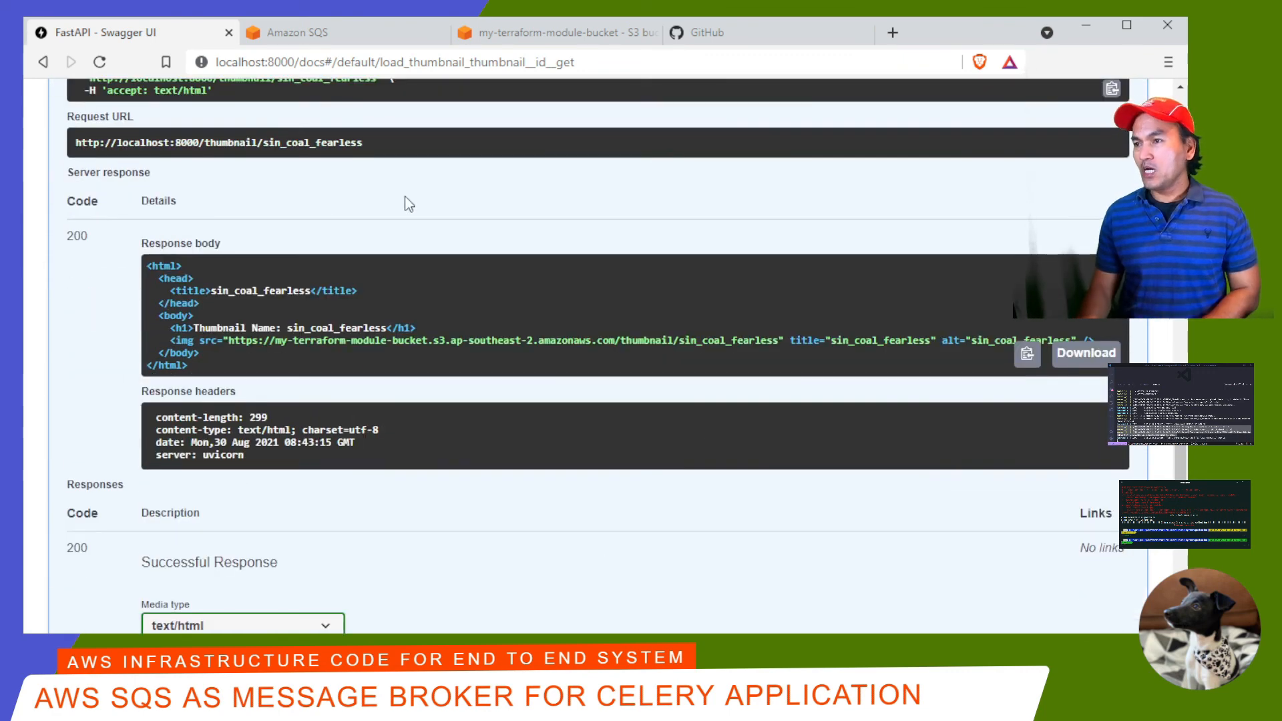
double_click(217, 142)
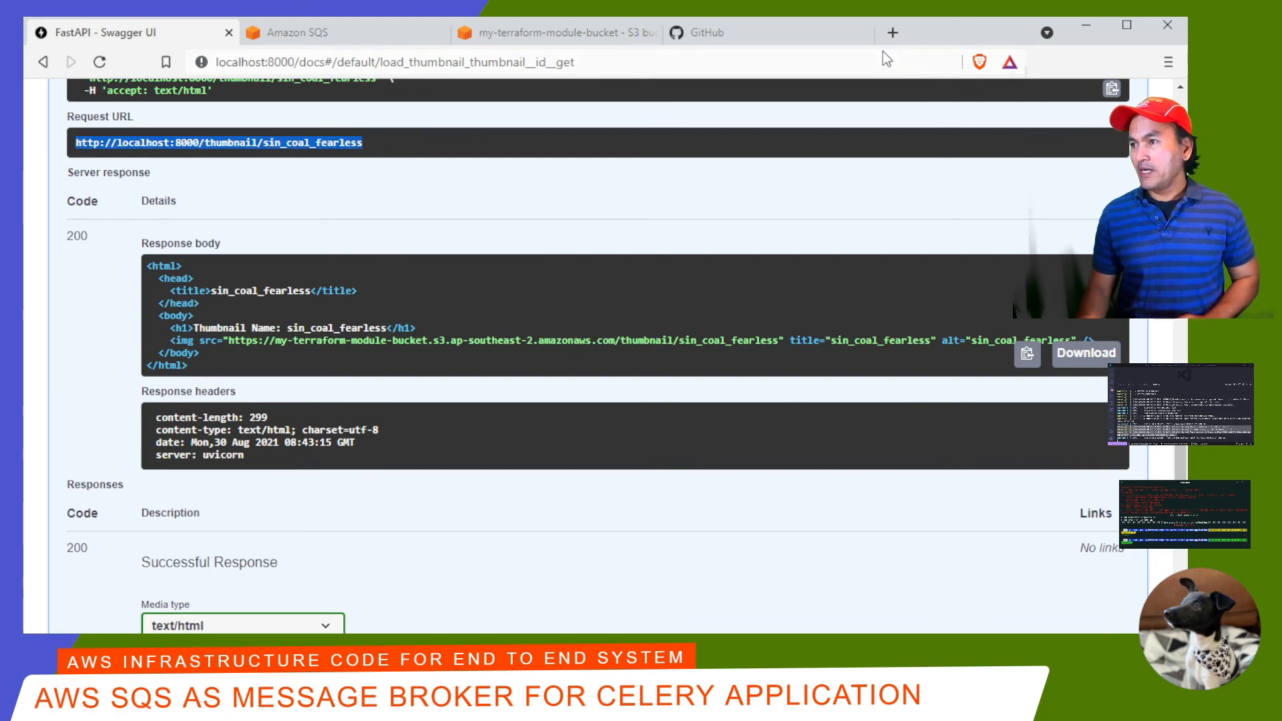